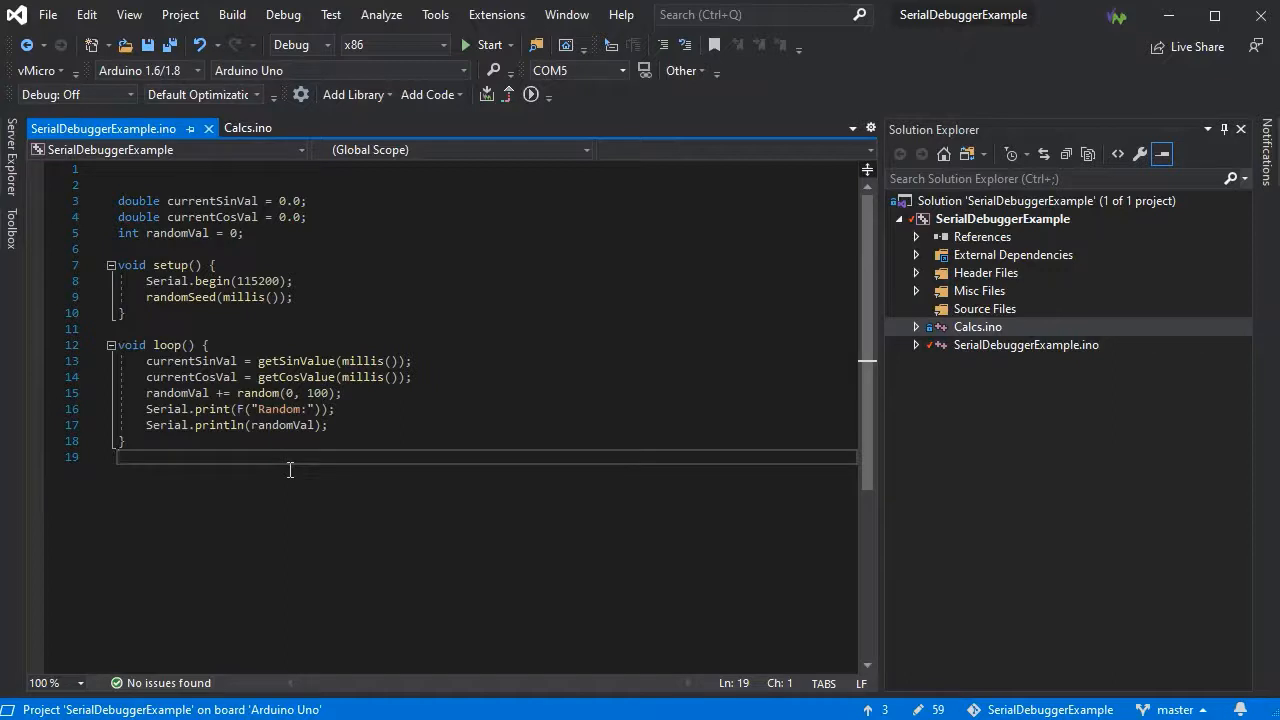
Step: Add a Calcs.ino line-4 breakpoint with message {newSin=?} that pauses execution when hit
click(248, 128)
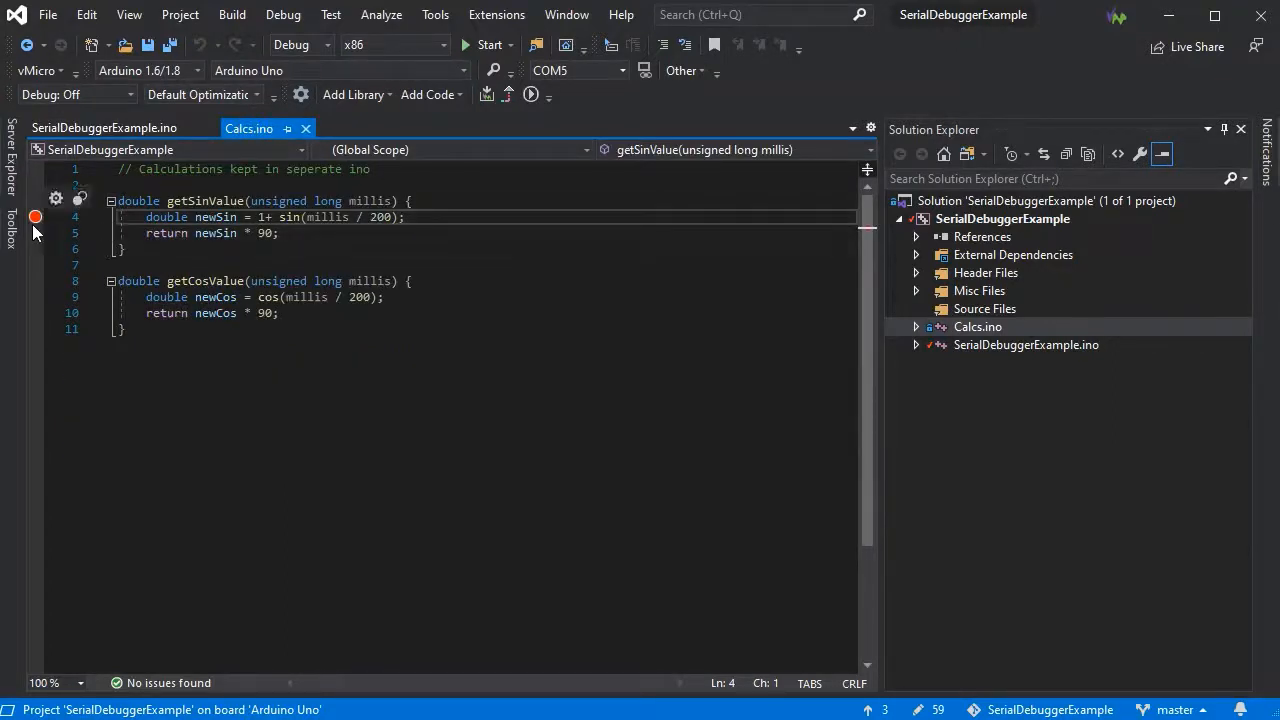
click(36, 216)
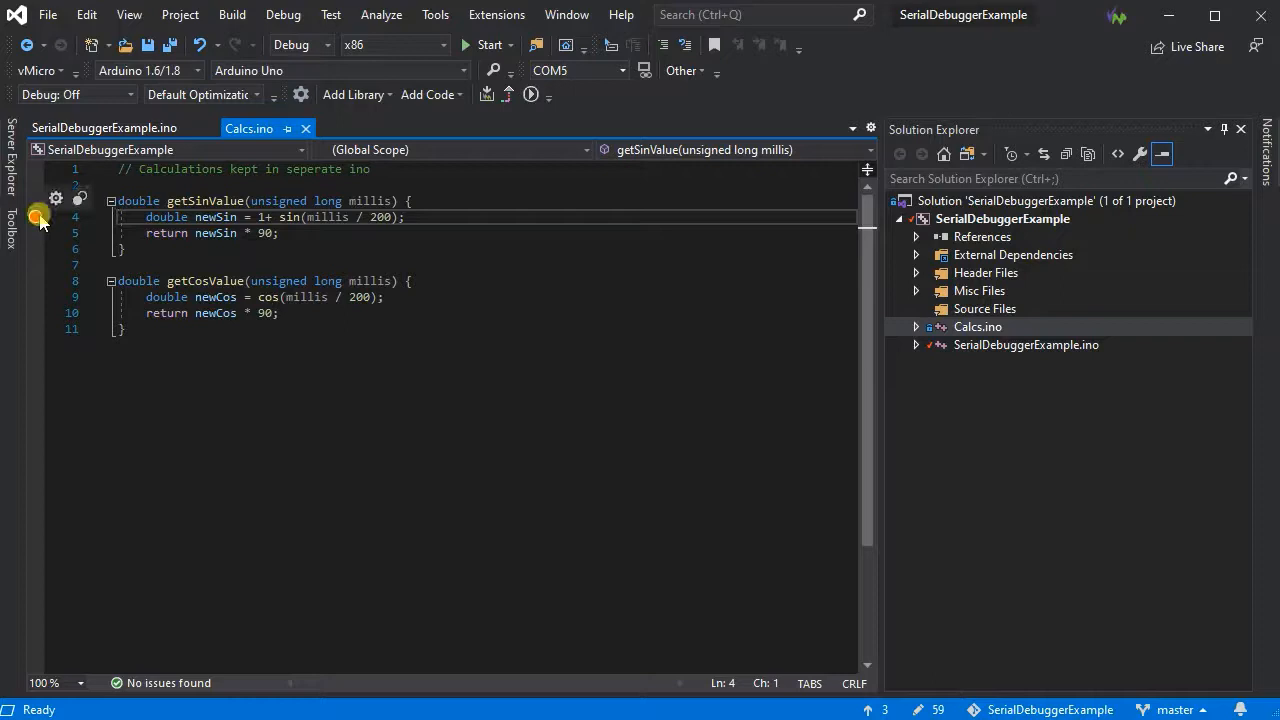
click(36, 216)
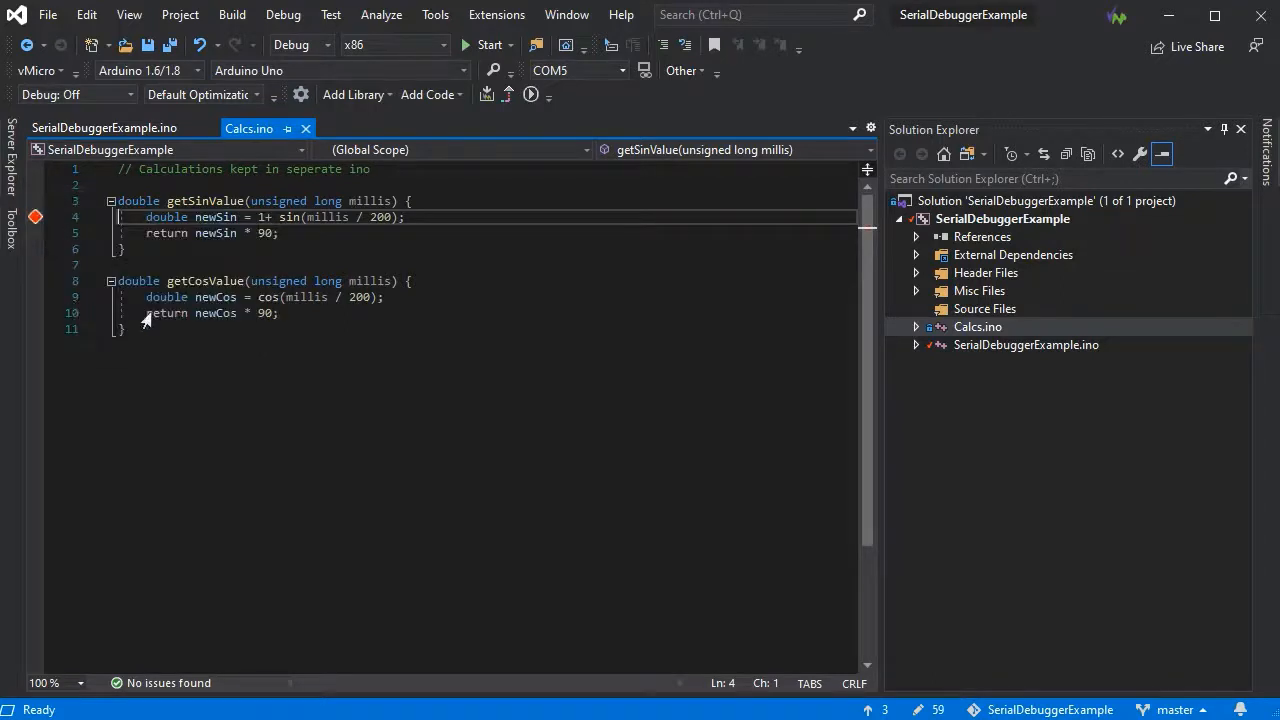
click(36, 216)
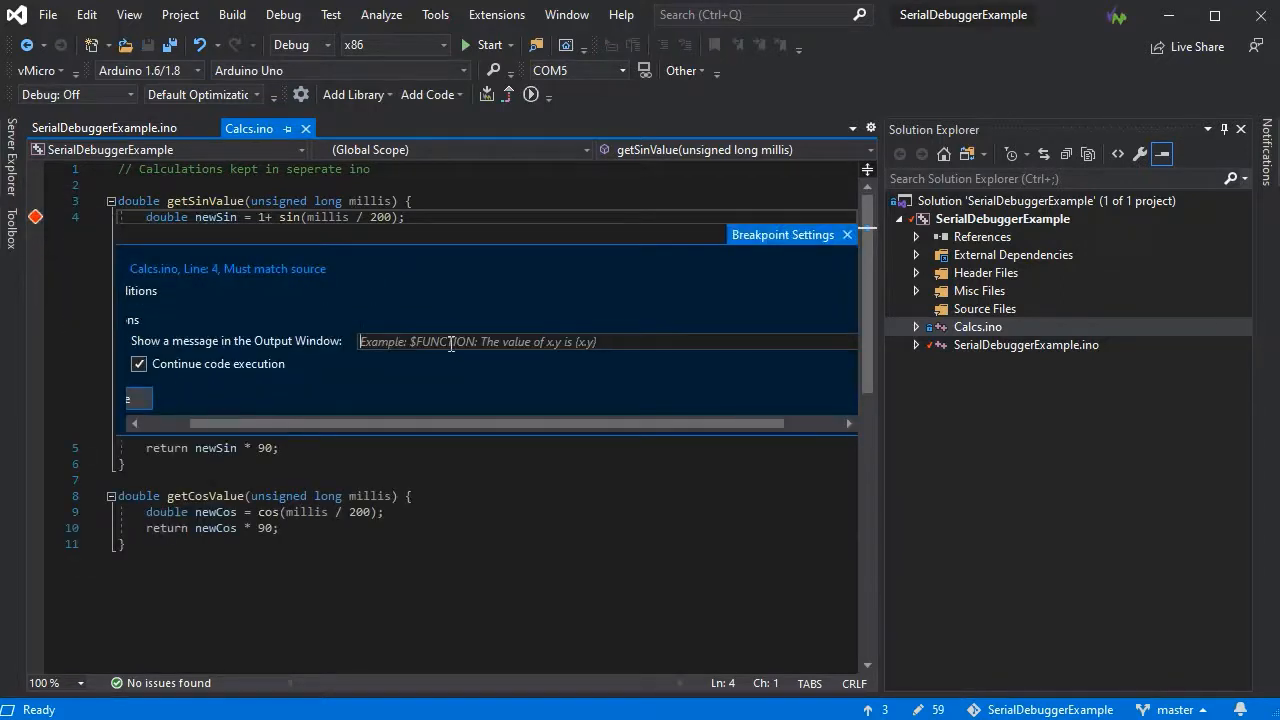
text({newSin)
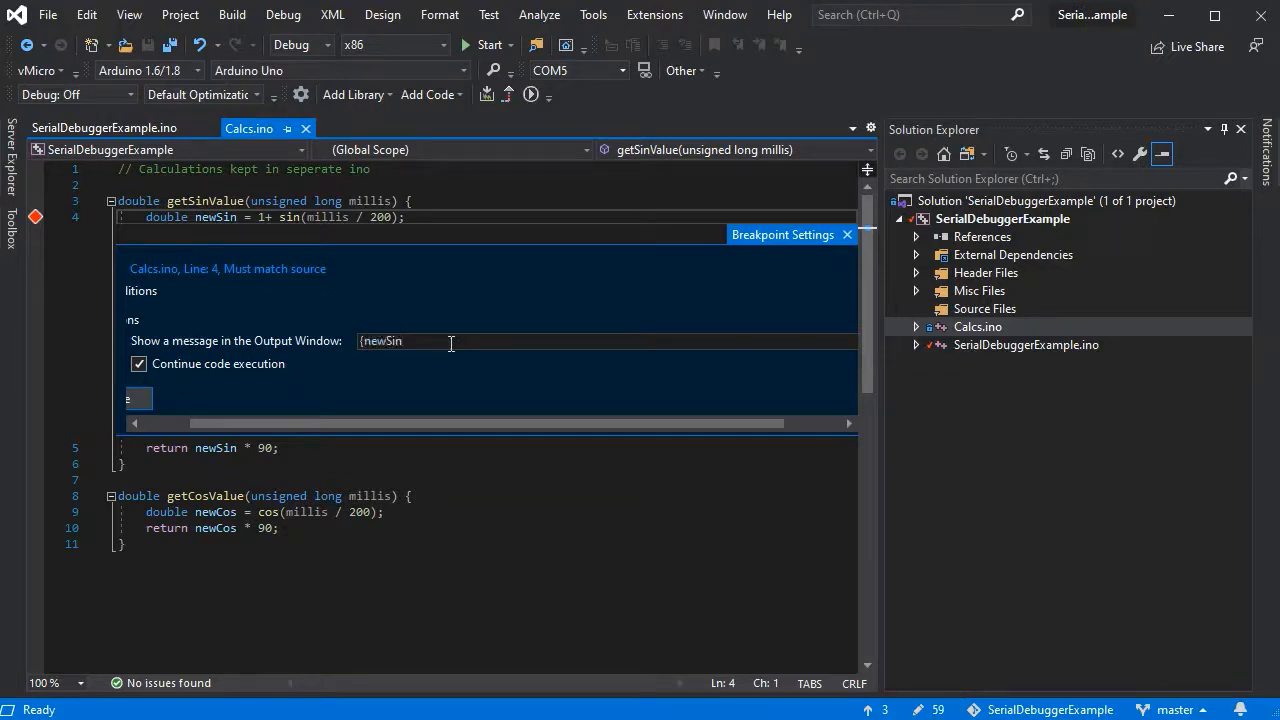
text(=?})
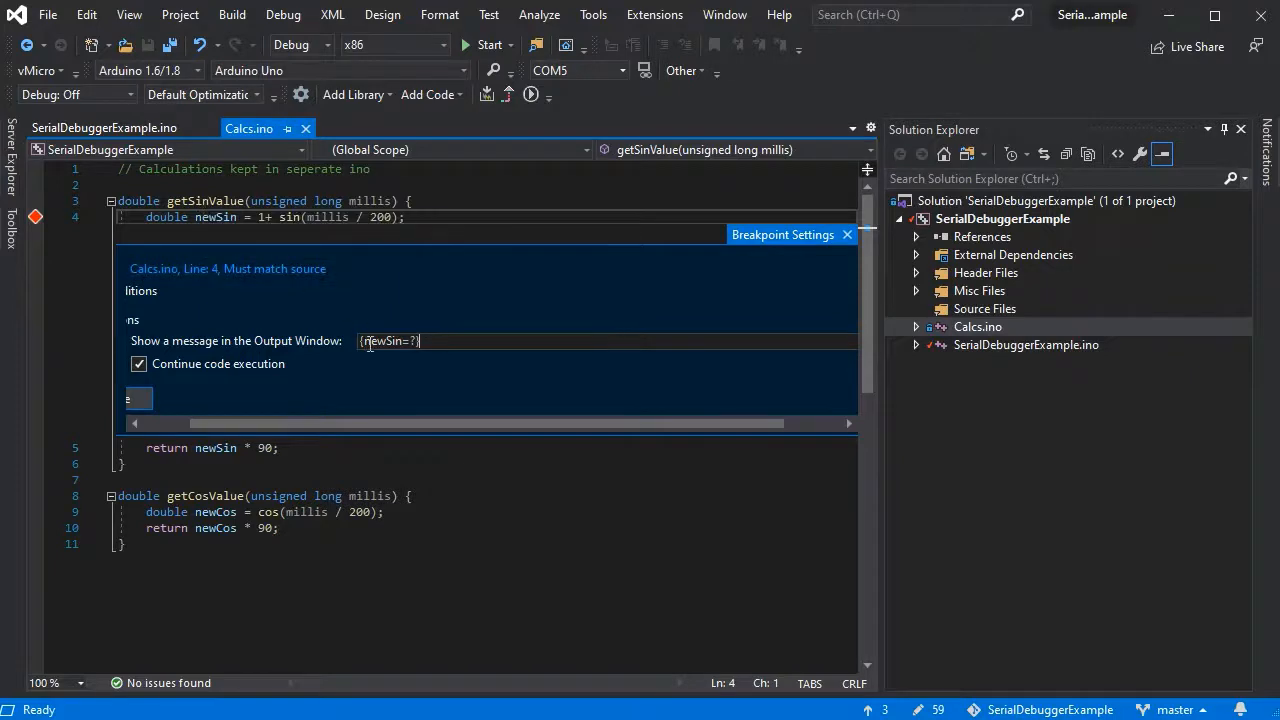
mouse_move(192, 428)
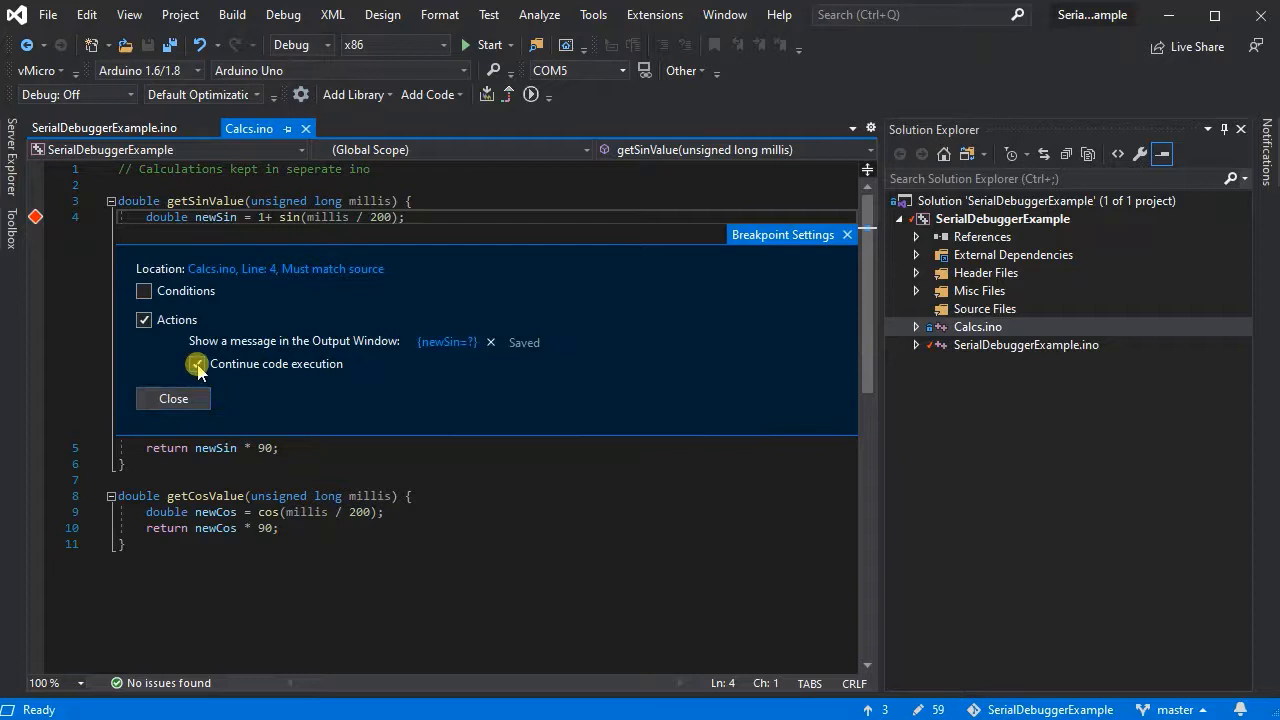
click(196, 364)
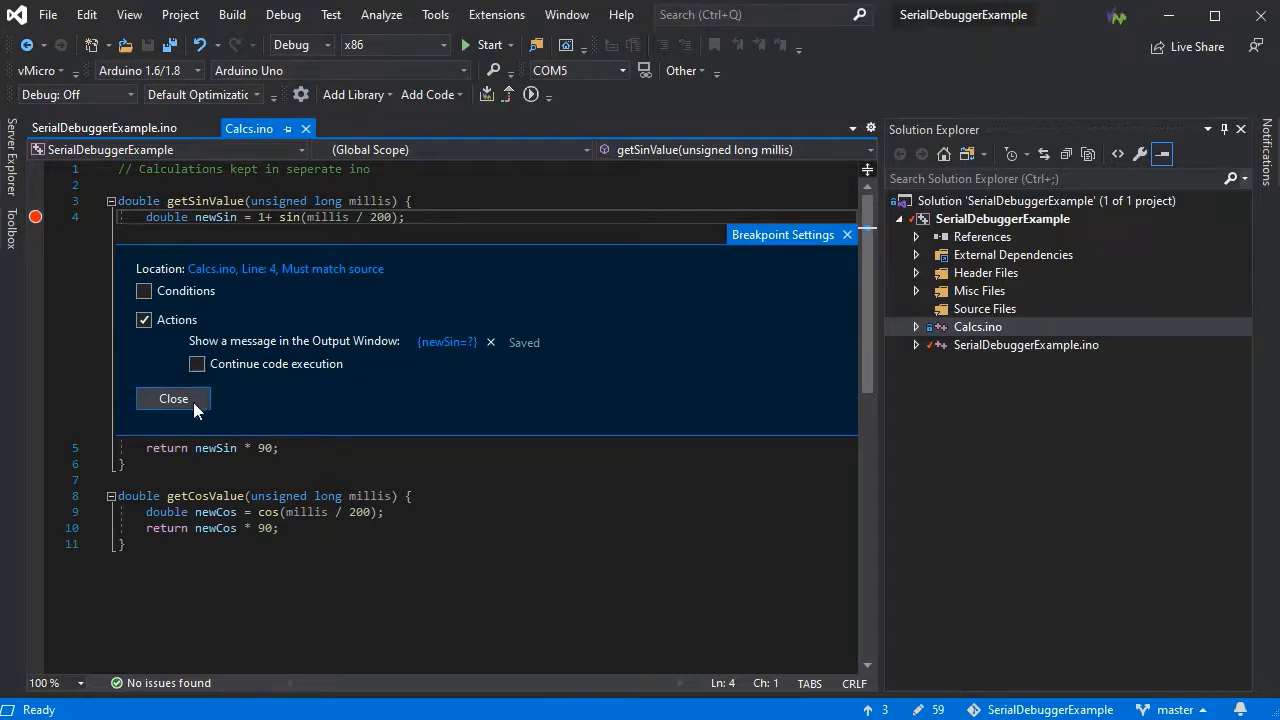
click(172, 398)
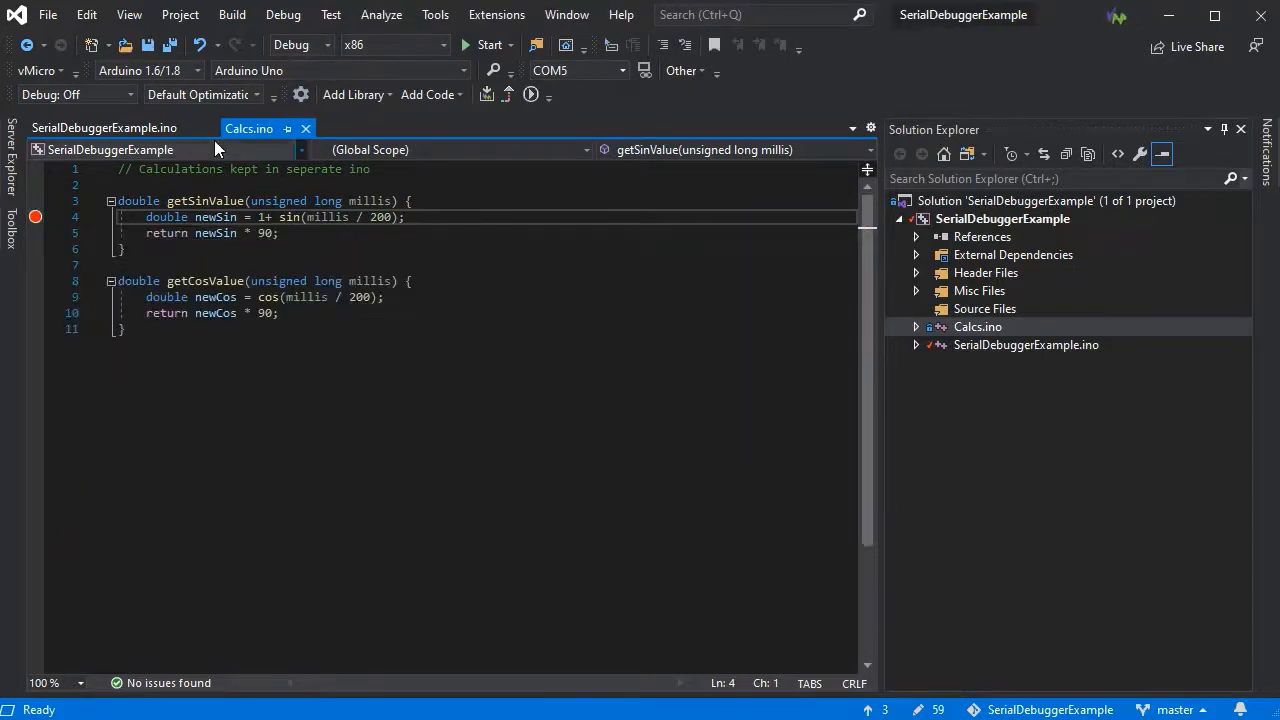
click(104, 128)
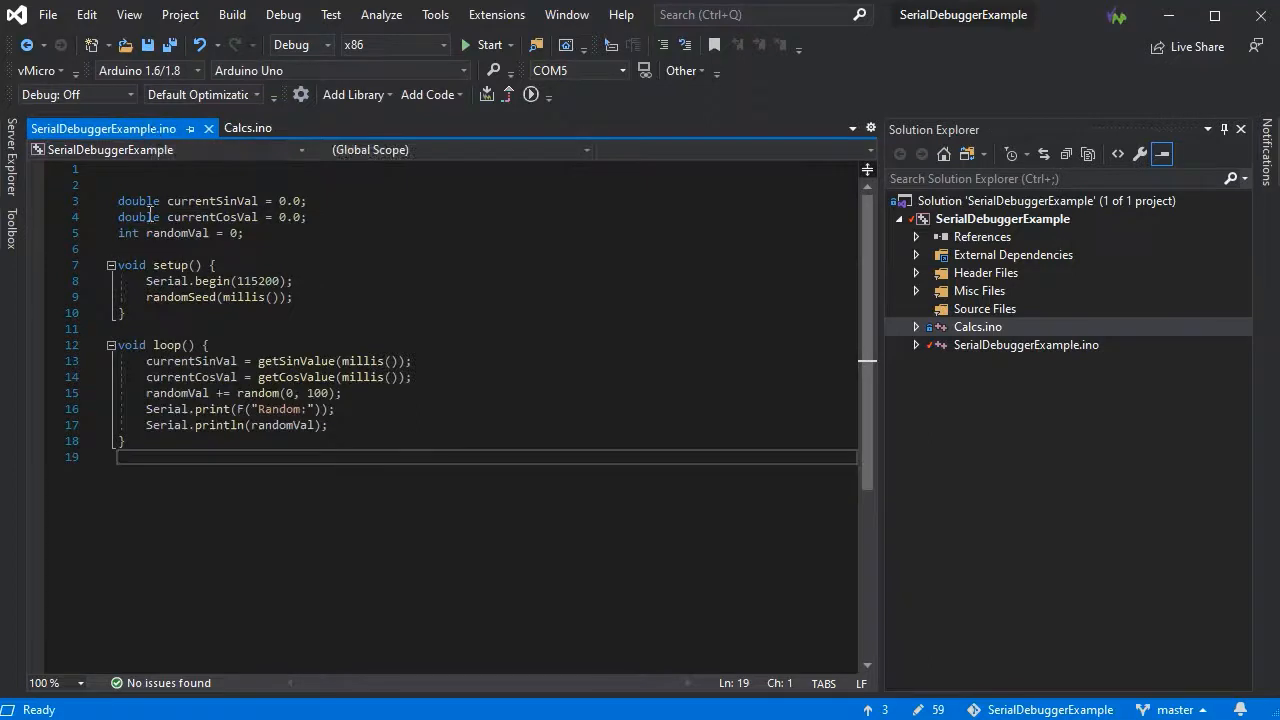
mouse_move(32, 432)
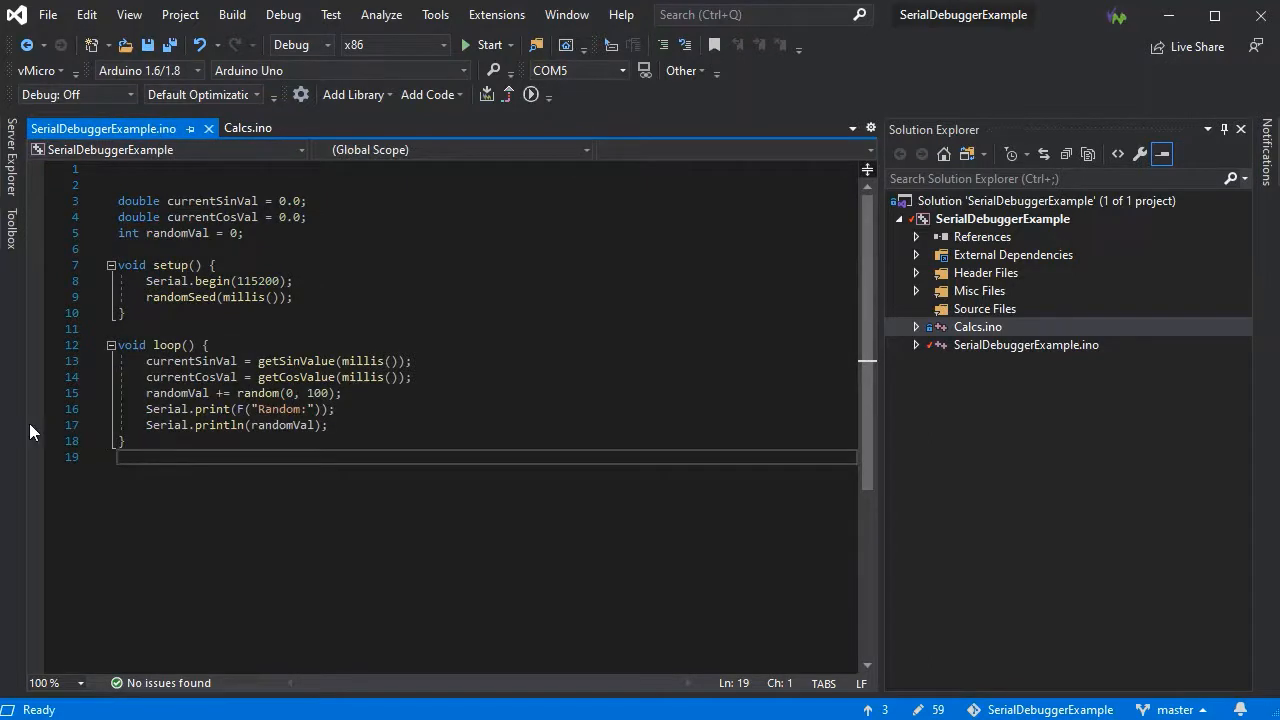
click(36, 424)
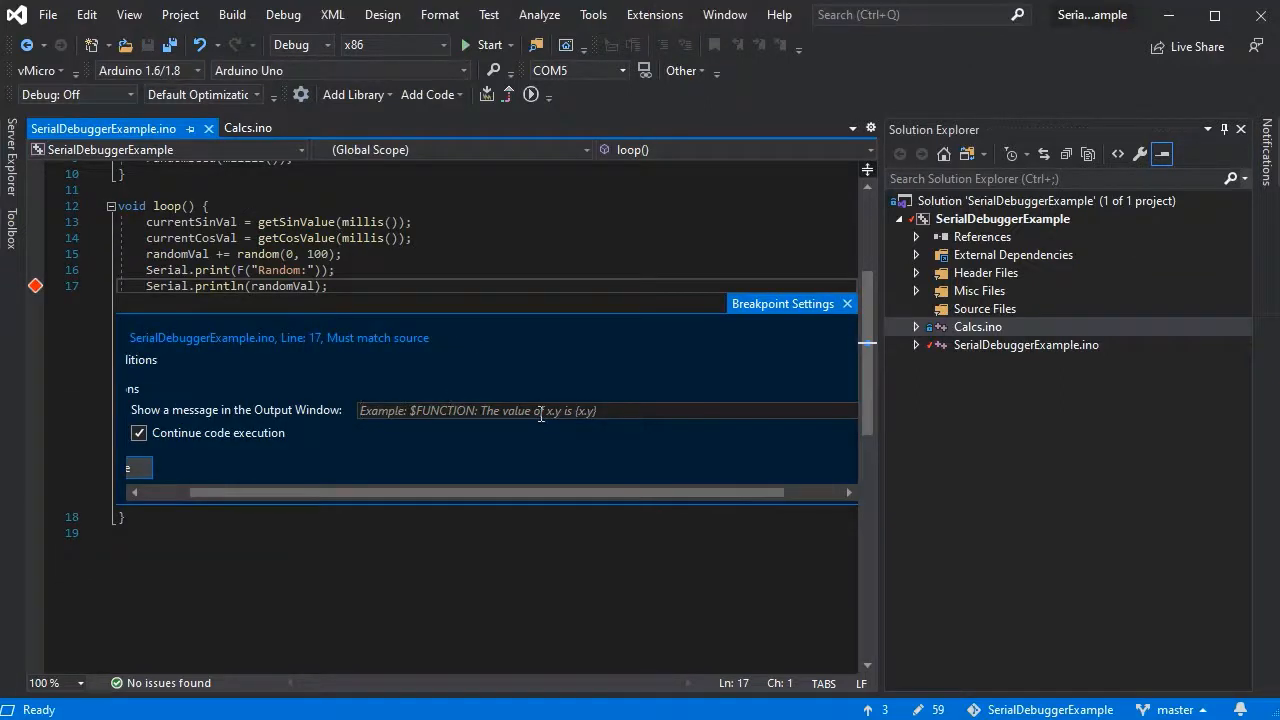
text({@Plo)
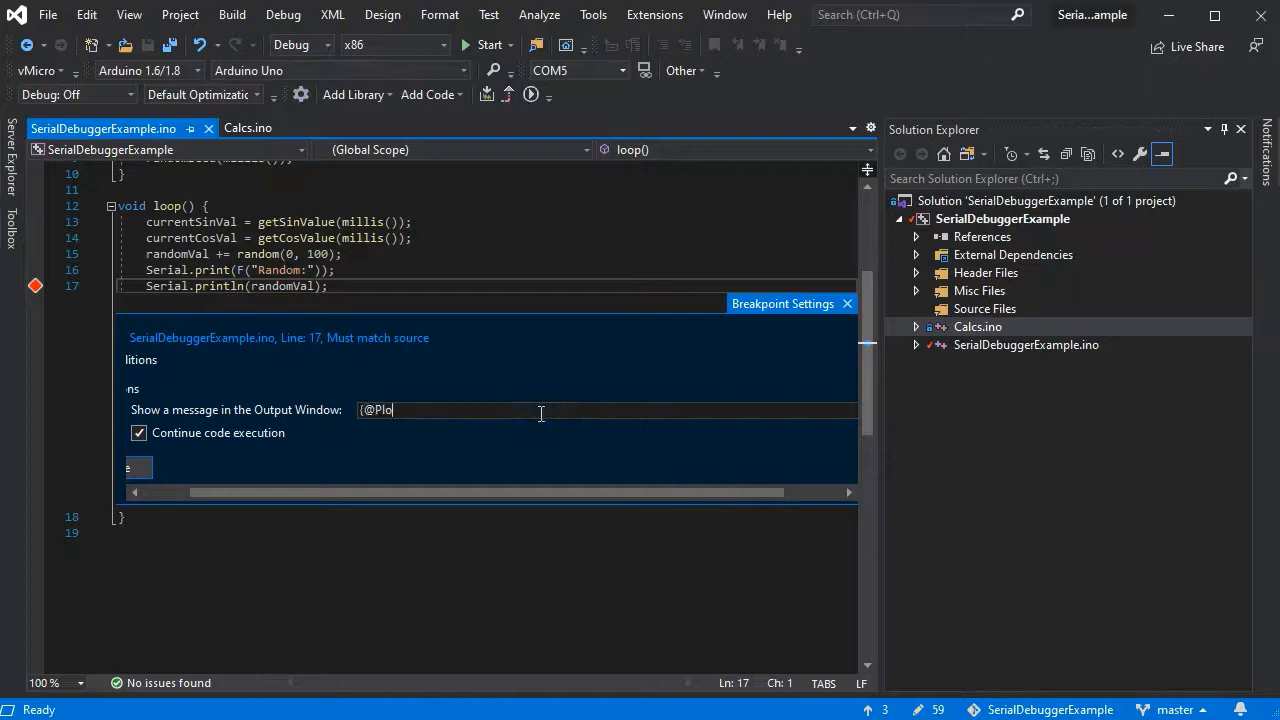
text(t.)
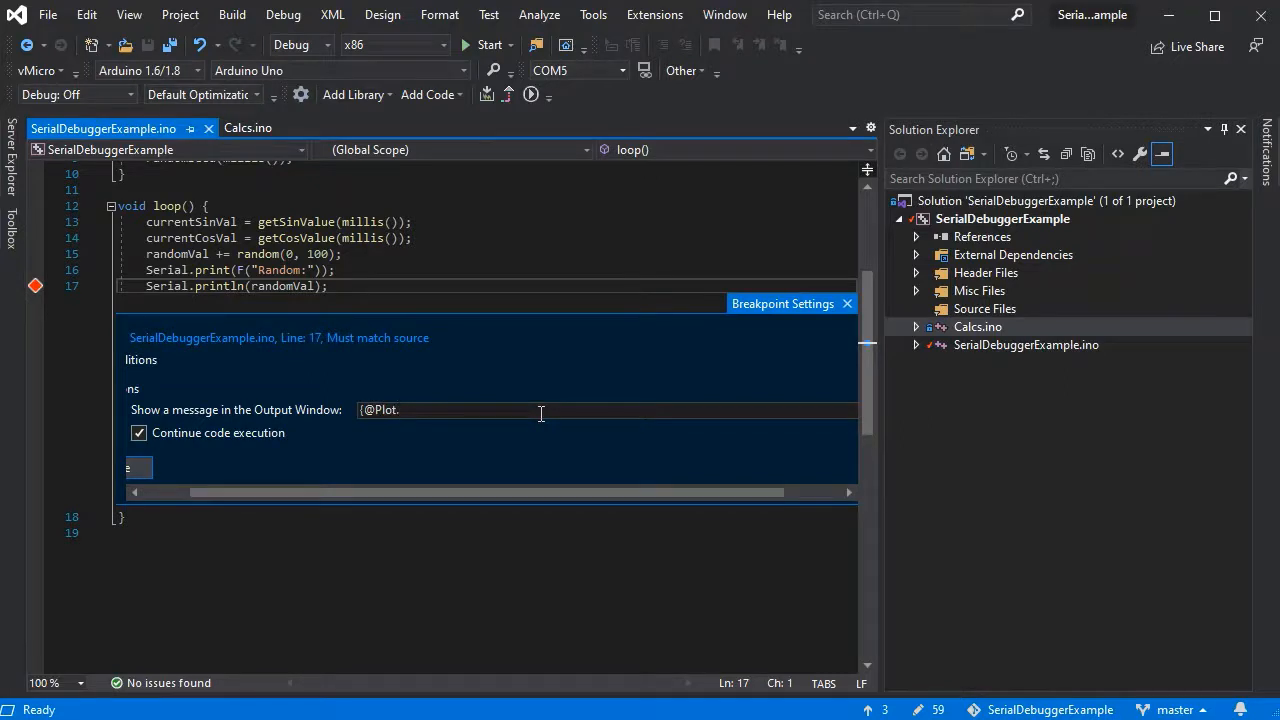
text(DebugChart)
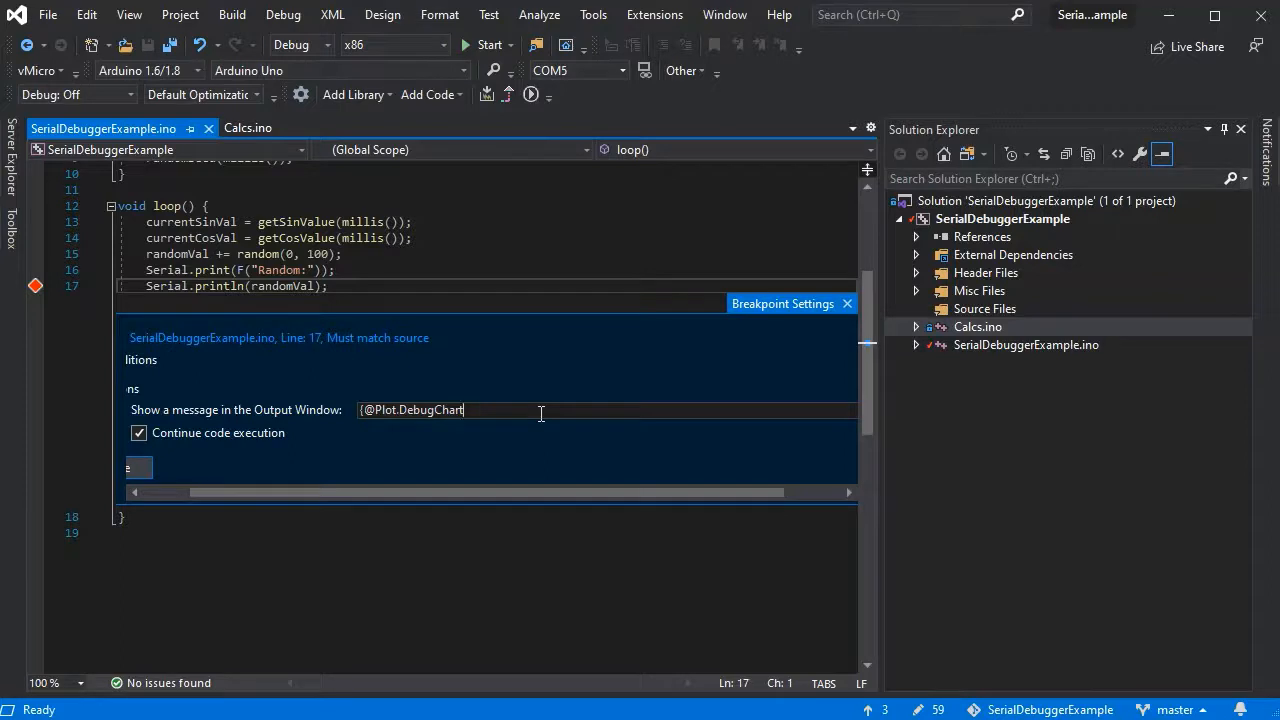
text(.Sin currentSinVal)
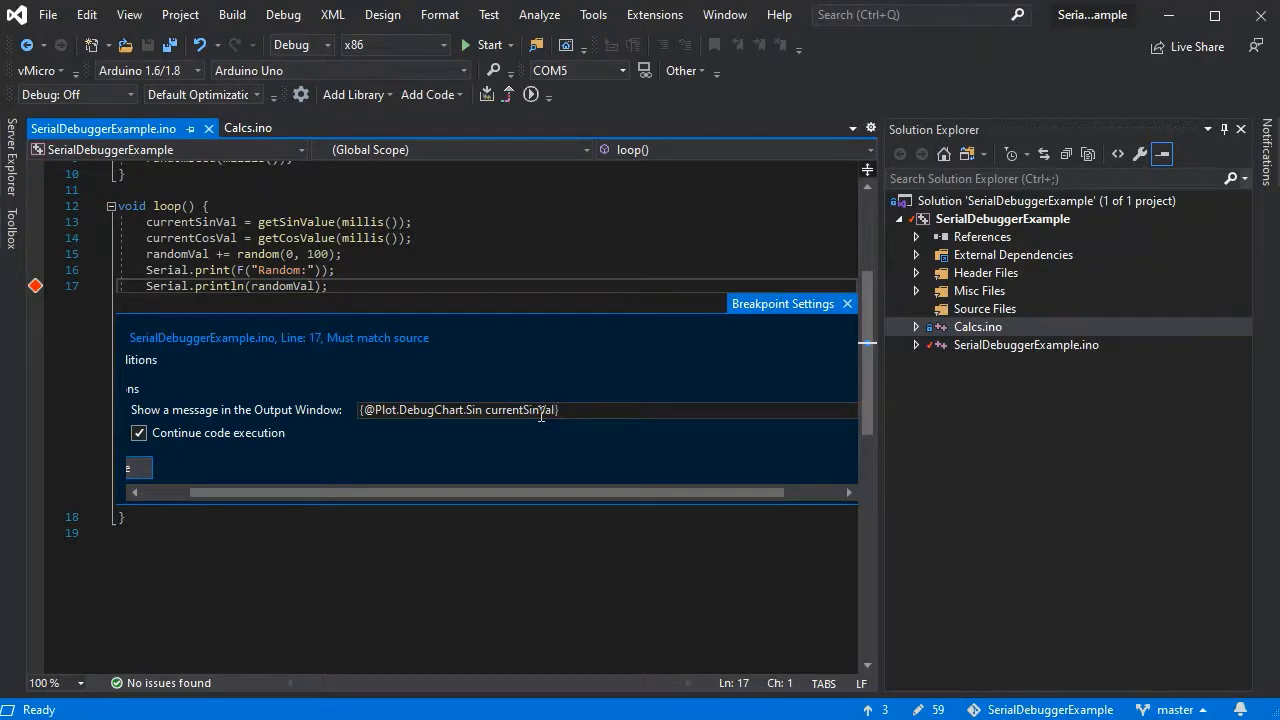
text({@Plot.DebugChart.Cos c)
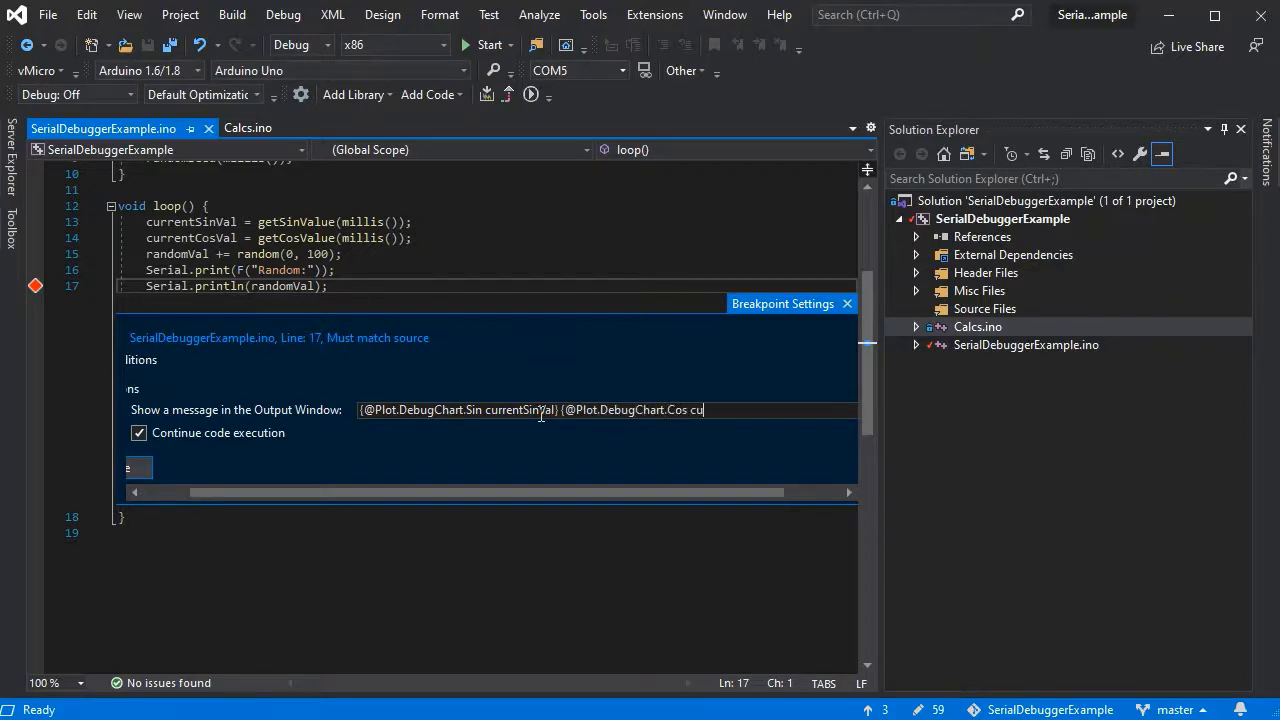
text(urrentCosVal)
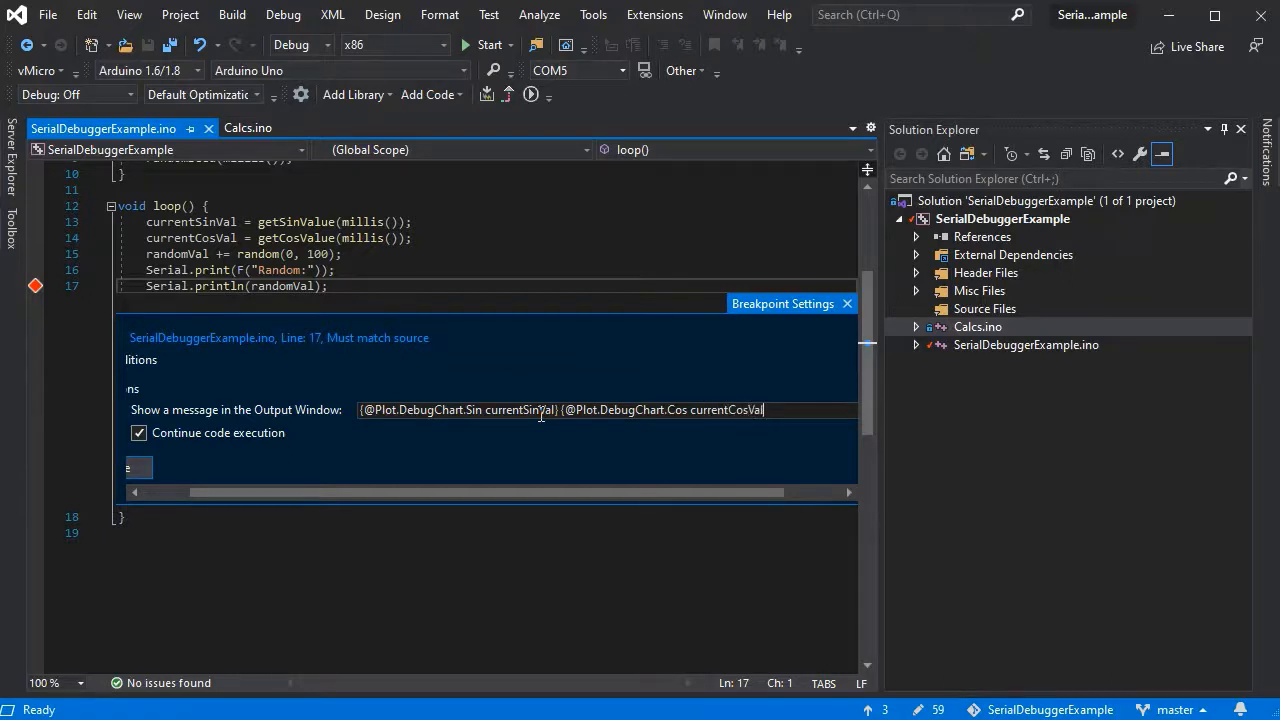
mouse_move(604, 440)
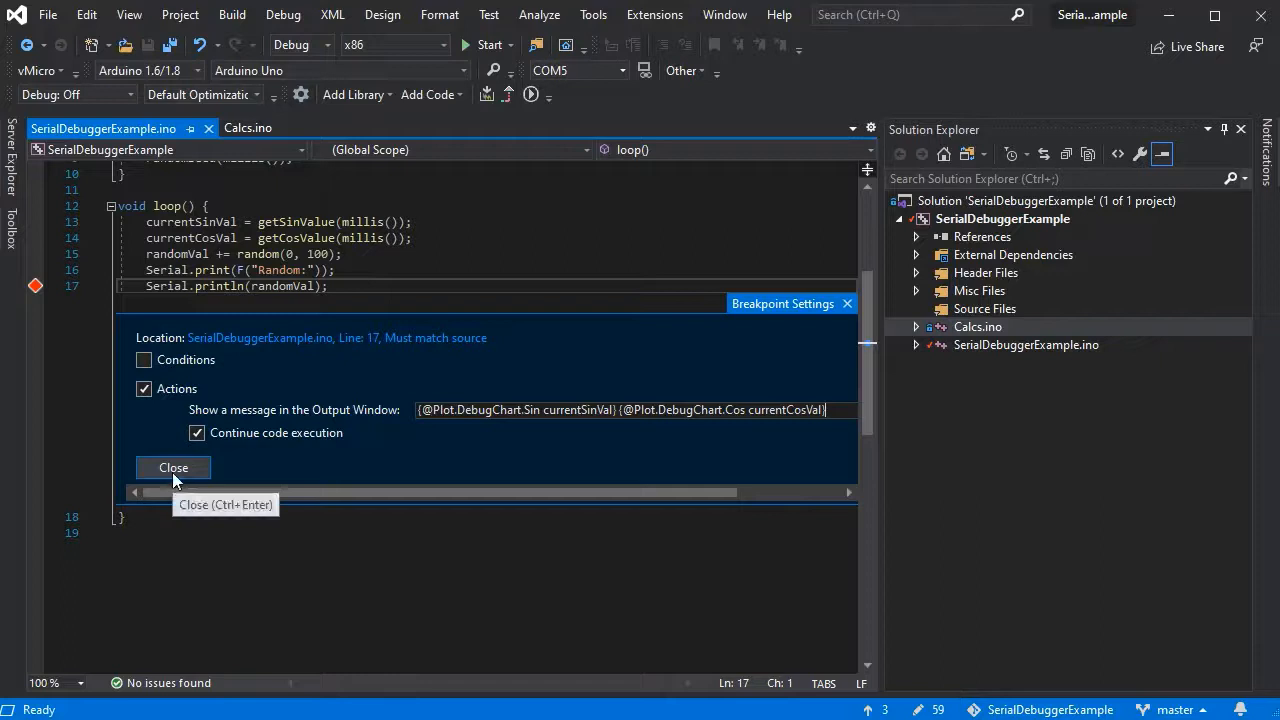
click(172, 468)
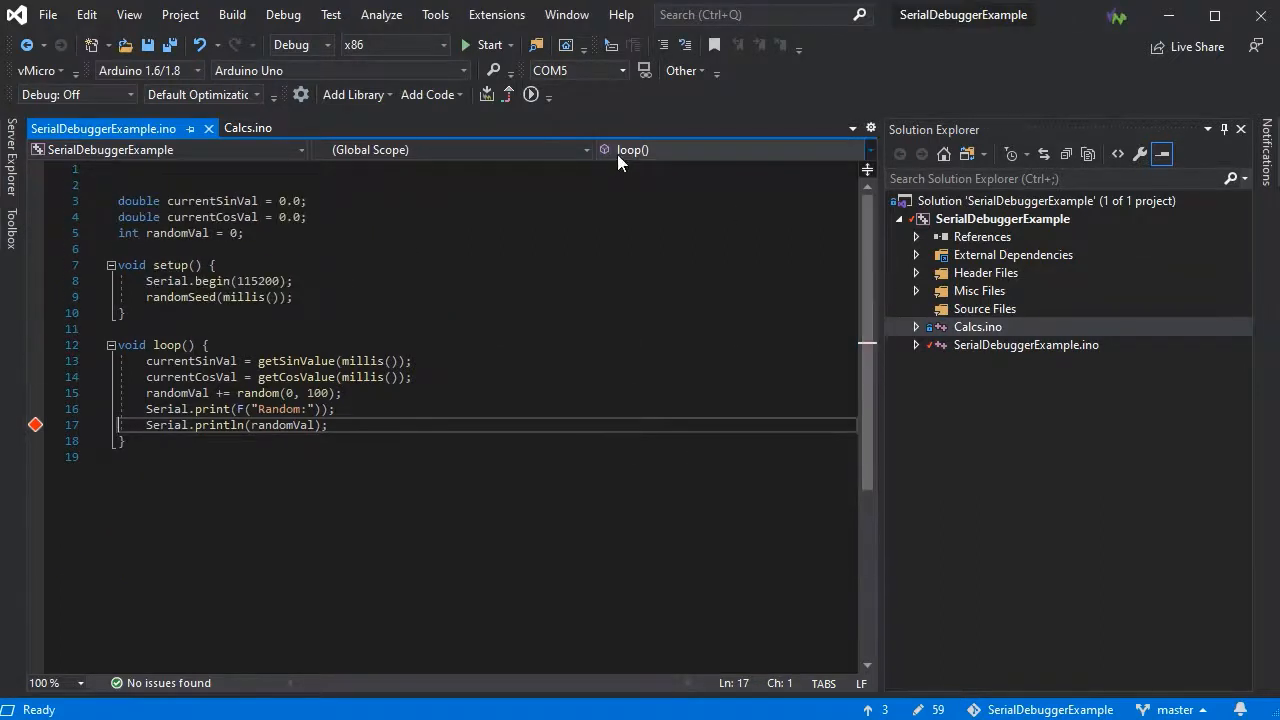
mouse_move(138, 110)
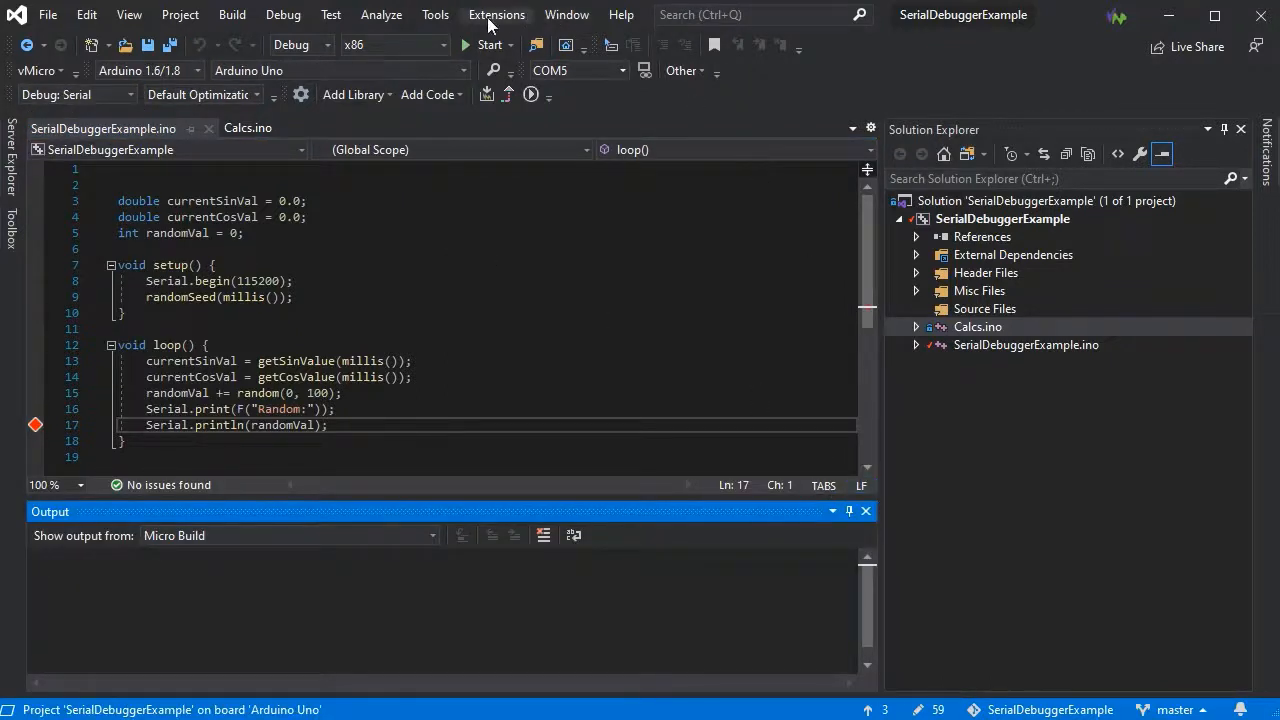
Step: Switch vMicro debugging to Serial and build the sketch, enlarging the Micro Build output
click(496, 14)
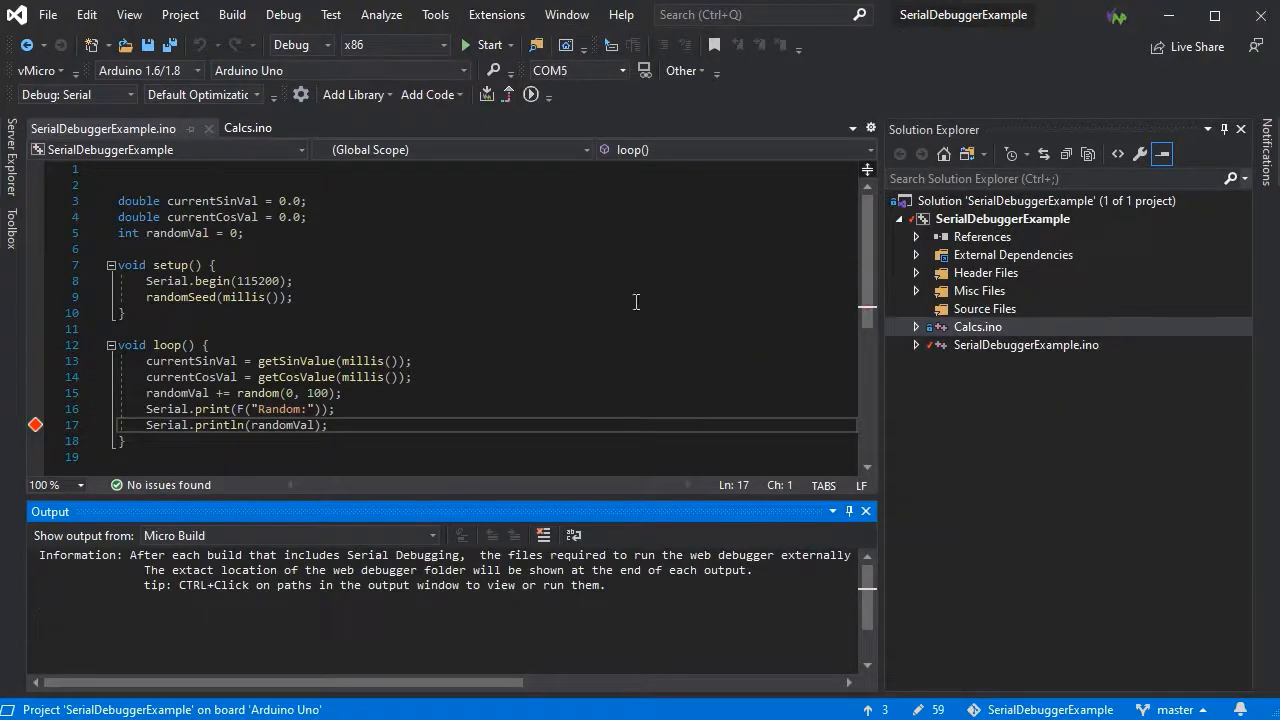
mouse_move(532, 94)
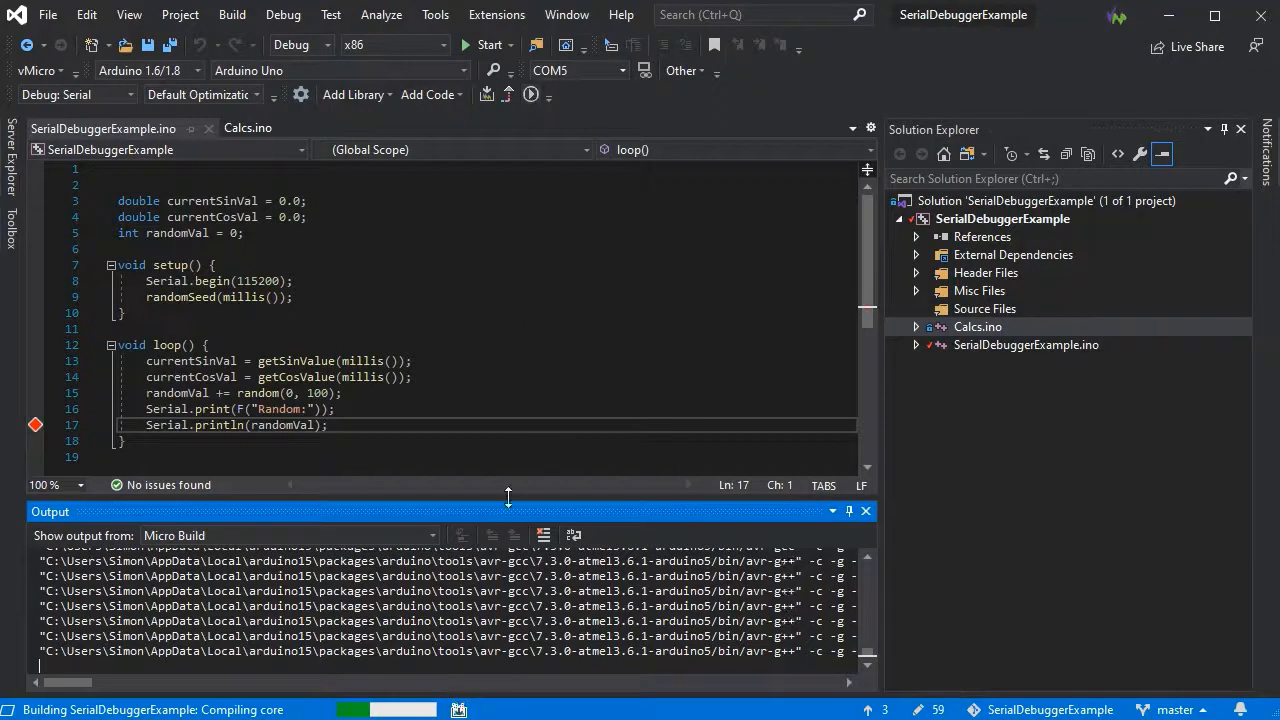
drag(508, 496, 508, 436)
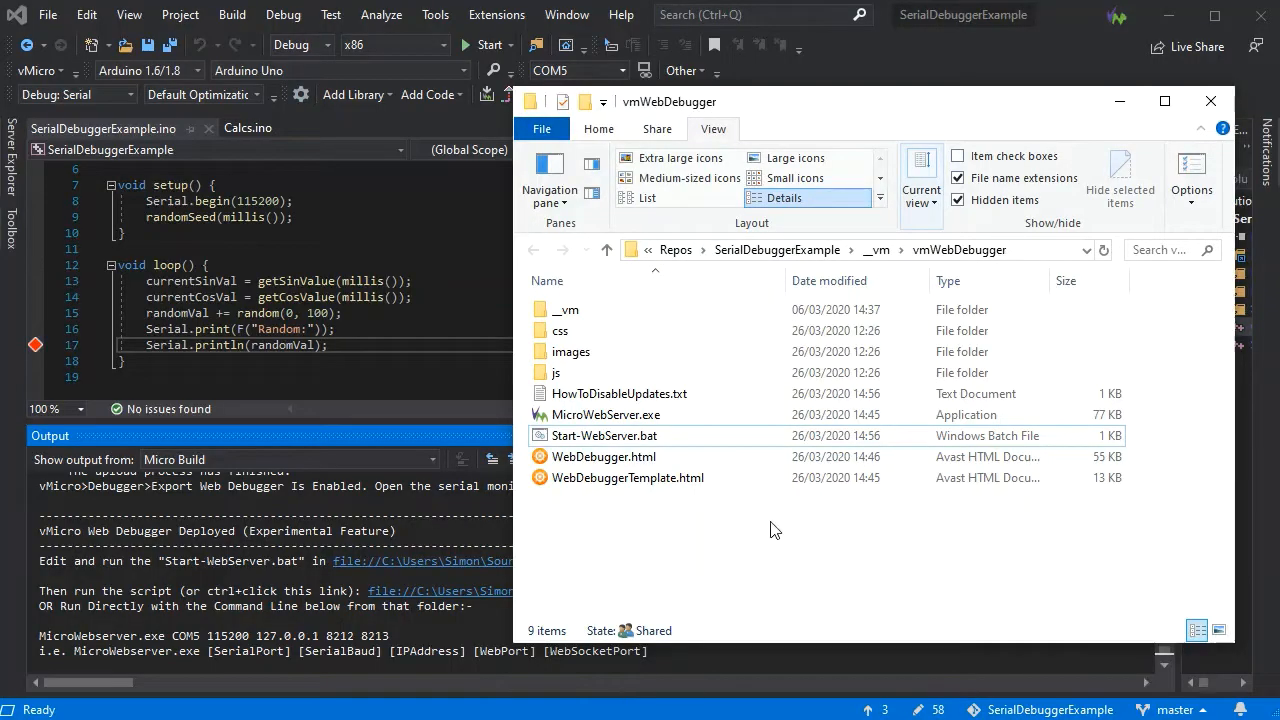
Step: Open Start-WebServer.bat in Notepad to review its COM5, 115200 baud and 8212/8213 port settings
click(604, 436)
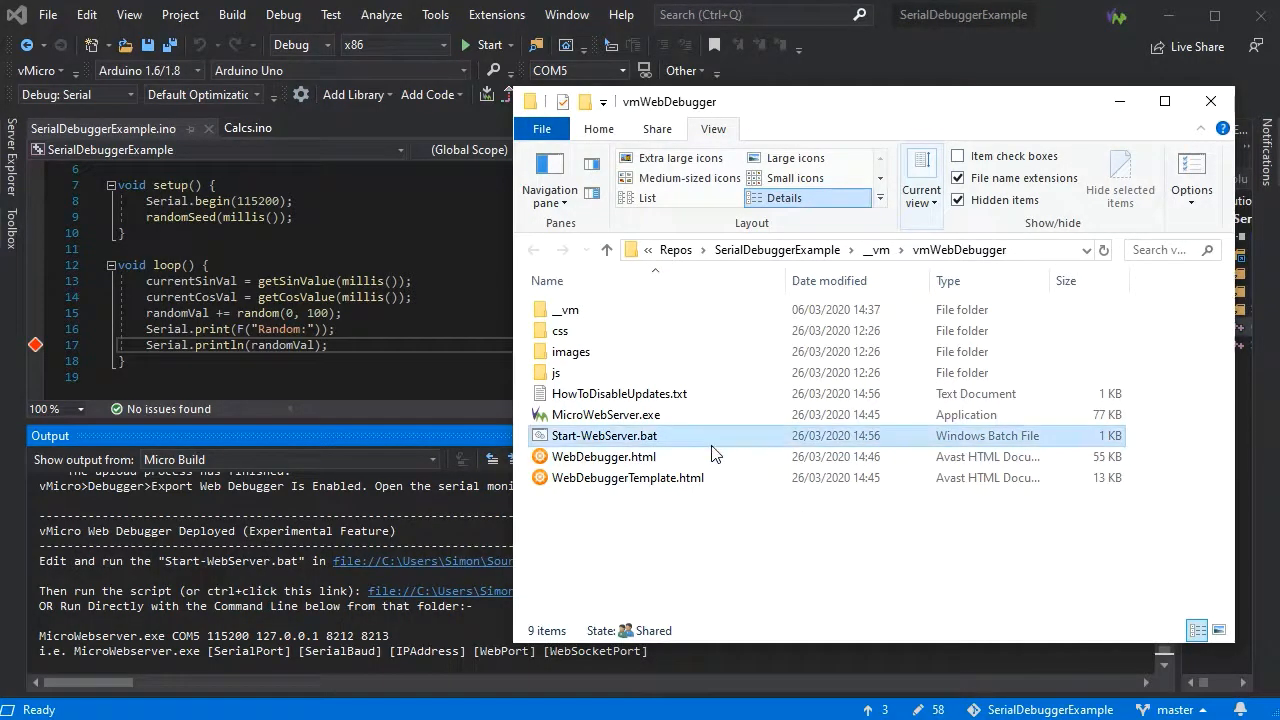
click(604, 436)
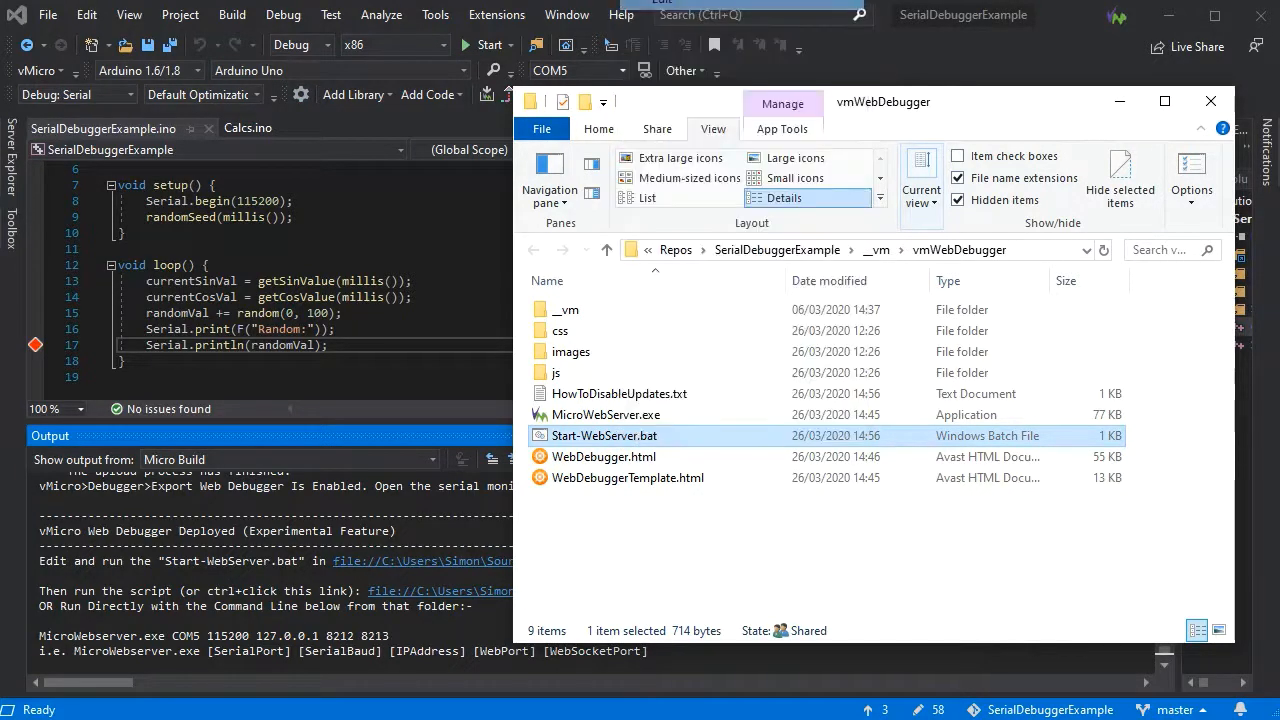
double_click(604, 436)
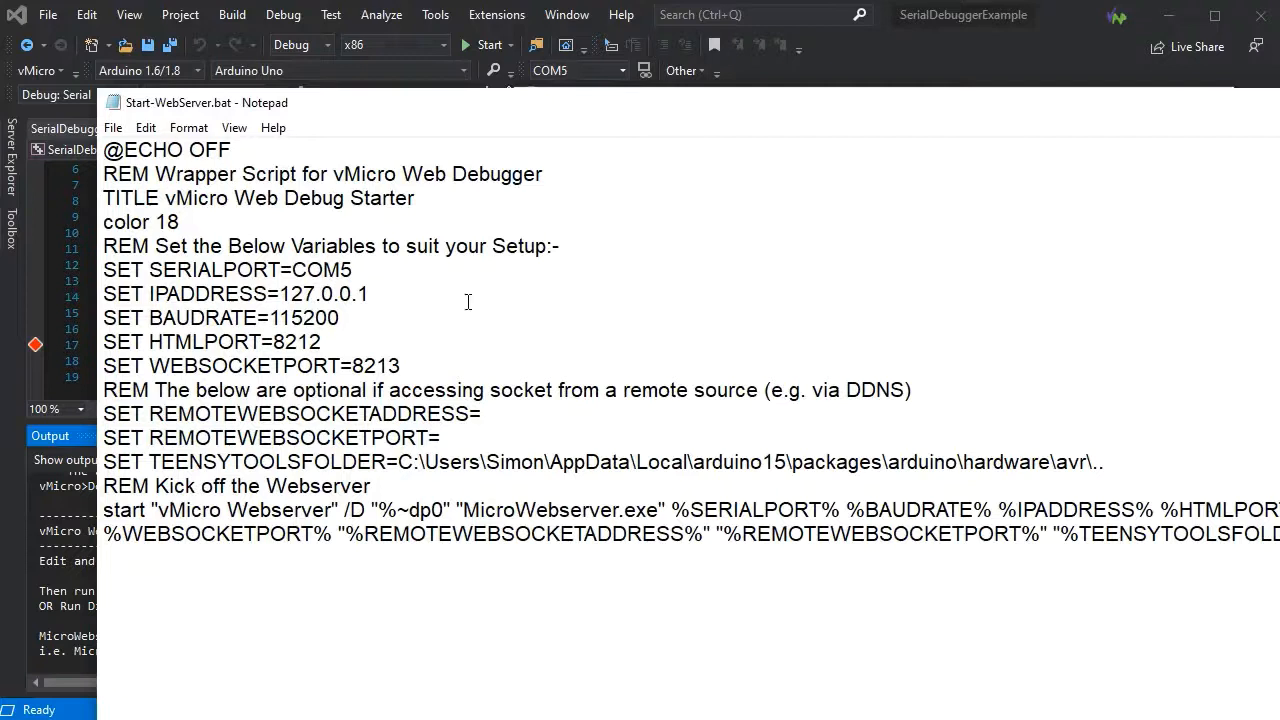
mouse_move(720, 332)
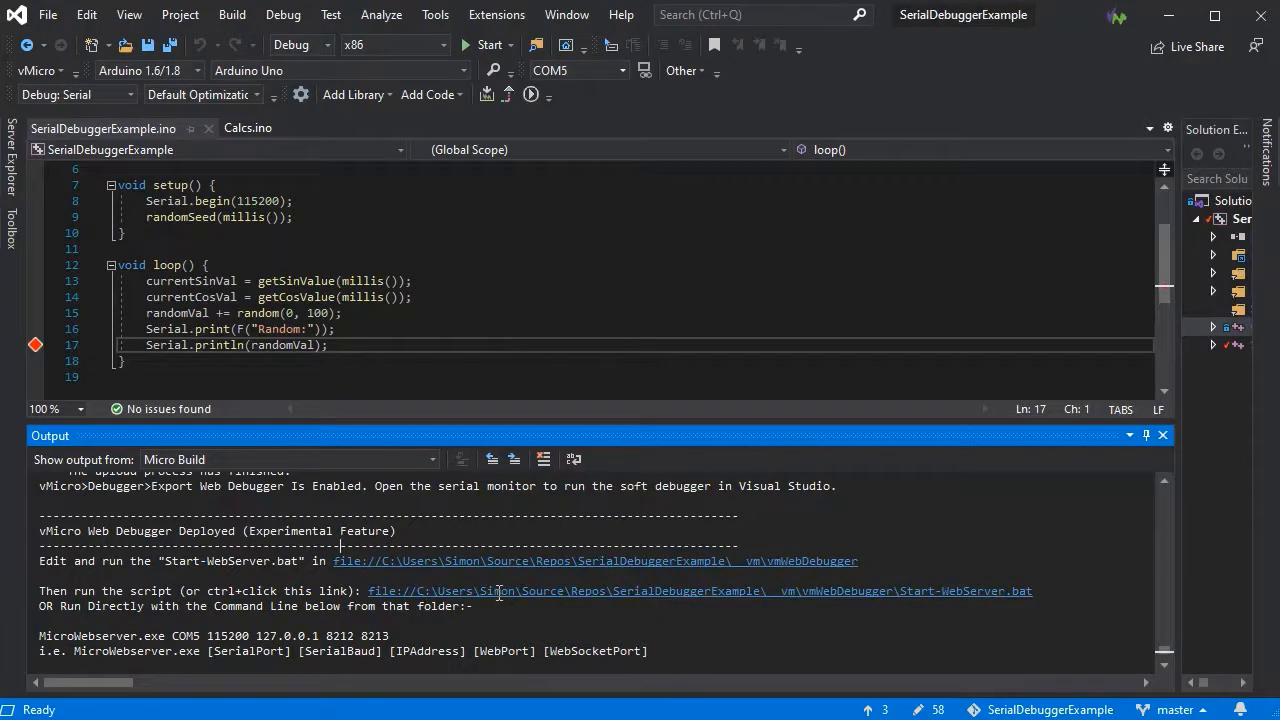
mouse_move(500, 604)
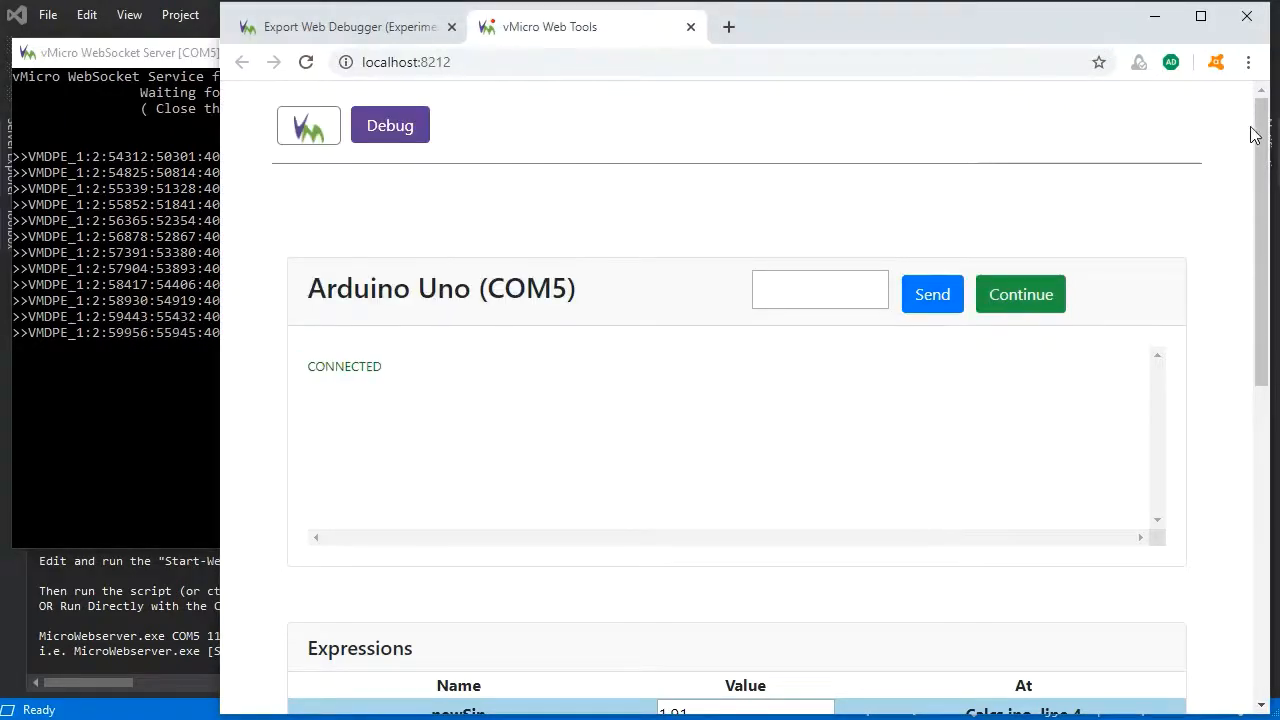
Step: Override newSin's value with 100.00 in Expressions and resume the paused sketch
scroll(down, 3)
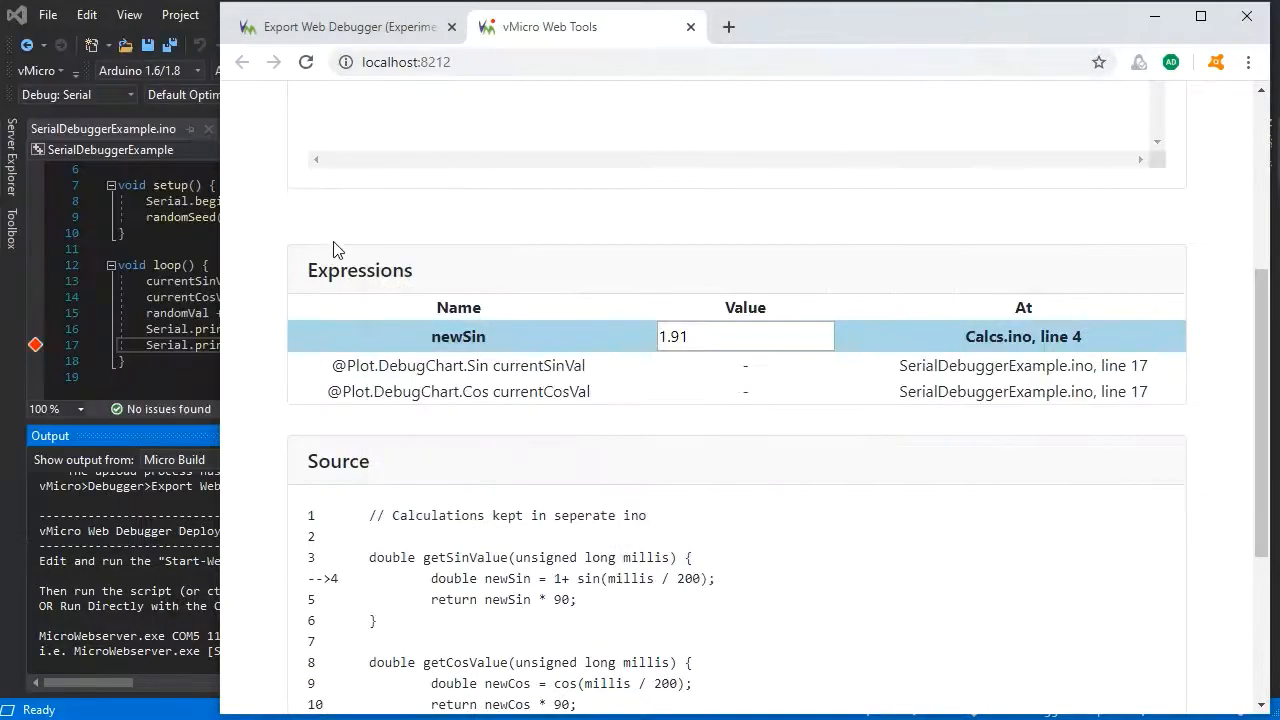
scroll(down, 3)
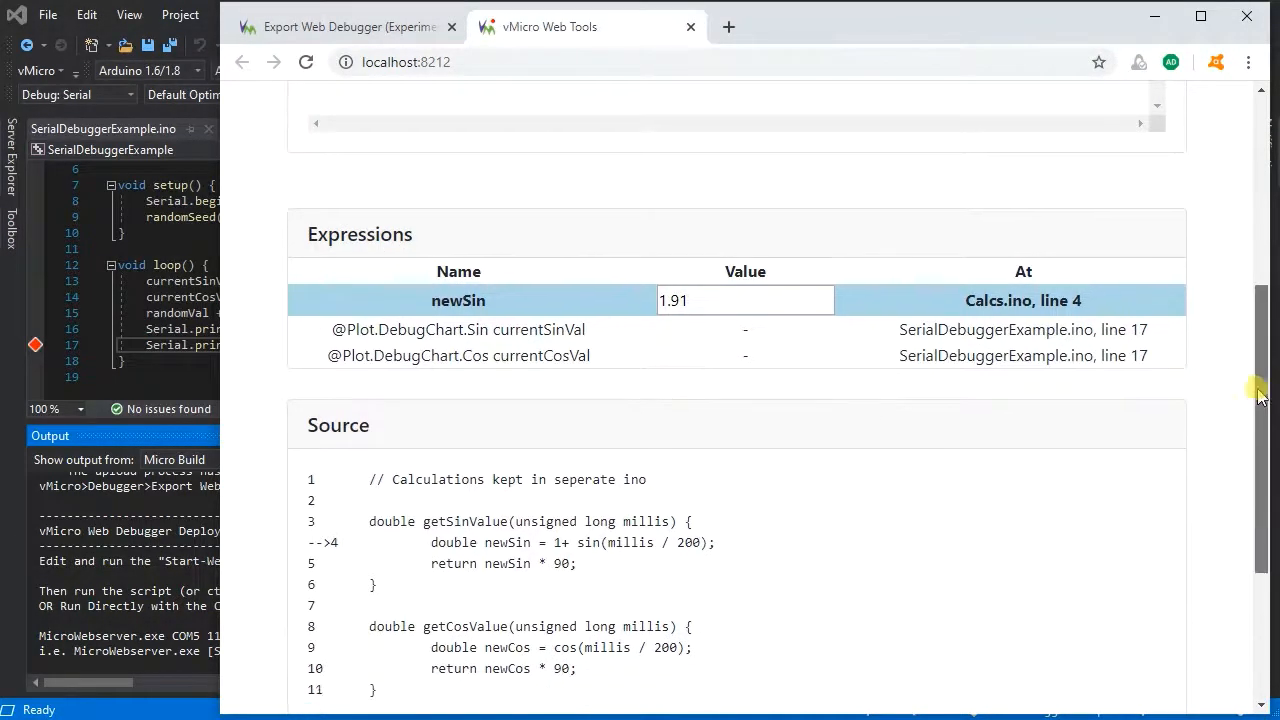
scroll(down, 3)
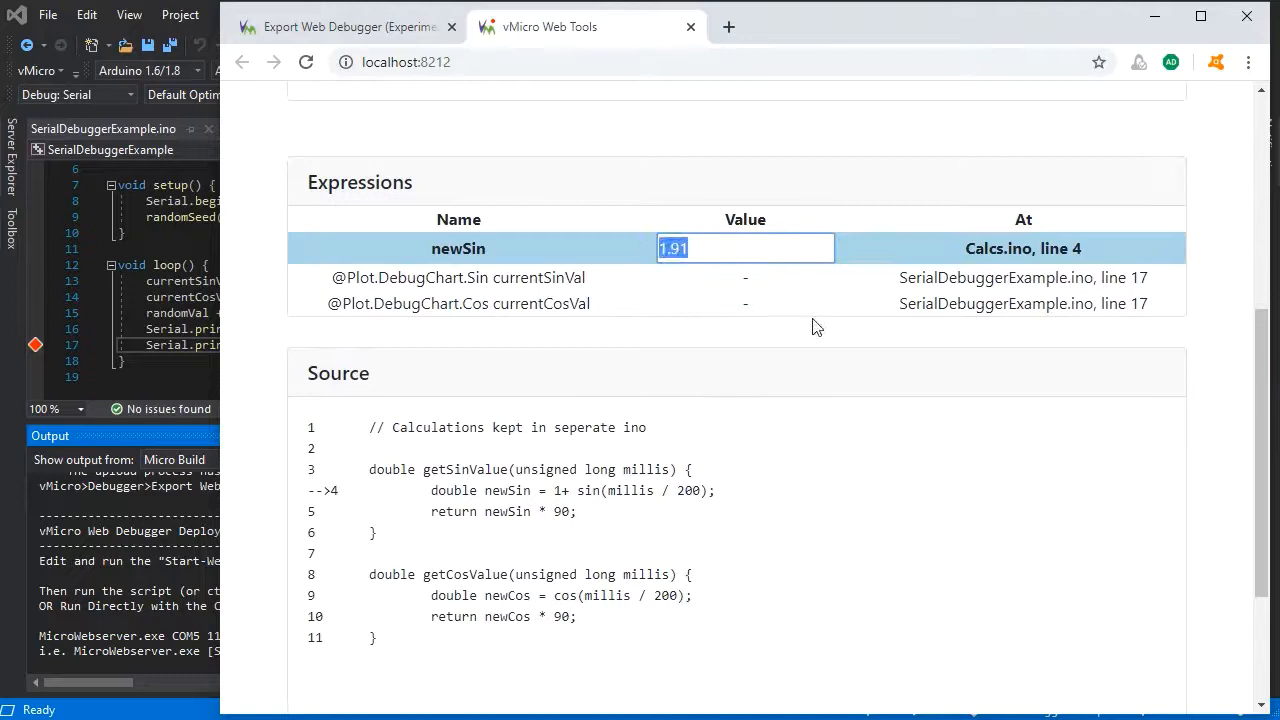
text(100.00)
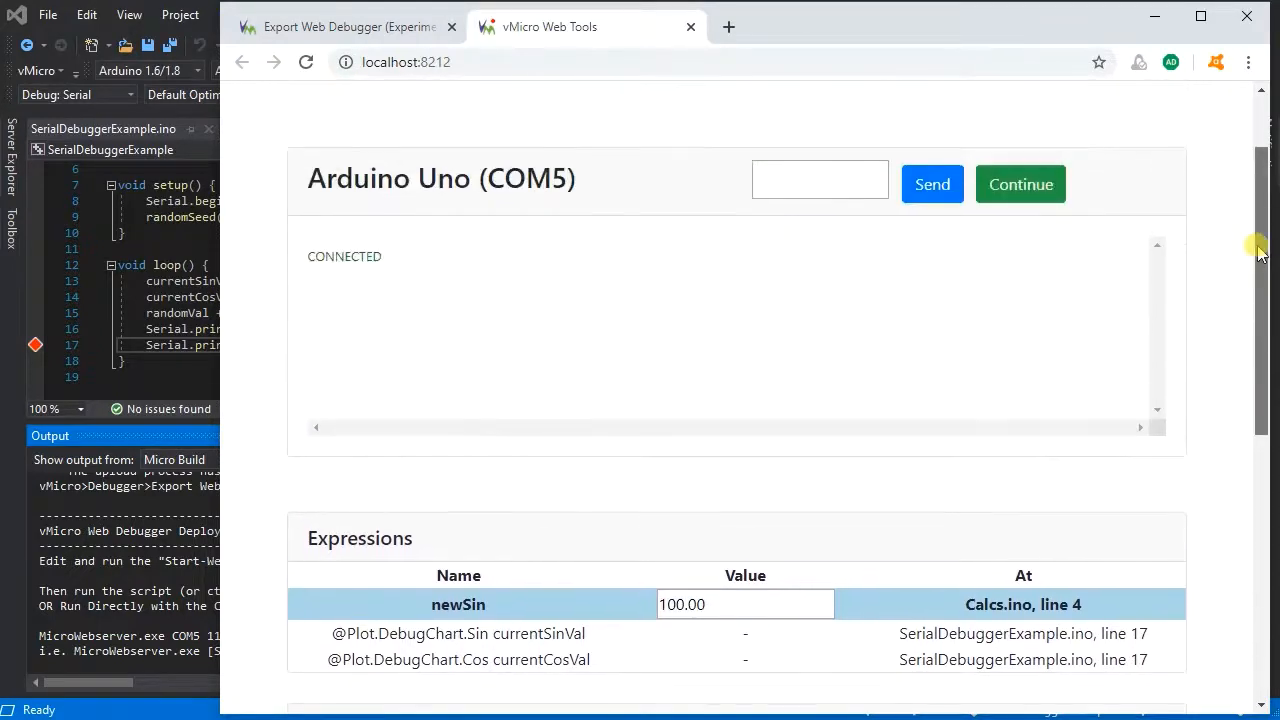
click(1020, 184)
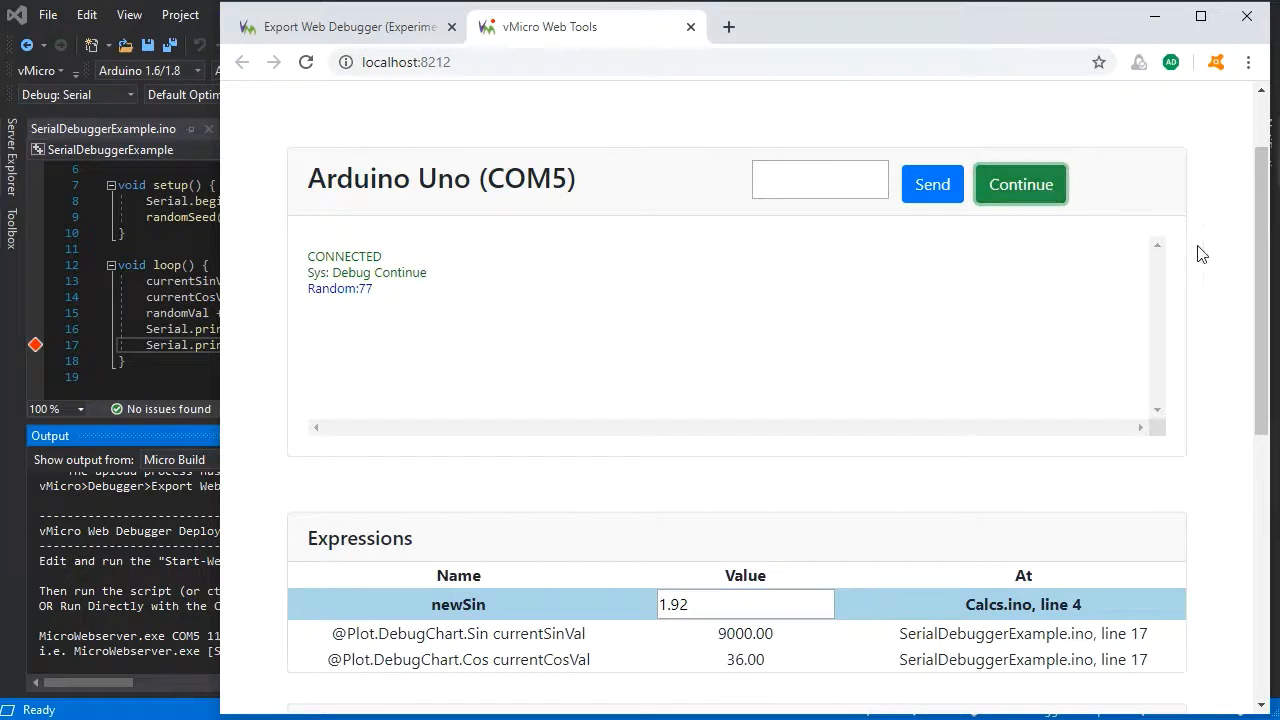
Step: Continue the sketch through further breakpoint hits, logging new Random values
scroll(down, 3)
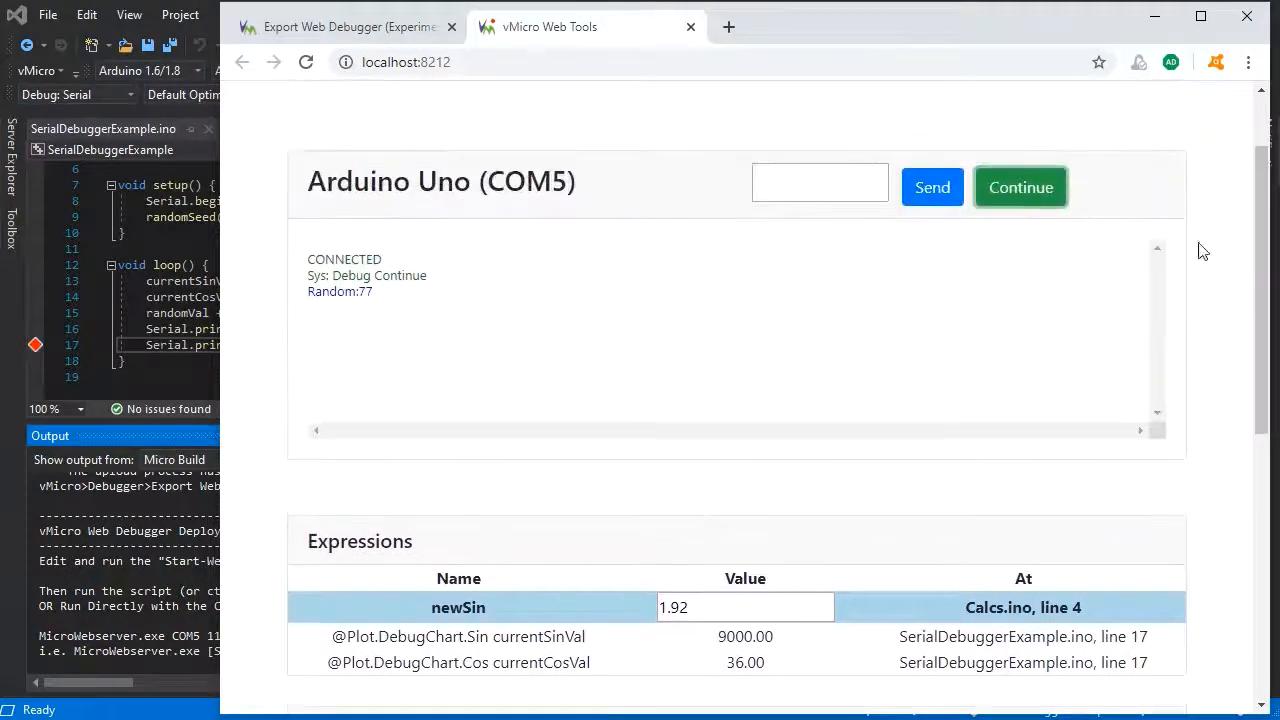
click(1020, 188)
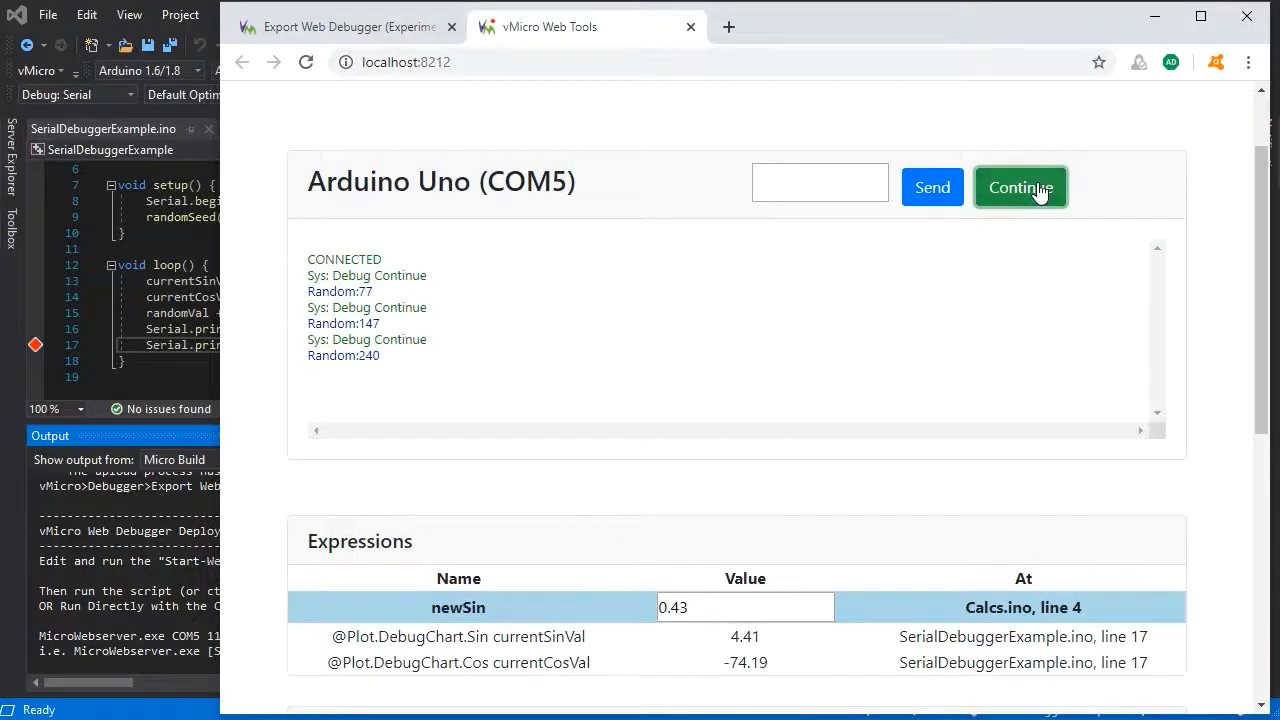
click(1020, 188)
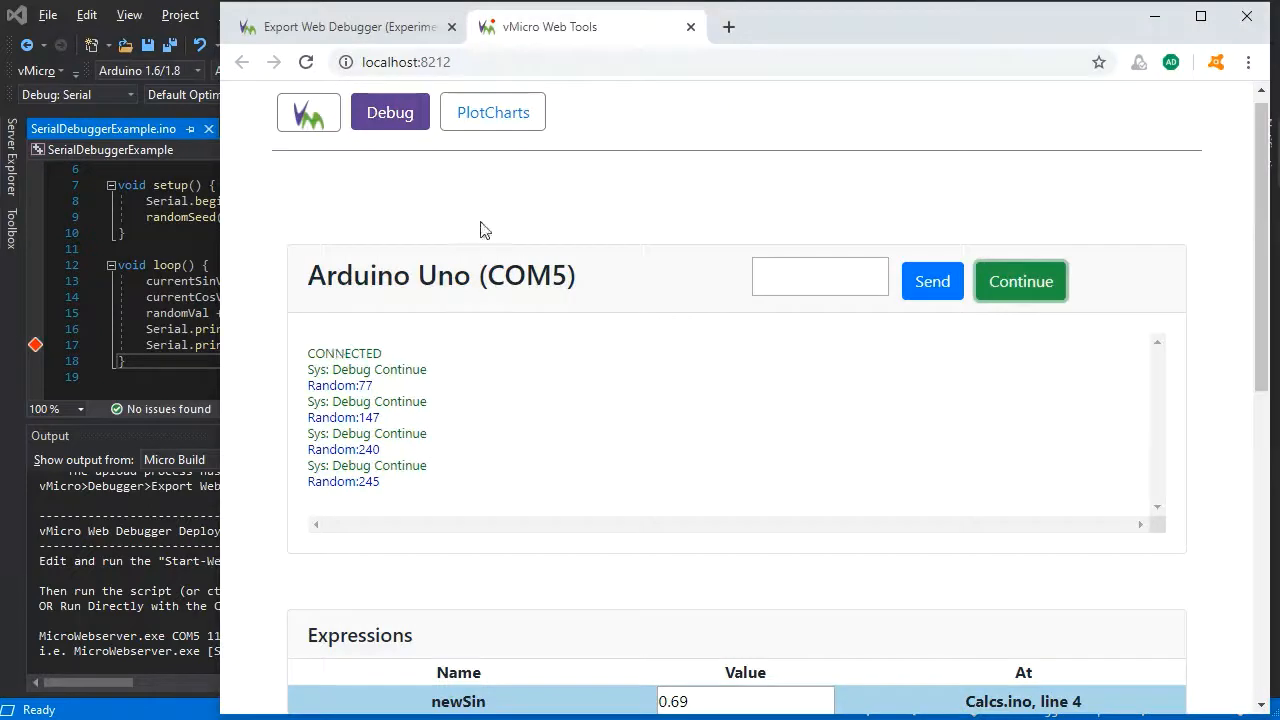
Step: View the Sin/Cos DebugChart, continue the sketch twice from Debug, then check the new data points
click(492, 112)
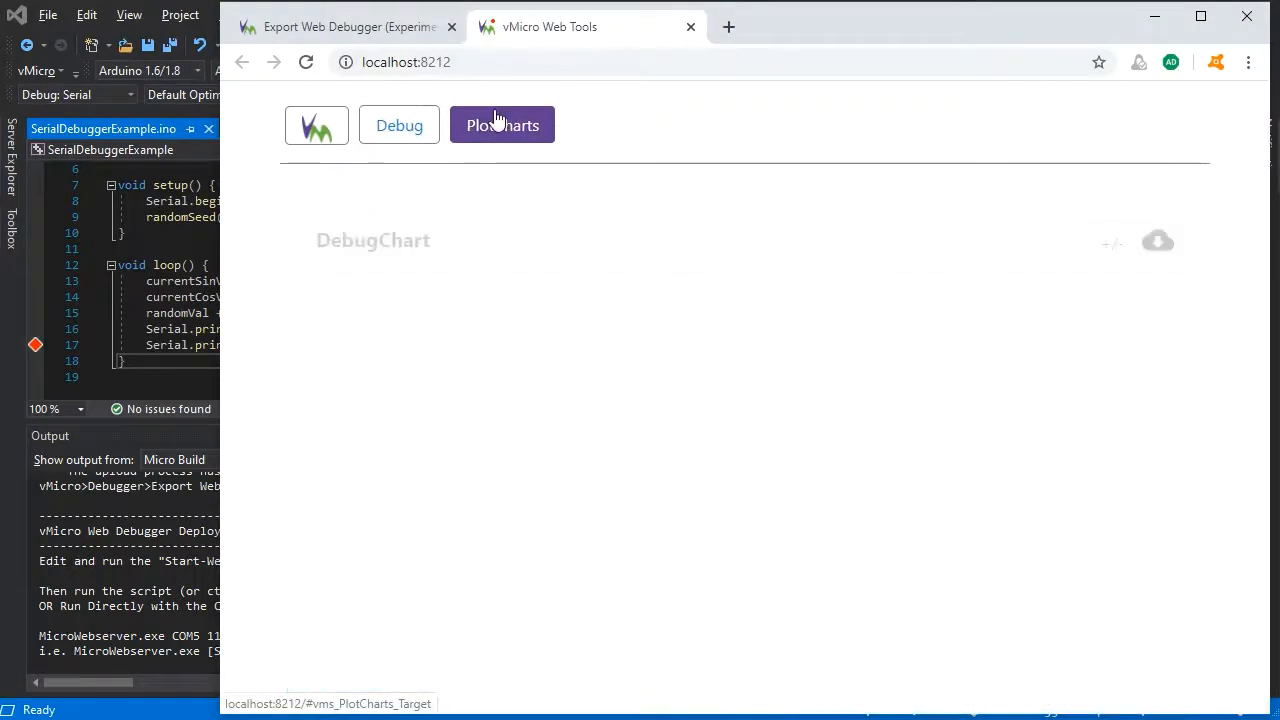
click(502, 124)
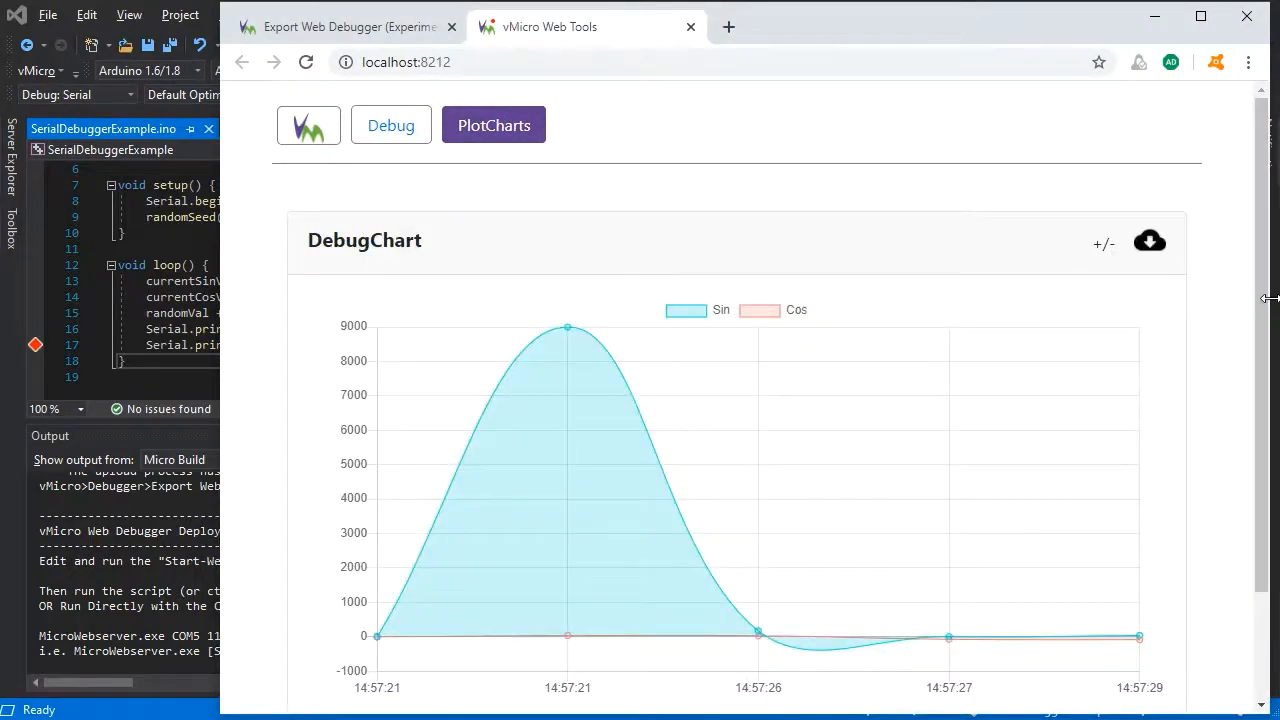
scroll(down, 3)
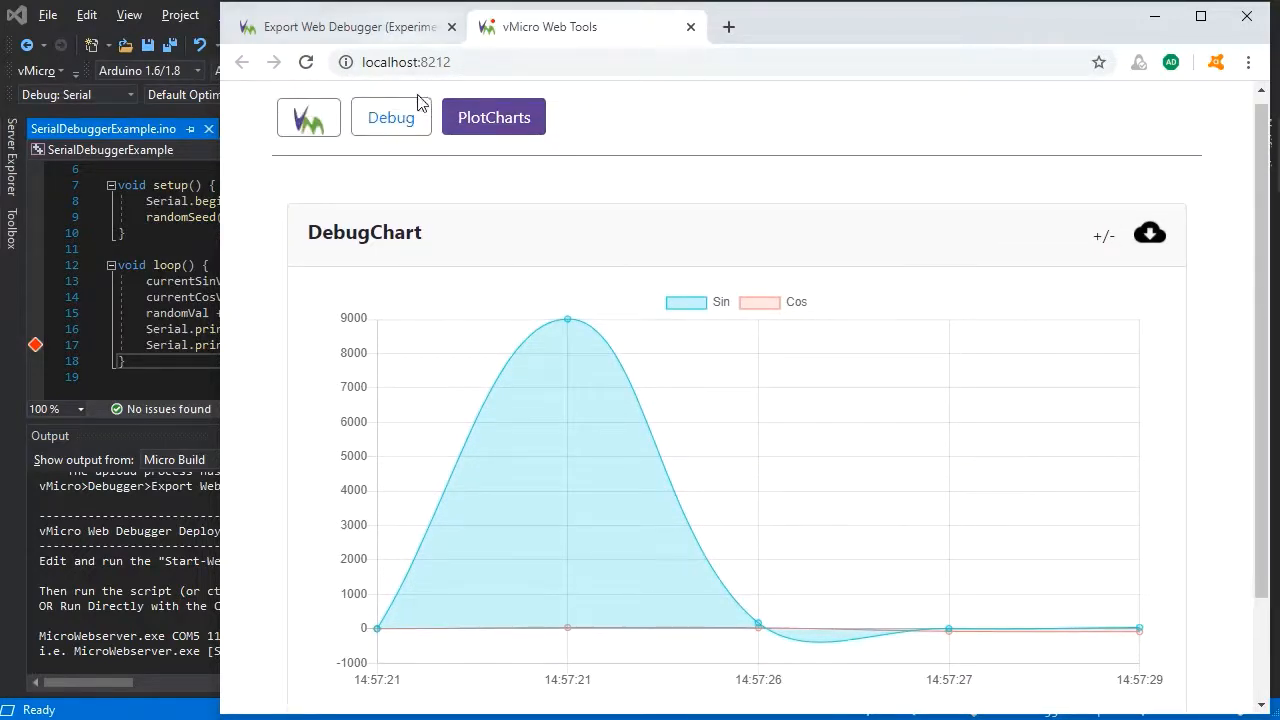
click(390, 116)
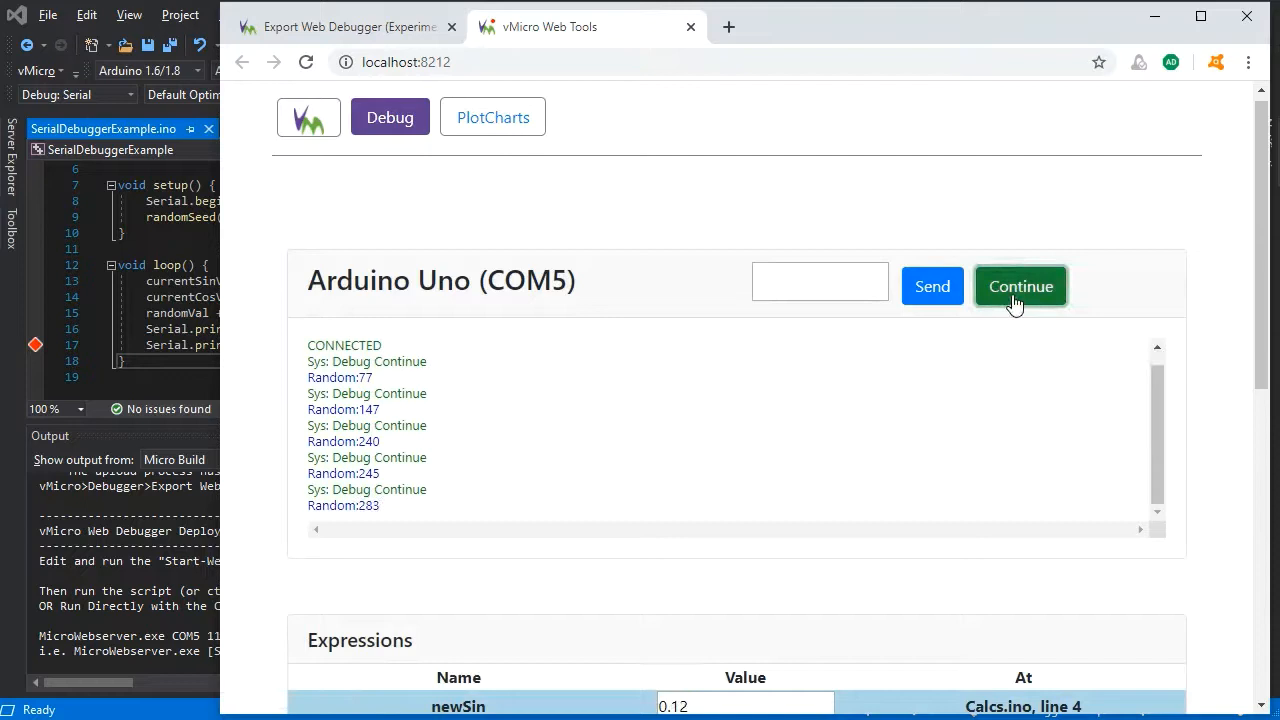
click(1020, 286)
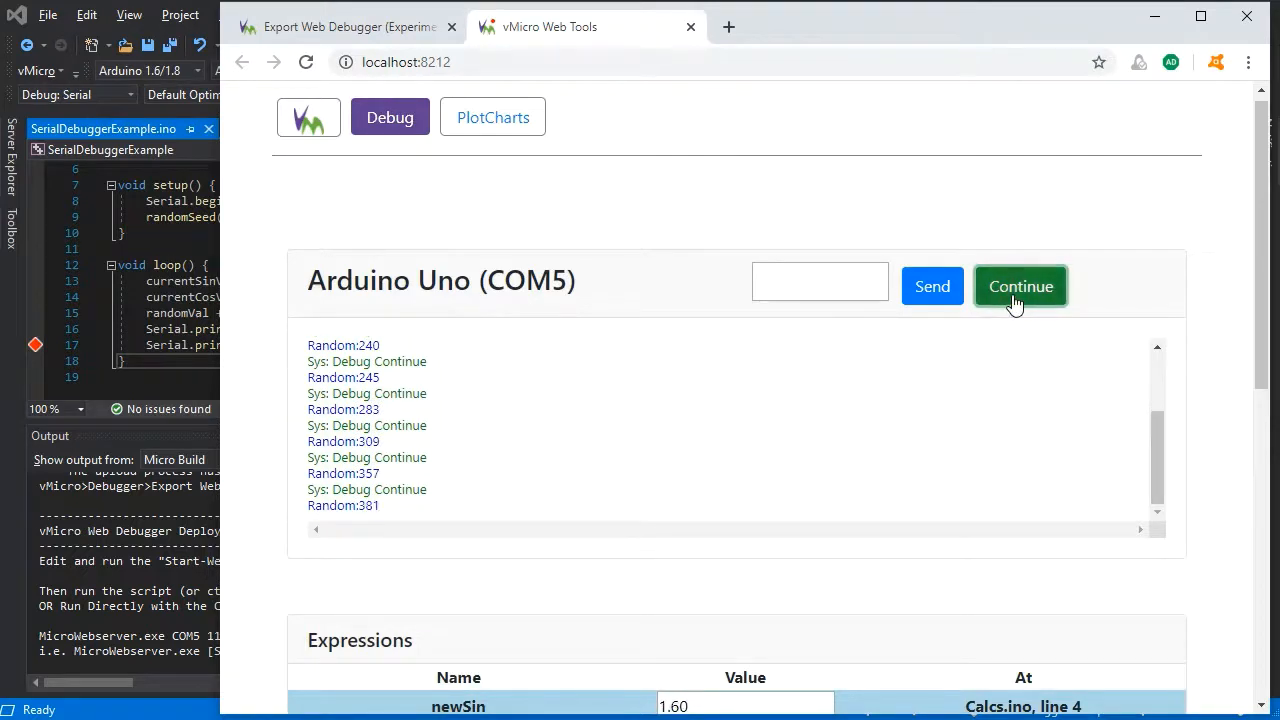
click(1020, 288)
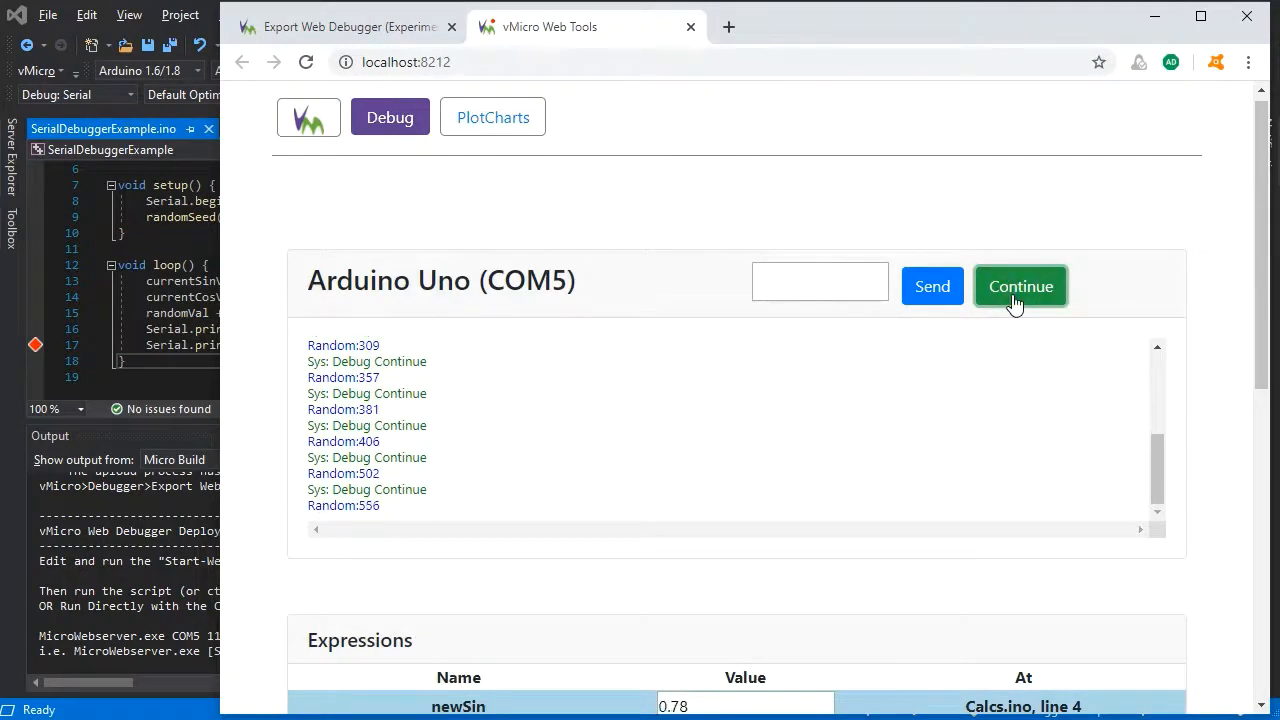
click(492, 116)
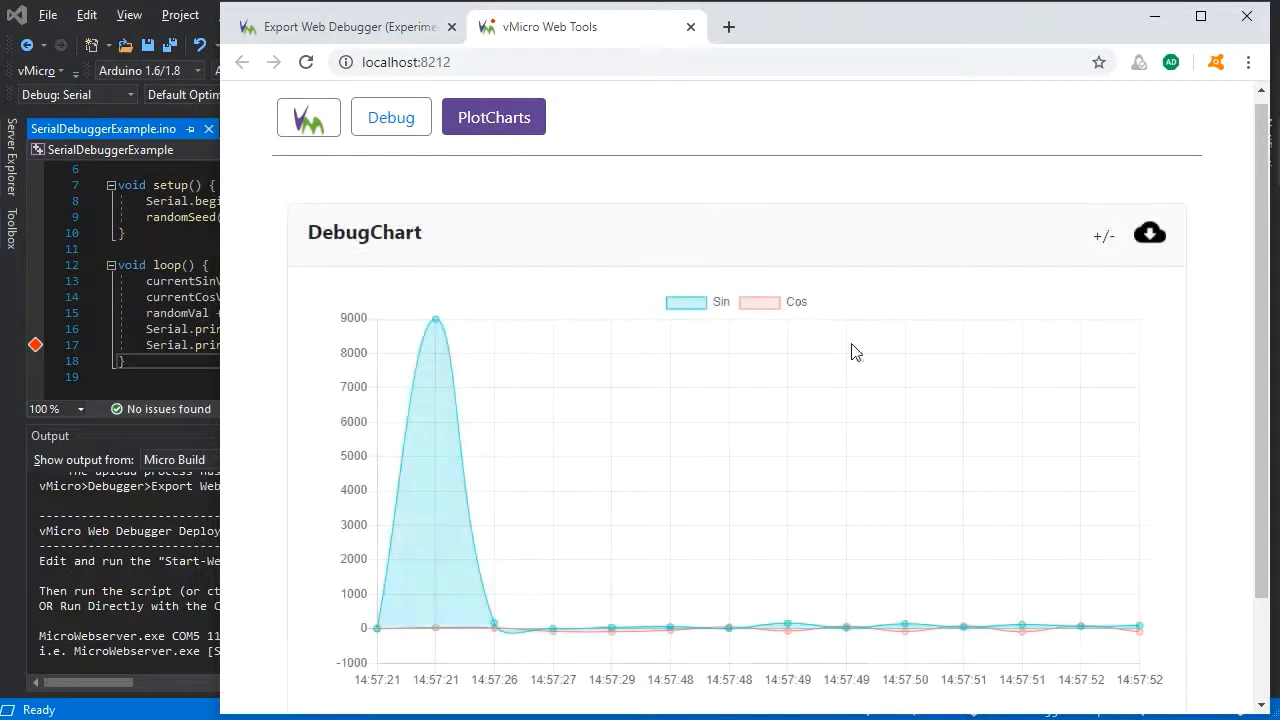
mouse_move(360, 476)
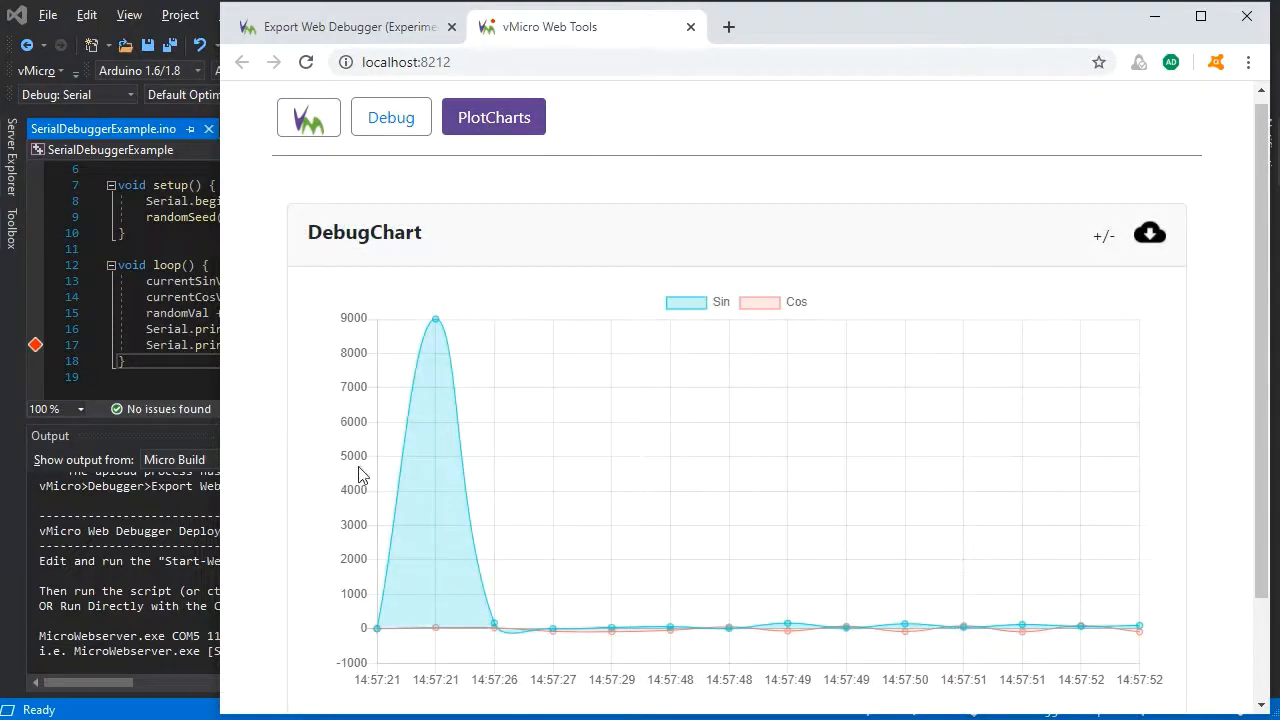
mouse_move(436, 320)
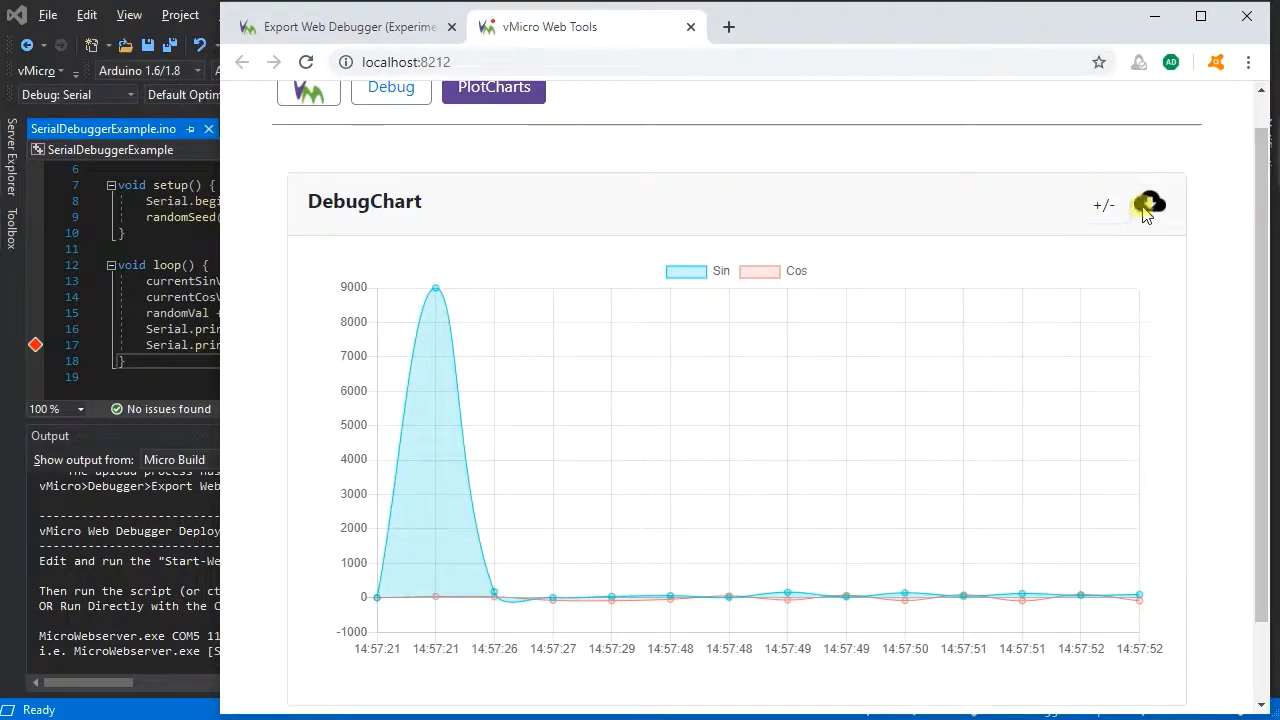
Step: Download the DebugChart data as DebugChart.csv and open it in Notepad
click(1148, 204)
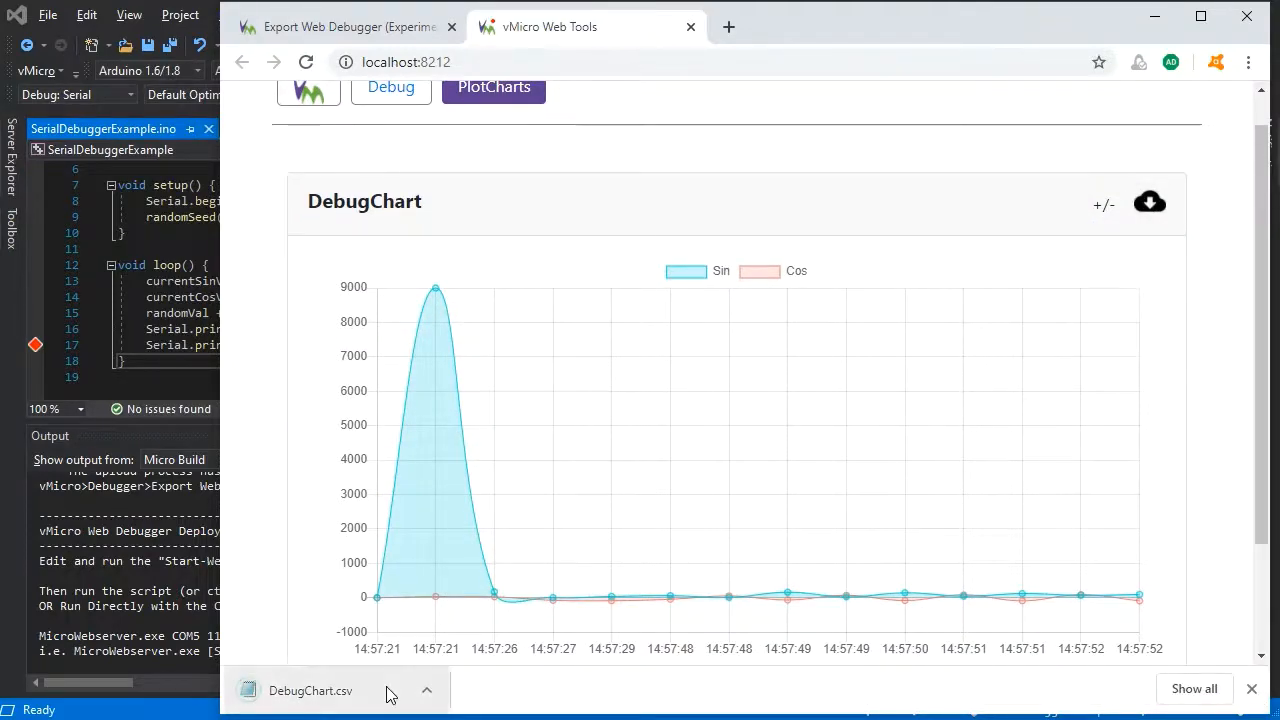
click(310, 692)
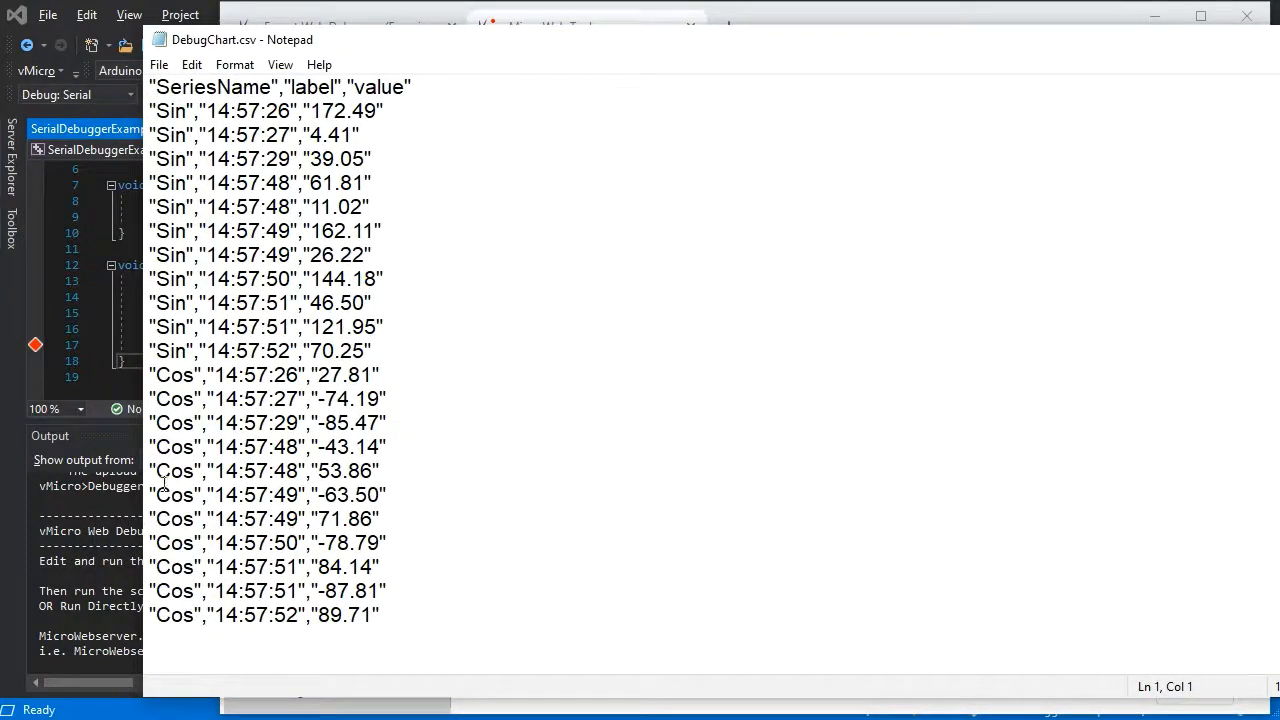
mouse_move(640, 518)
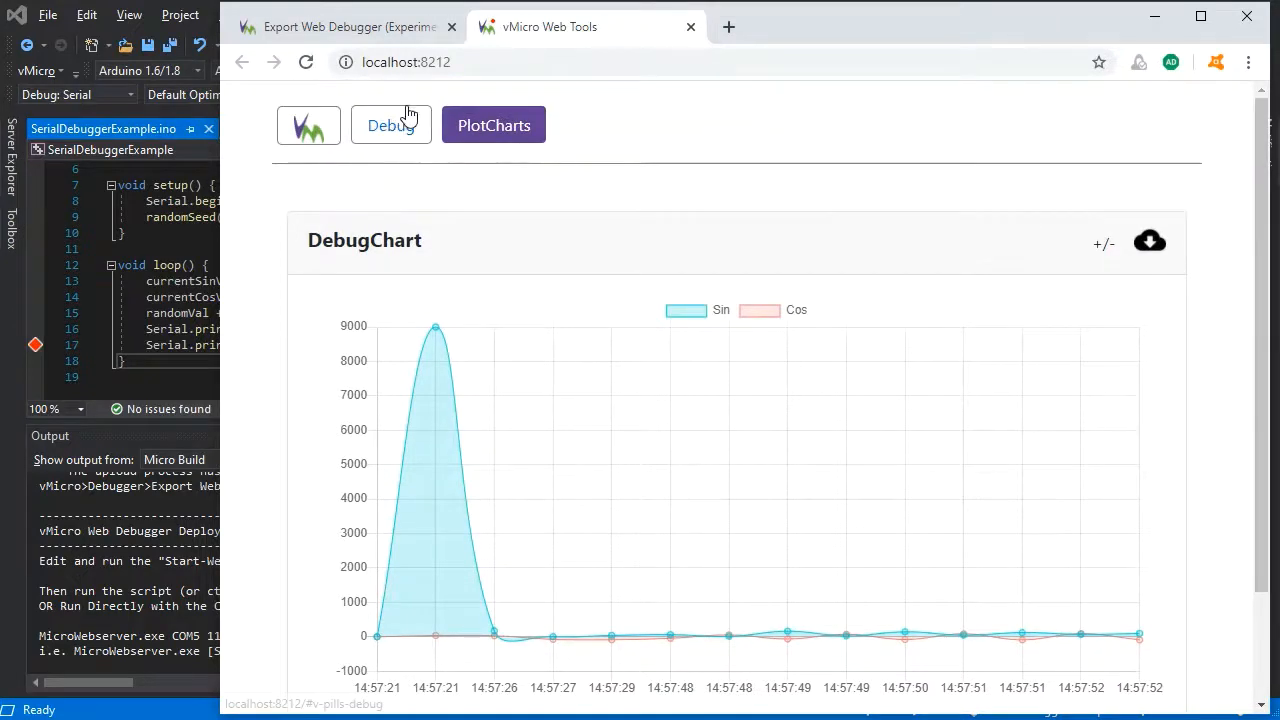
Step: Return to the Debug view, review the log, and close the vMicro Web Tools browser tab
click(388, 124)
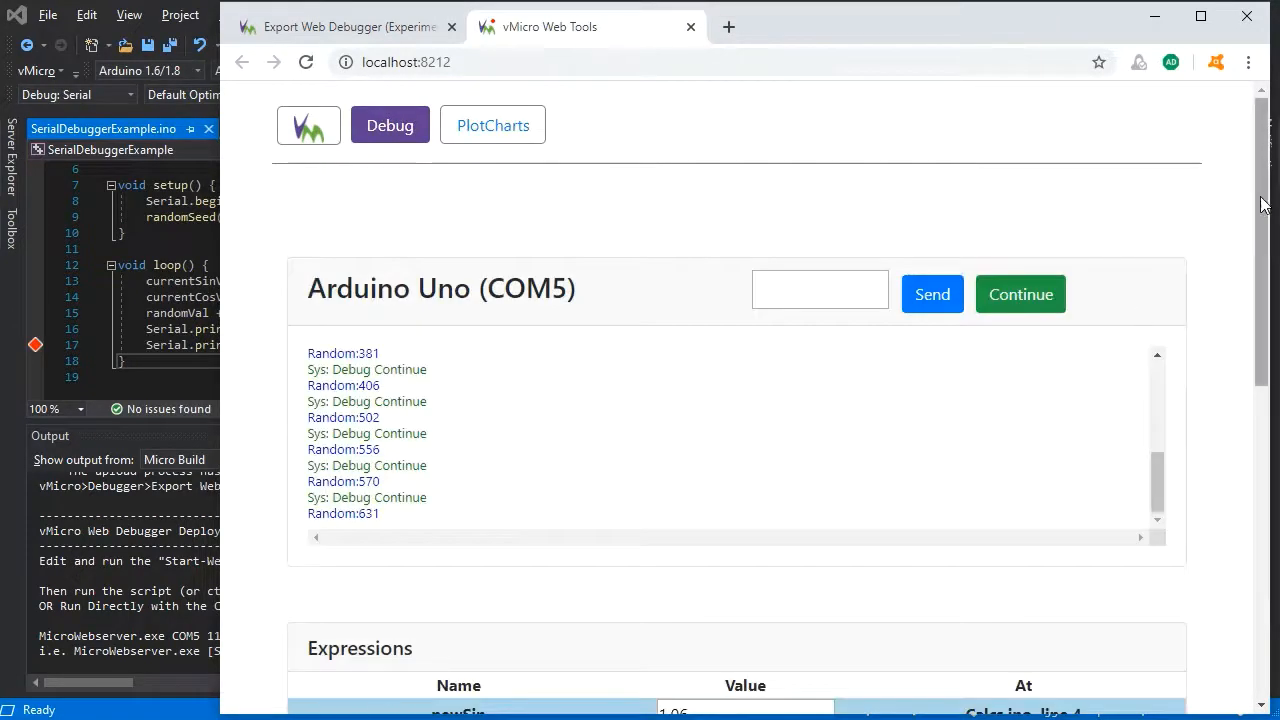
scroll(down, 3)
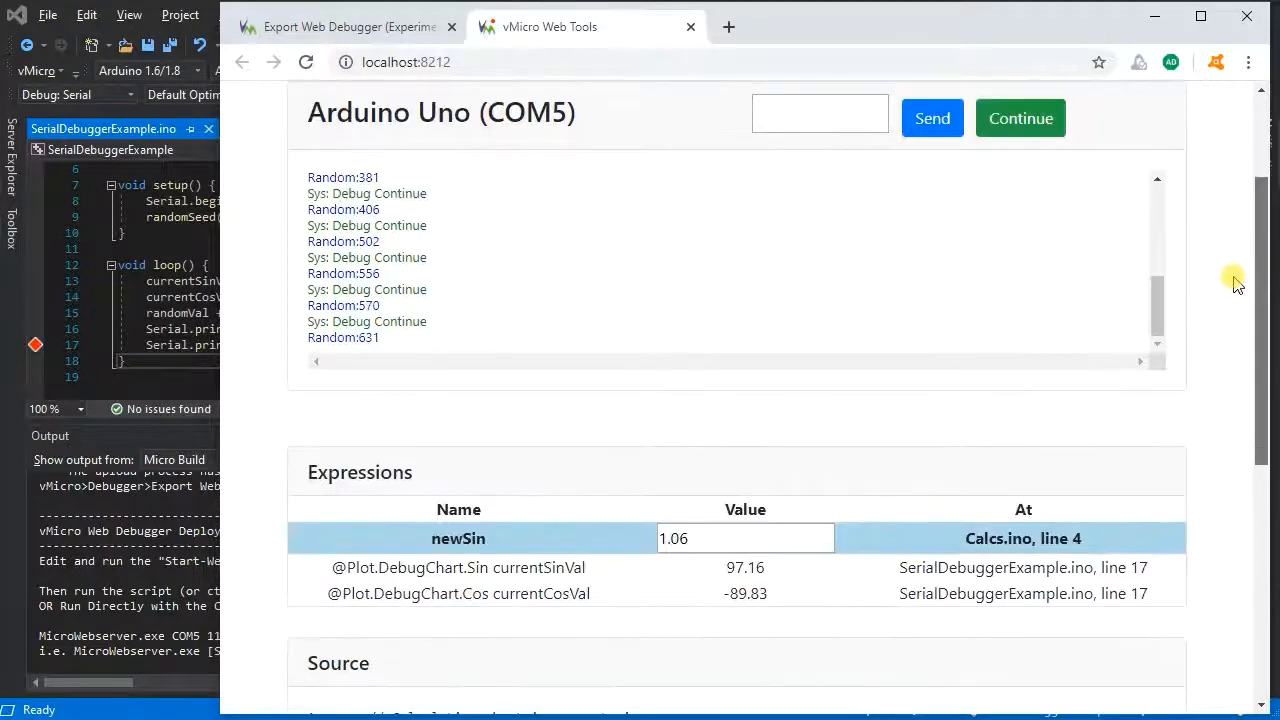
scroll(down, 3)
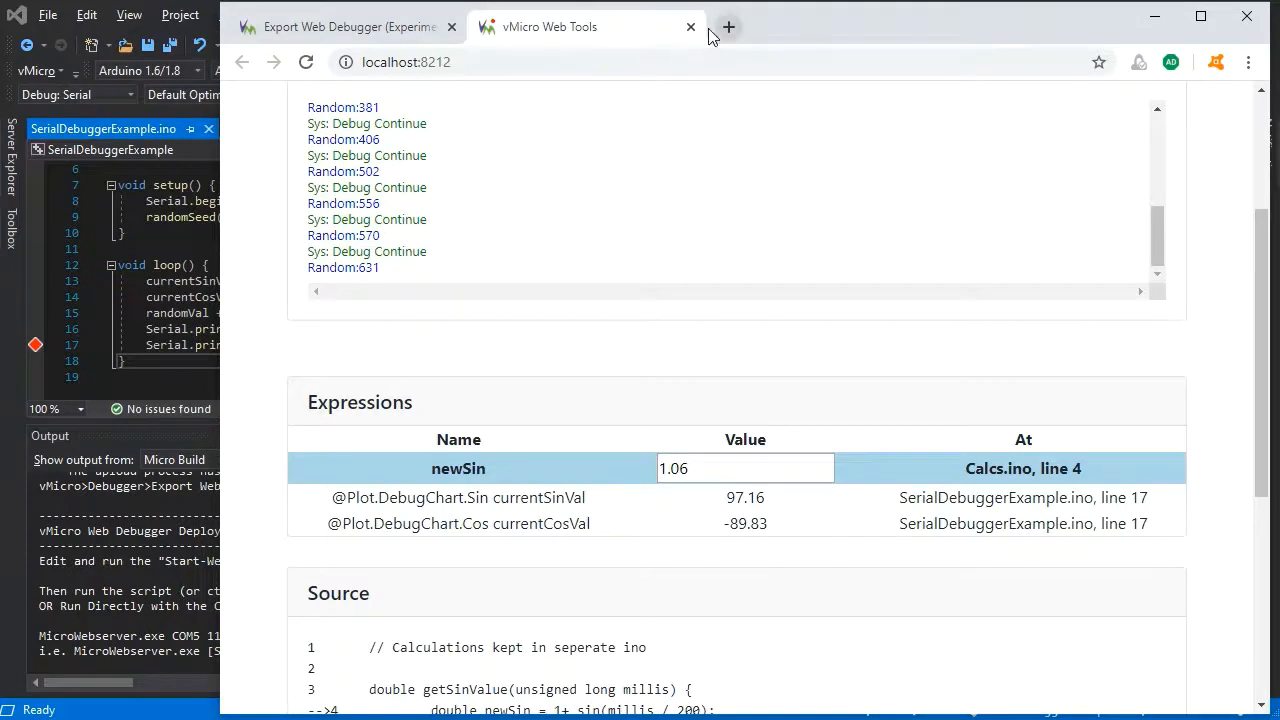
mouse_move(690, 28)
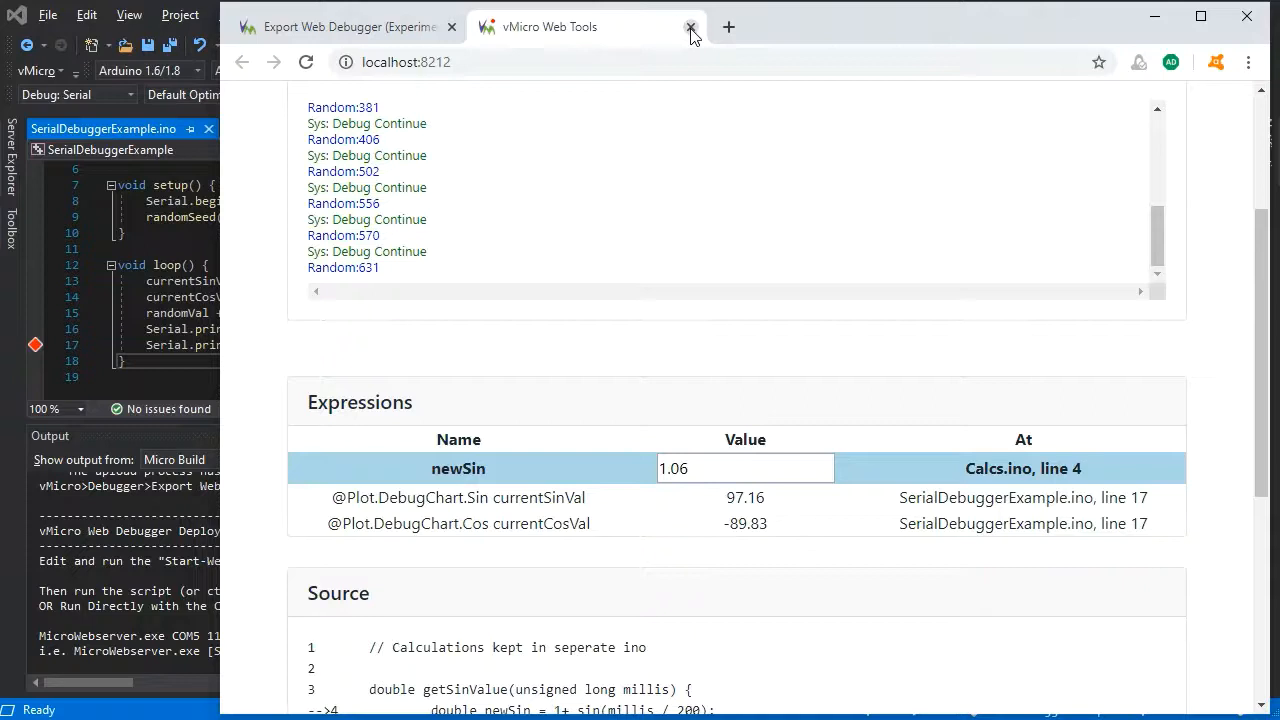
click(690, 28)
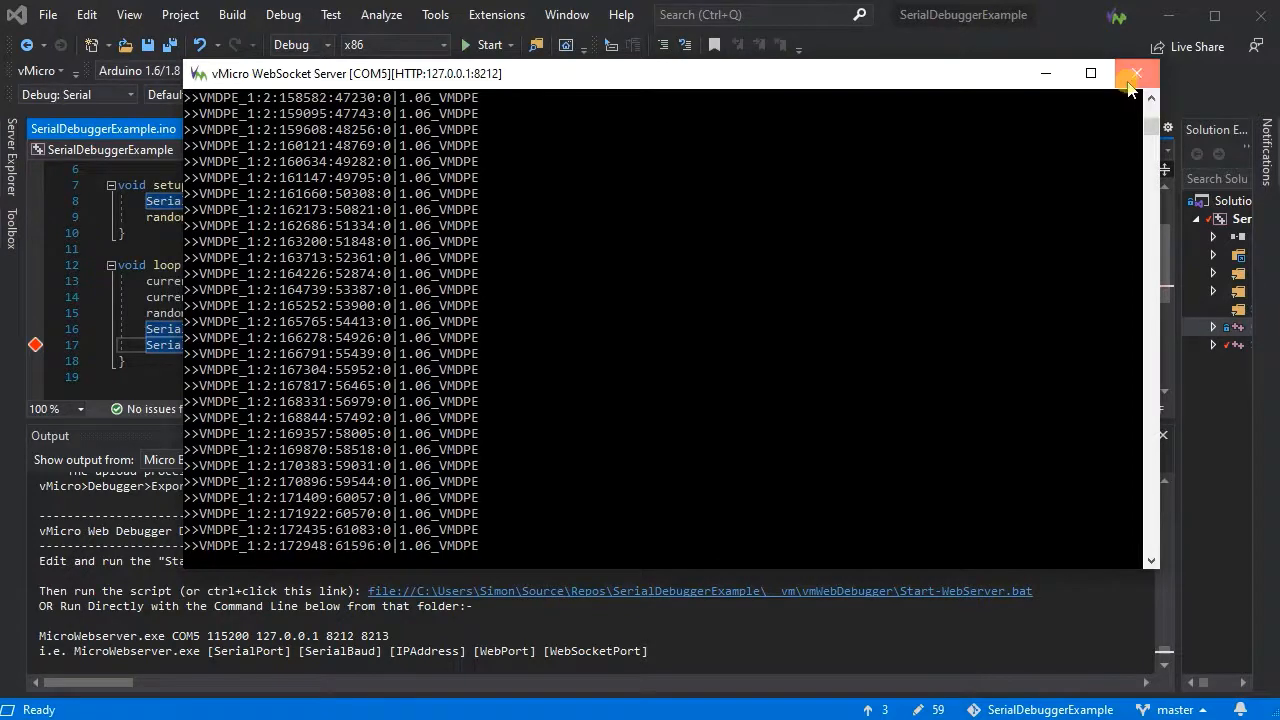
Step: Close the WebSocket Server console and remove the line-4 breakpoint in Calcs.ino
click(1136, 72)
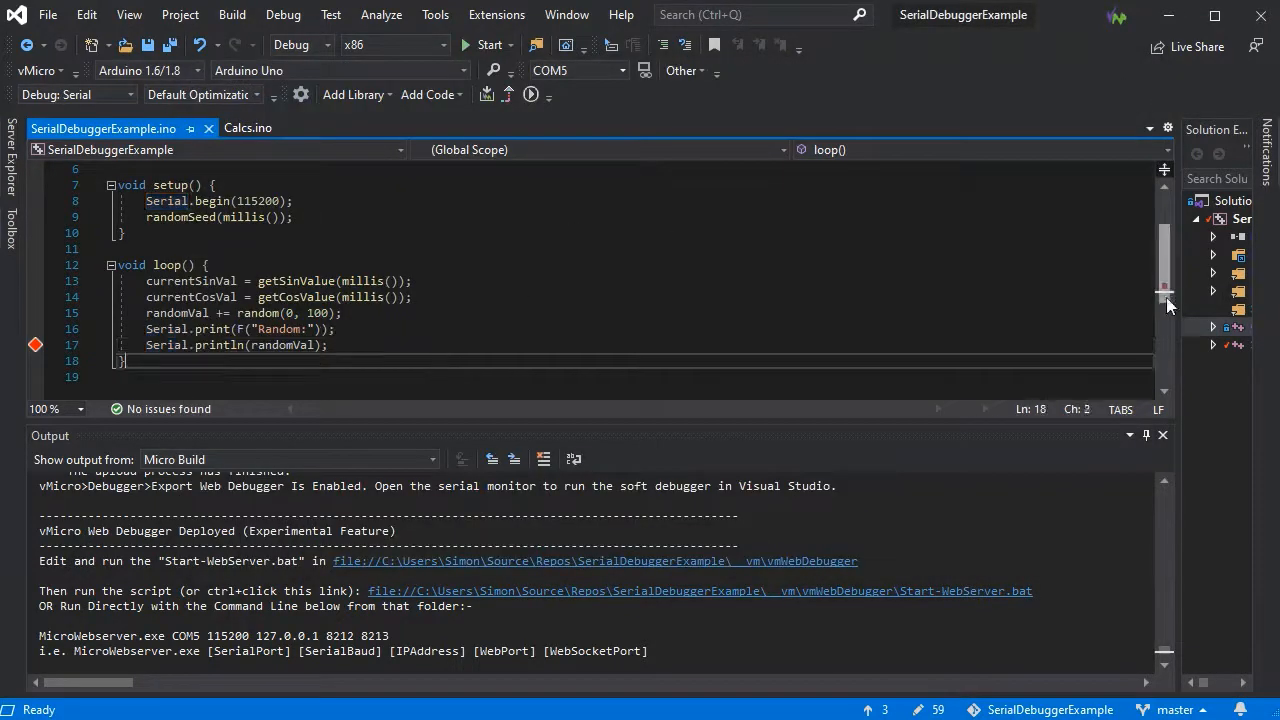
click(248, 128)
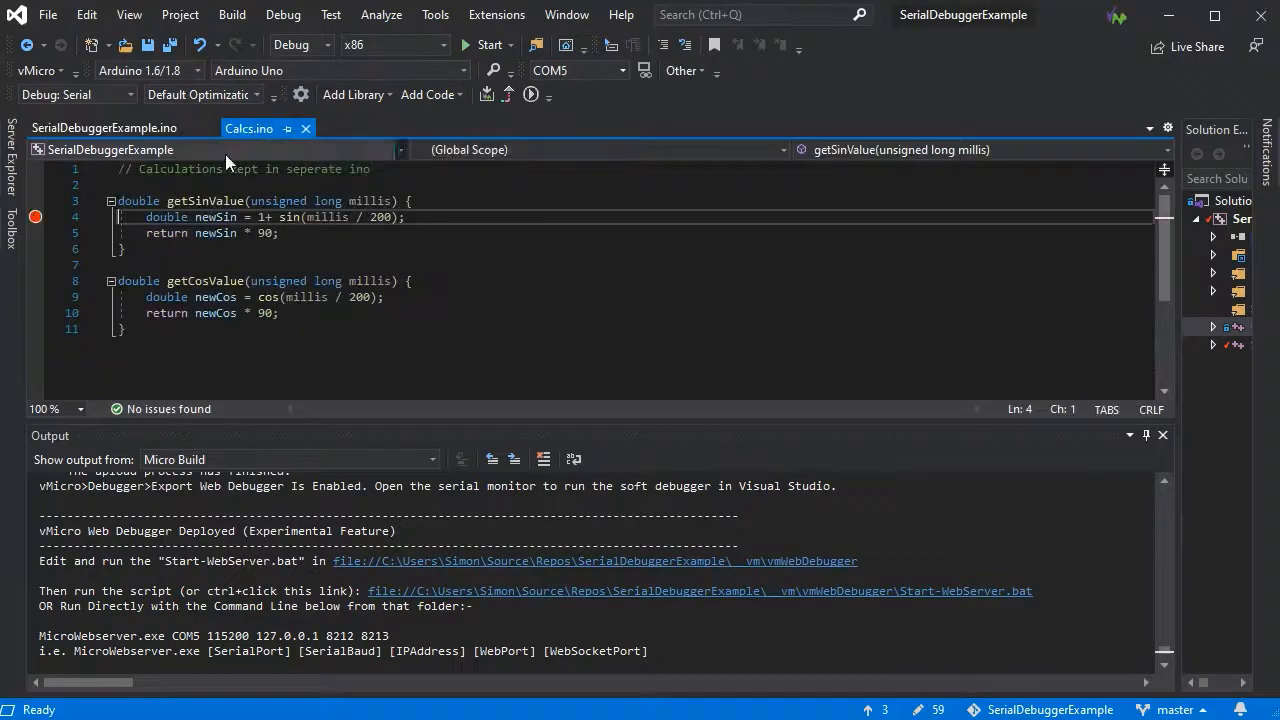
click(104, 128)
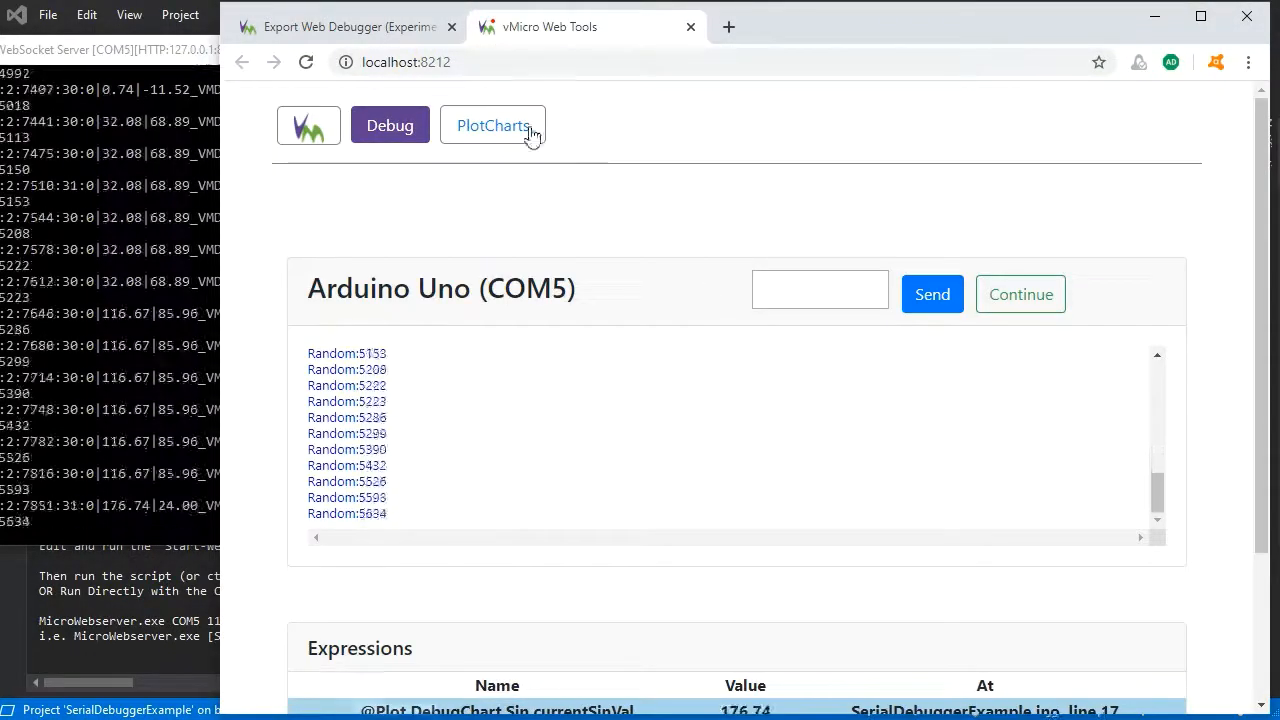
Step: Show the live Sin and Cos DebugChart in PlotCharts and scroll through it
click(492, 124)
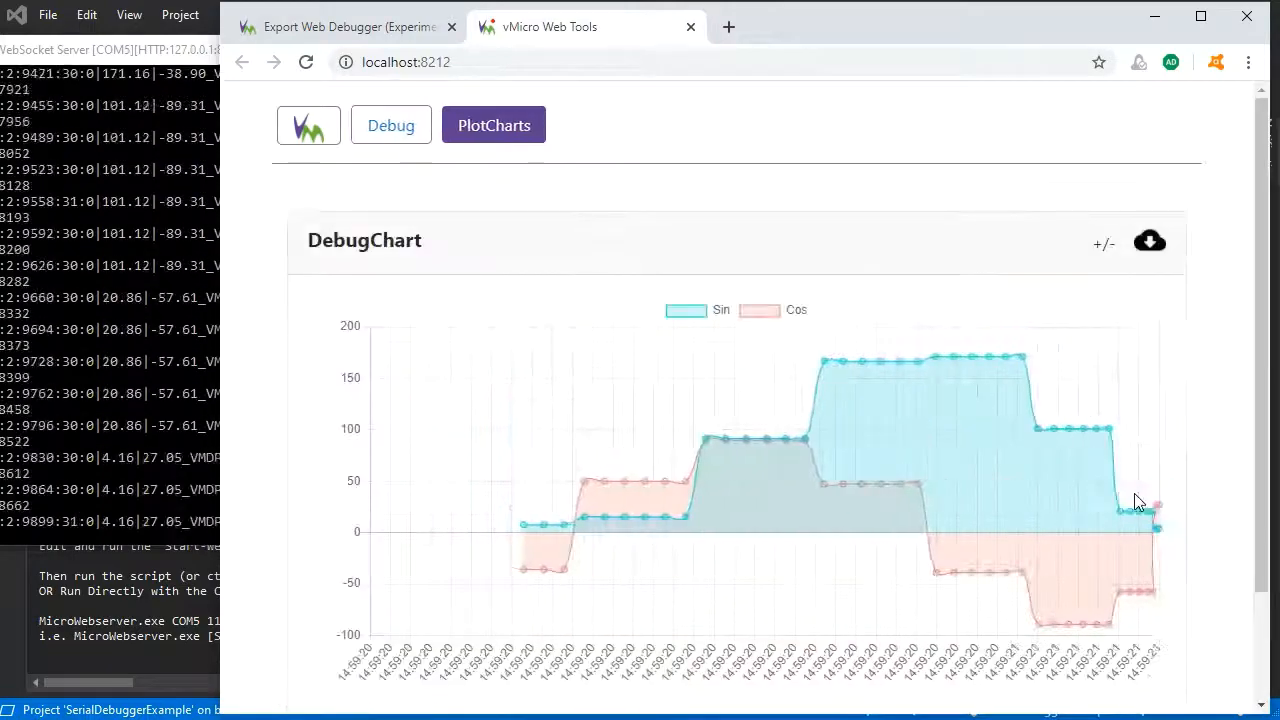
scroll(down, 3)
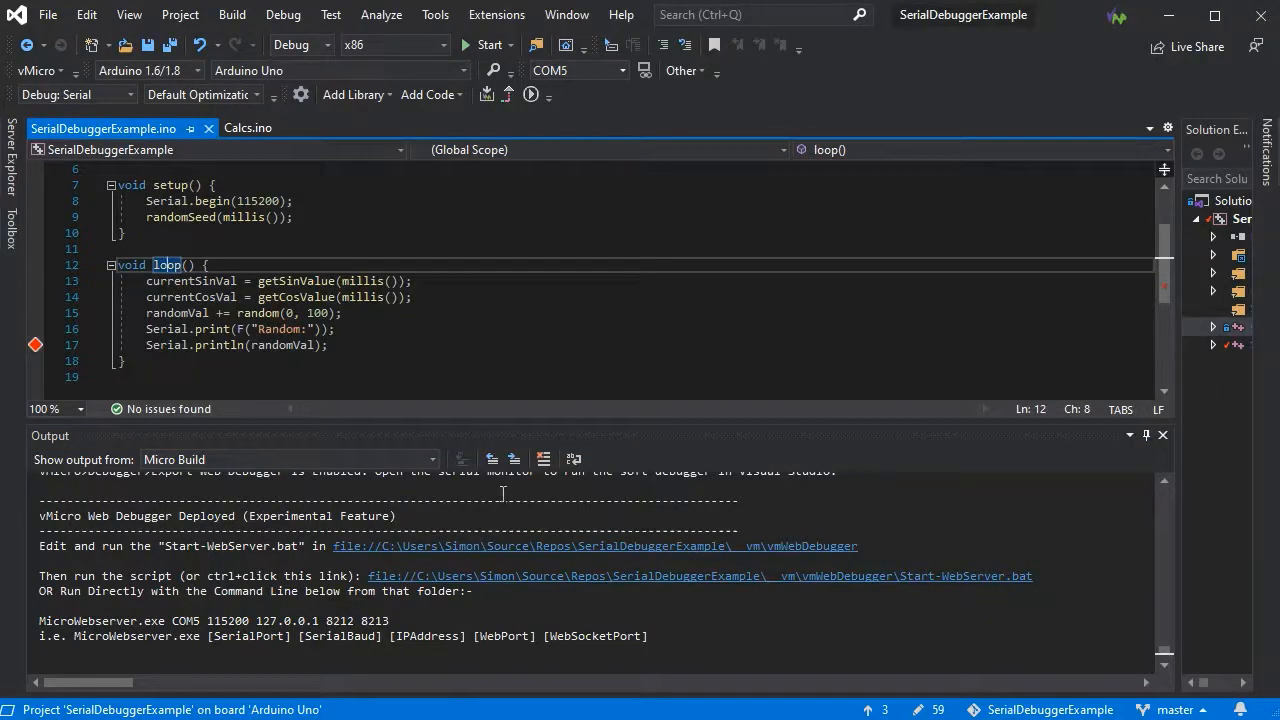
mouse_move(488, 30)
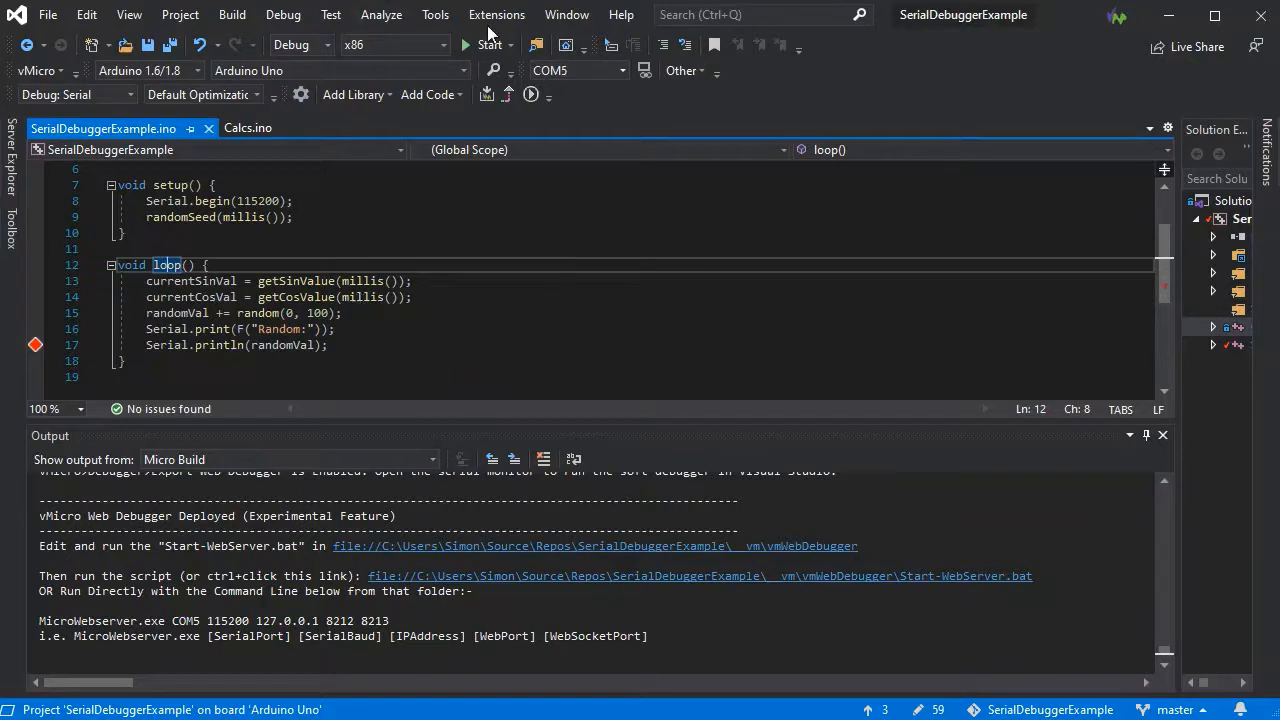
Step: Bring up the vMicro extension commands listing Arduino Uno on COM5 and Build & Upload
click(496, 14)
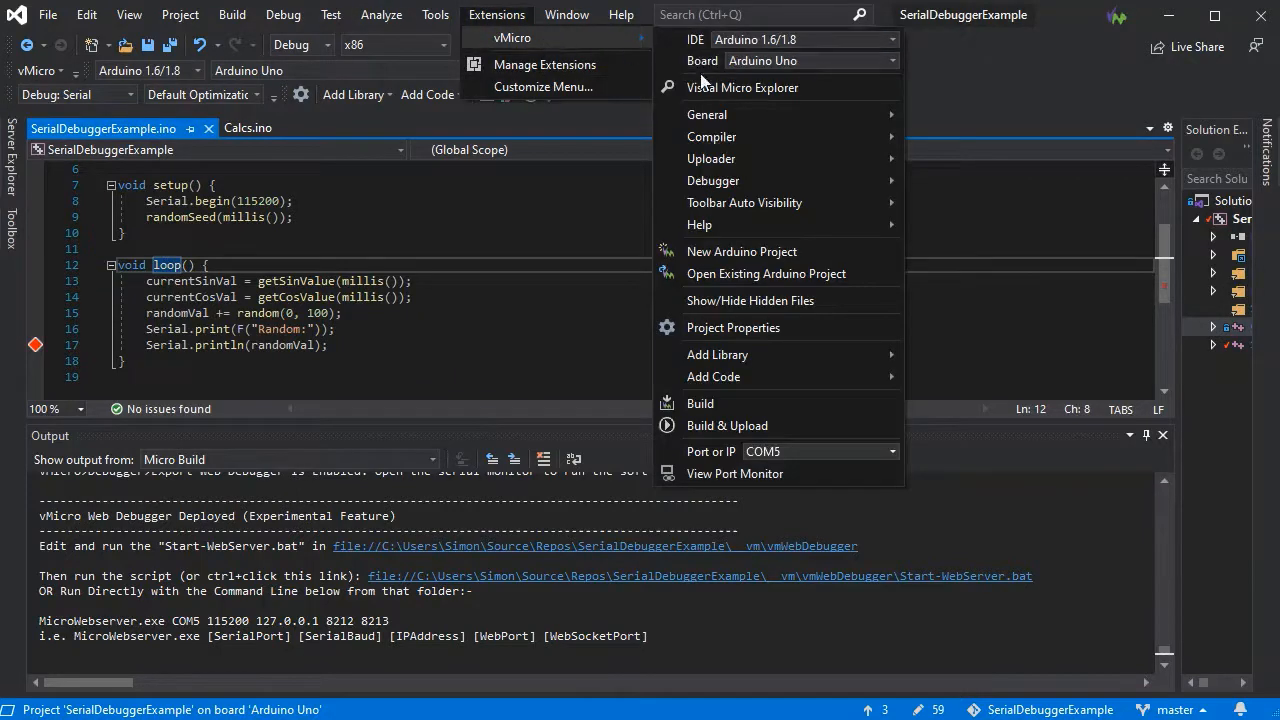
mouse_move(712, 180)
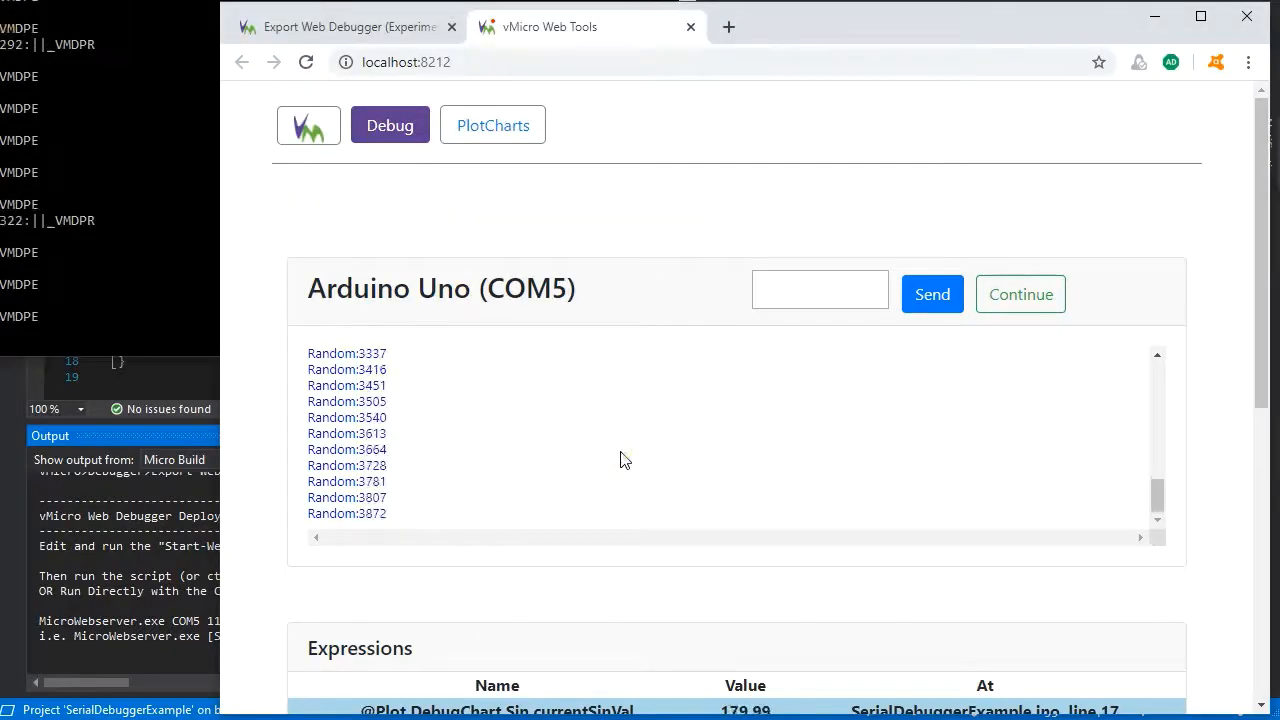
Step: Scroll through the freshly streamed Random values on the vMicro Web Tools debug page
scroll(down, 3)
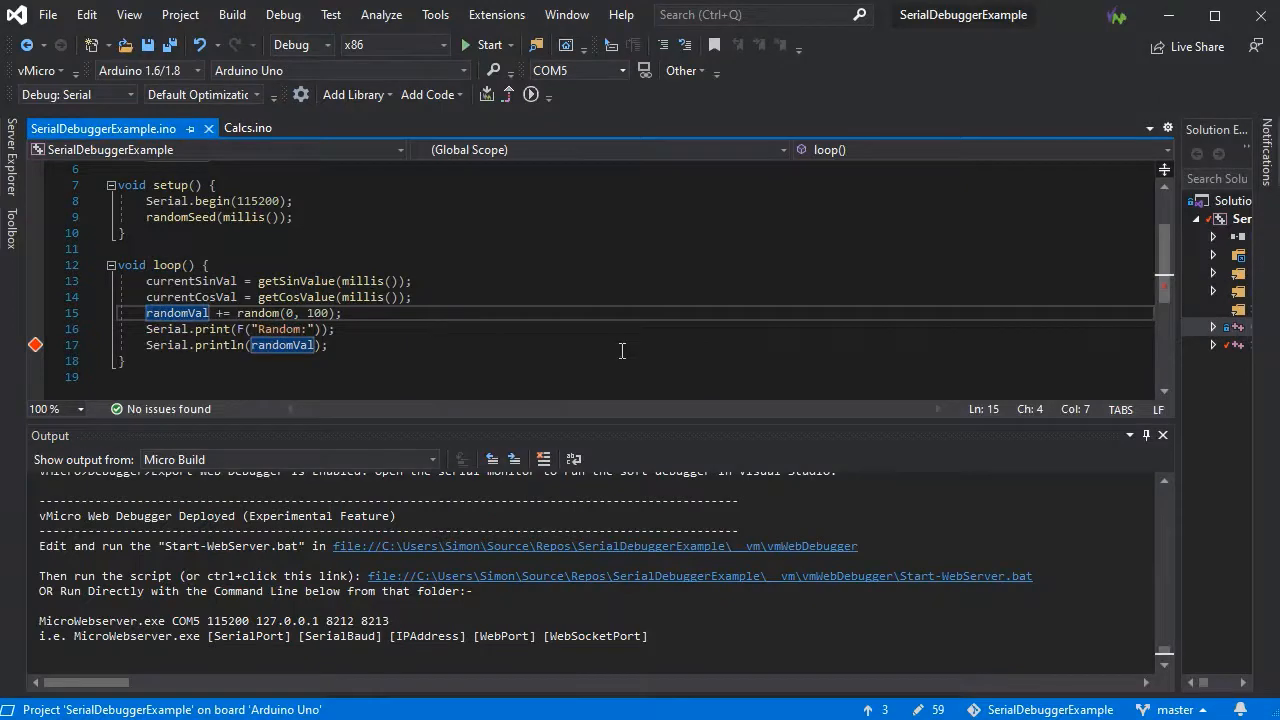
mouse_move(590, 236)
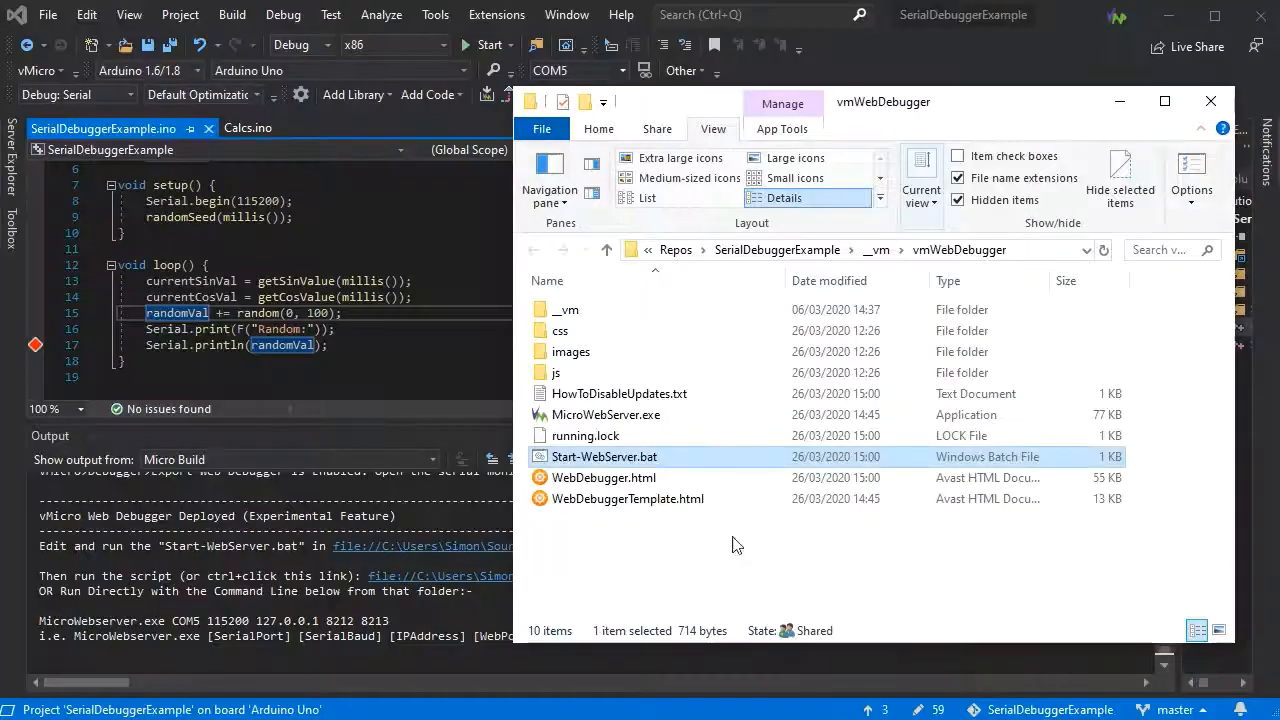
Step: Copy the vmWebDebugger folder and paste it into Documents\Arduino
click(630, 550)
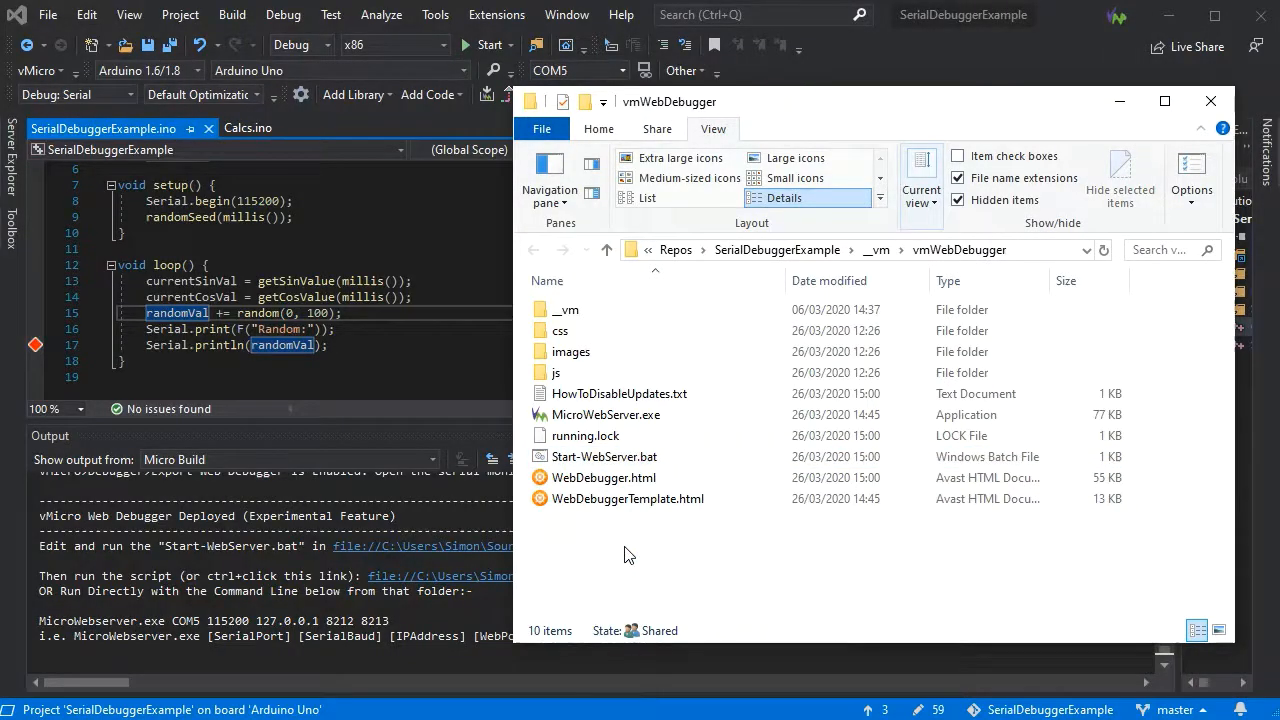
mouse_move(724, 556)
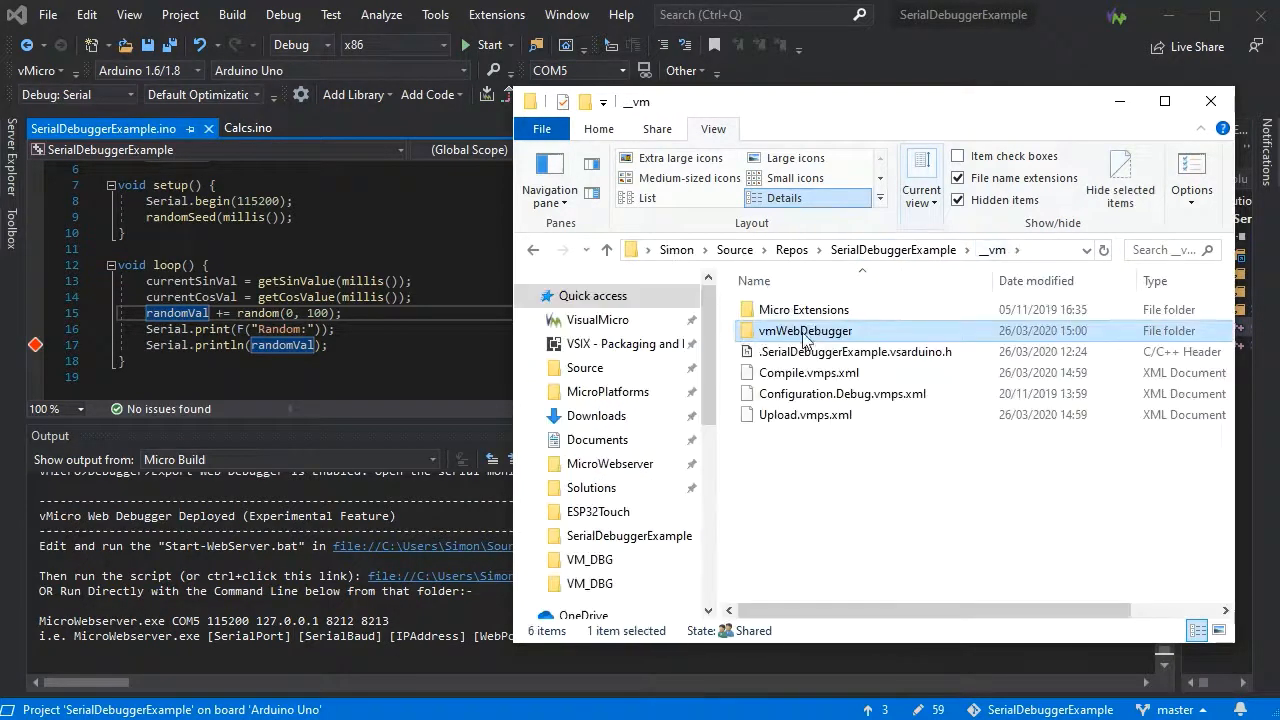
right_click(804, 330)
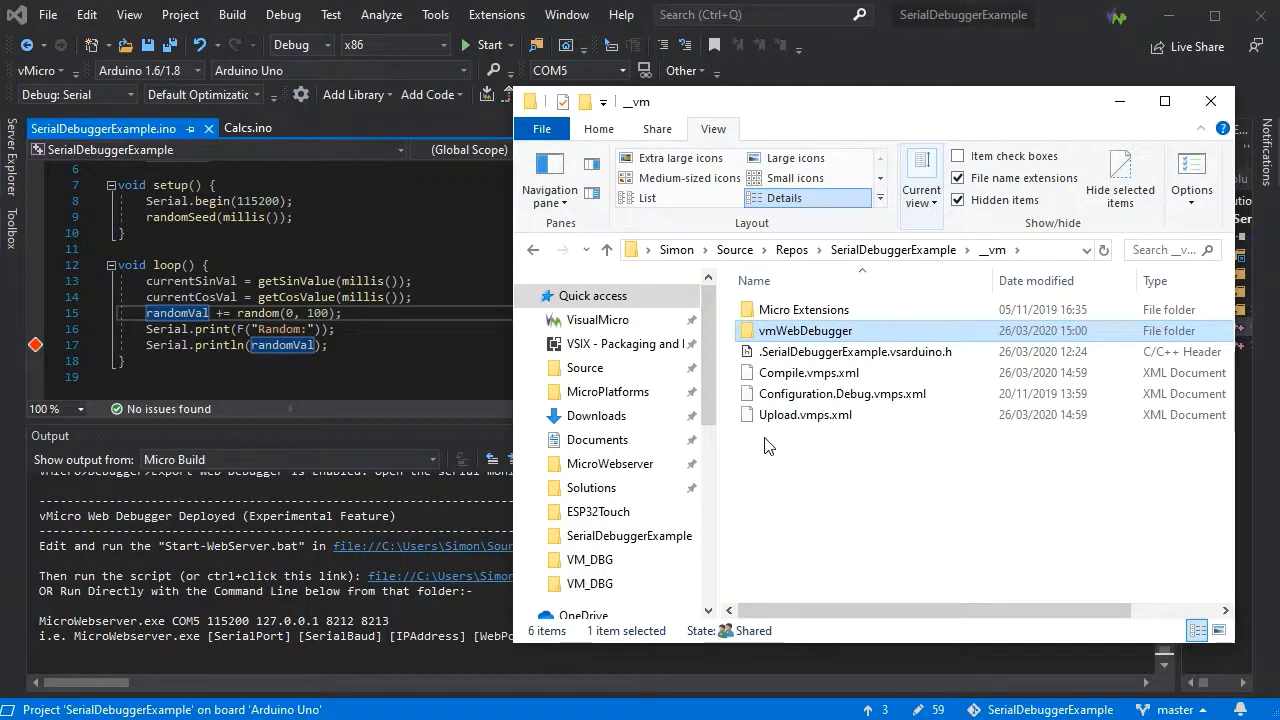
click(596, 440)
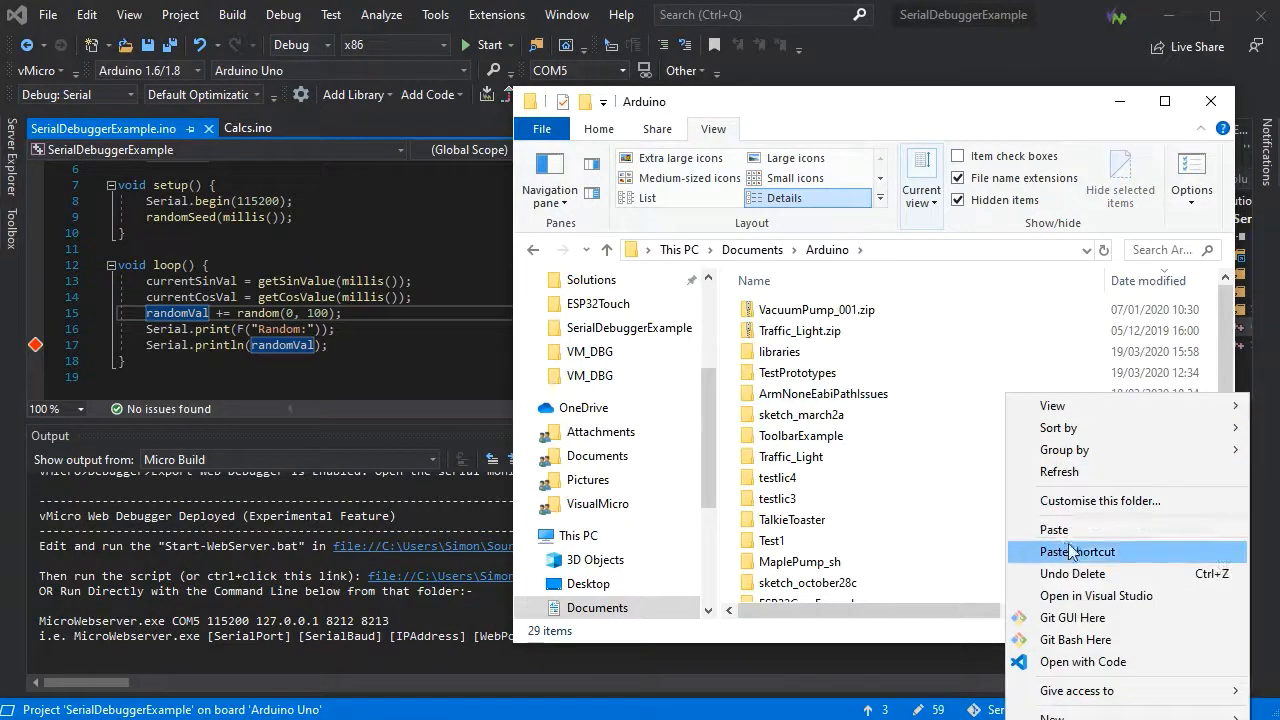
click(1076, 552)
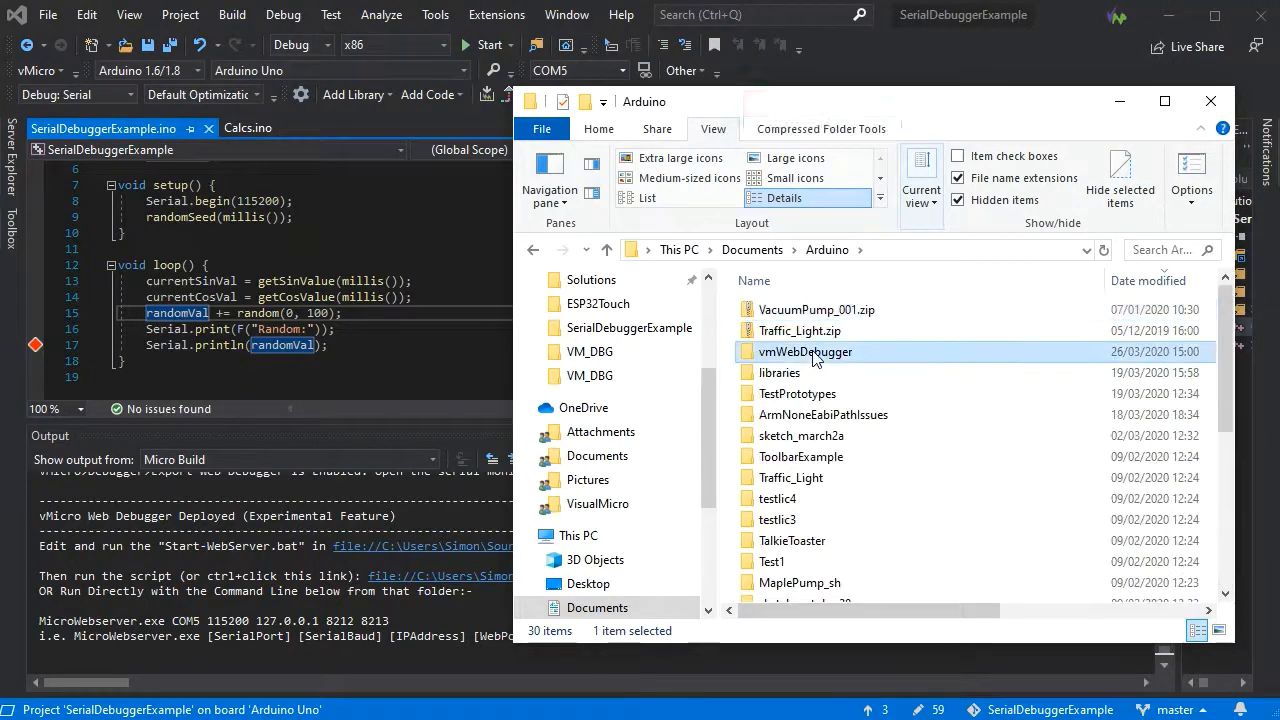
Step: Run Start-WebServer.bat from the copied vmWebDebugger folder to relaunch the web debugger
double_click(806, 352)
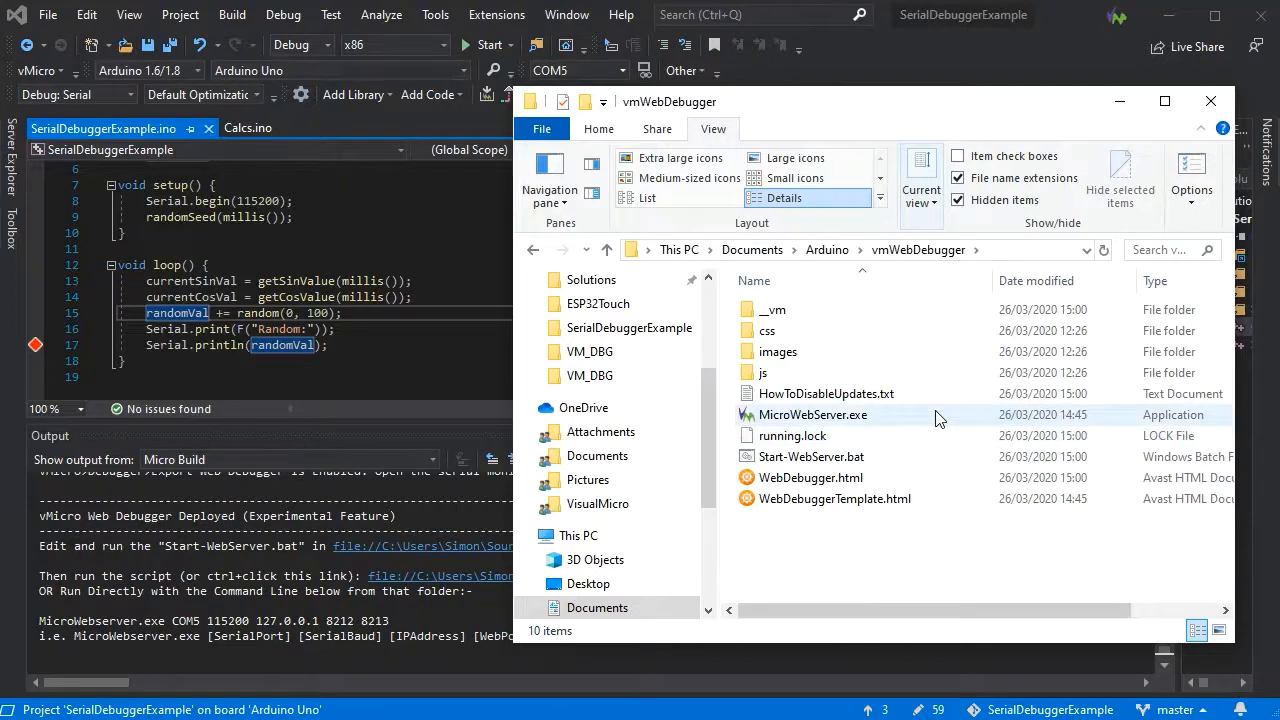
click(810, 456)
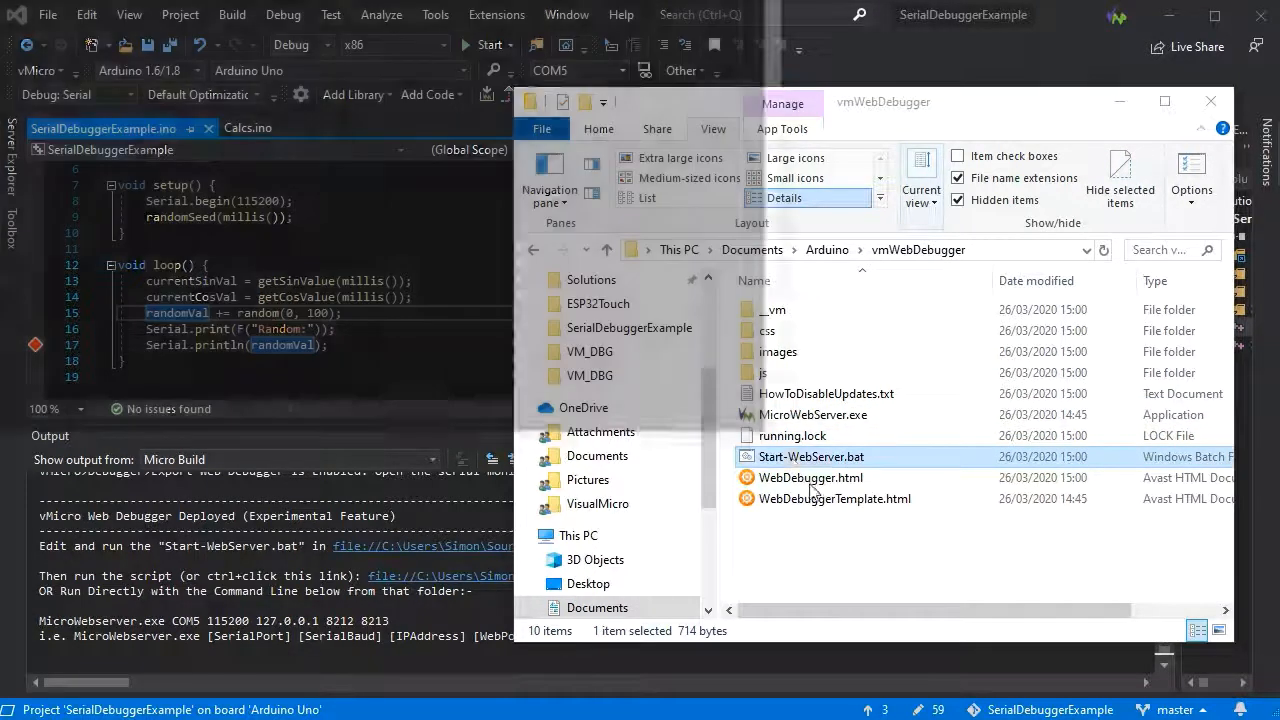
double_click(810, 456)
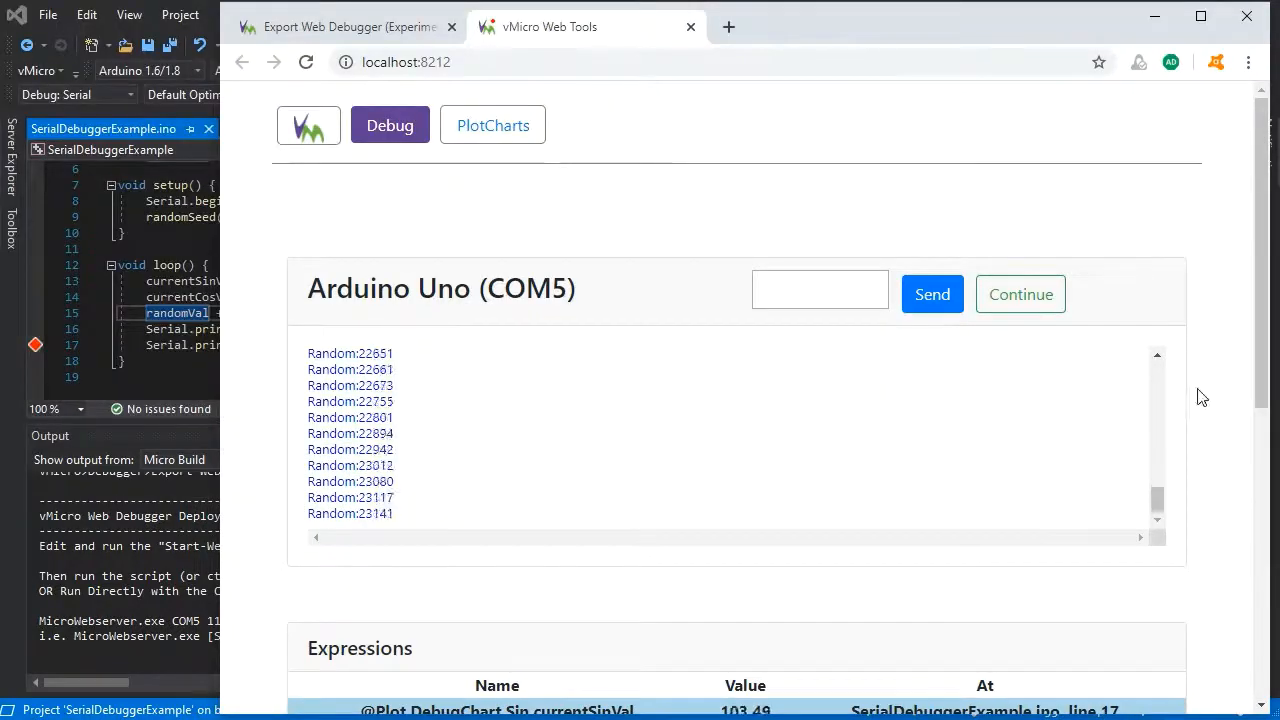
Step: Watch more Random values stream on the Debug page, then minimize the browser back to File Explorer
scroll(down, 3)
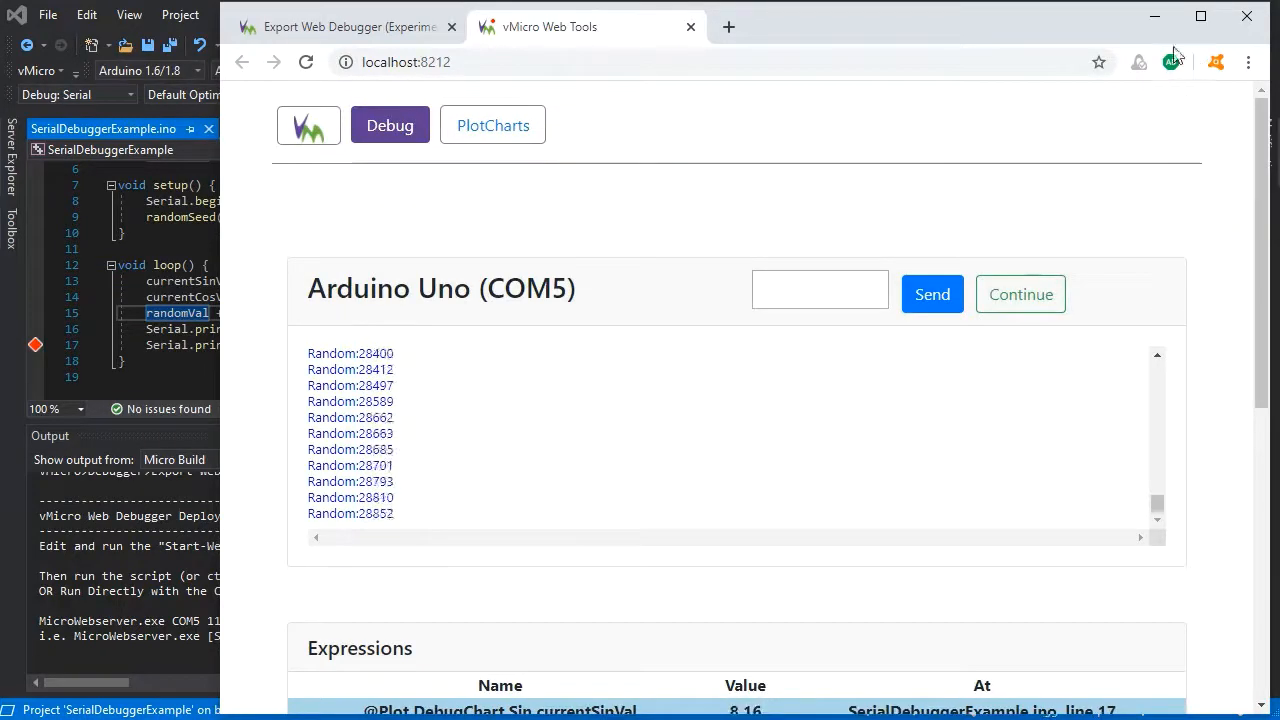
click(348, 26)
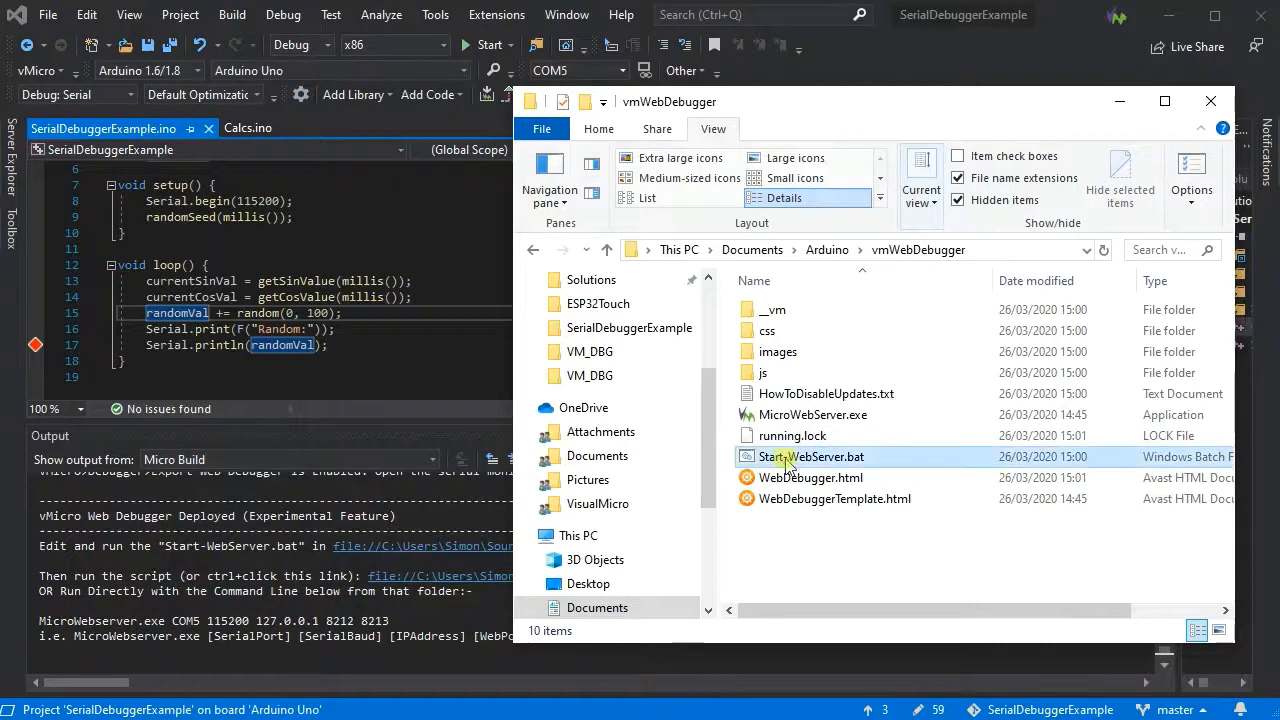
Step: Open the copied Start-WebServer.bat in Notepad to review its blank remote socket address and port settings
double_click(814, 456)
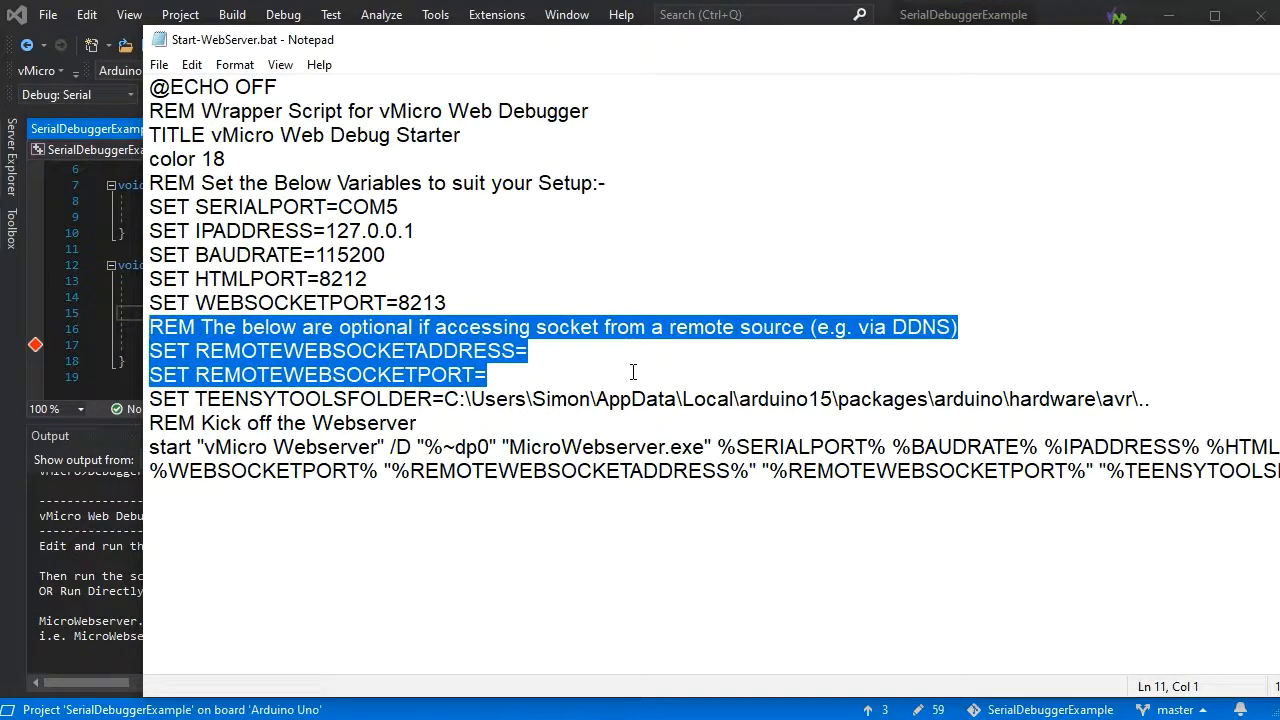
click(1112, 316)
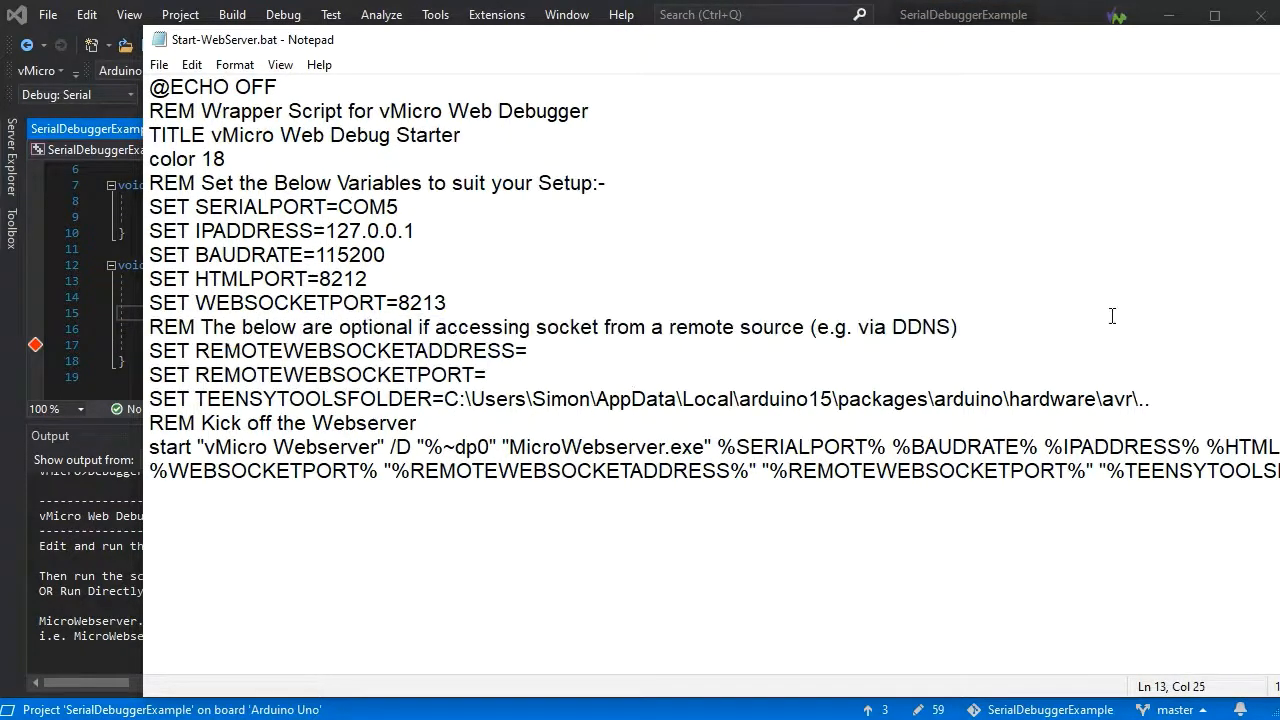